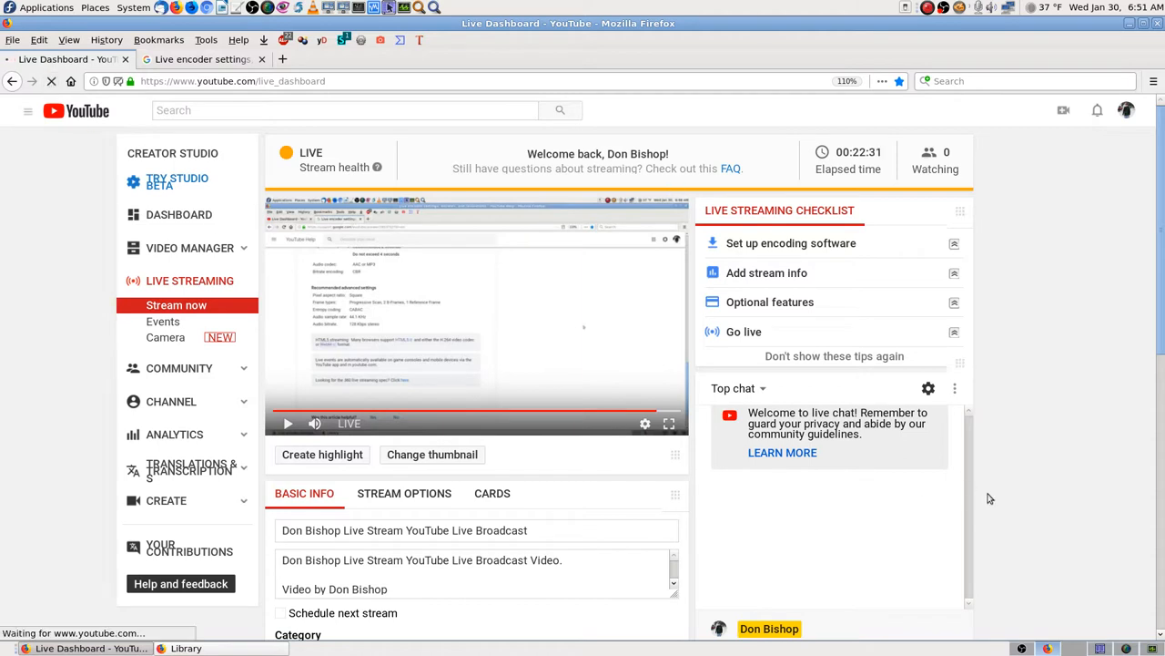
mouse_move(998, 449)
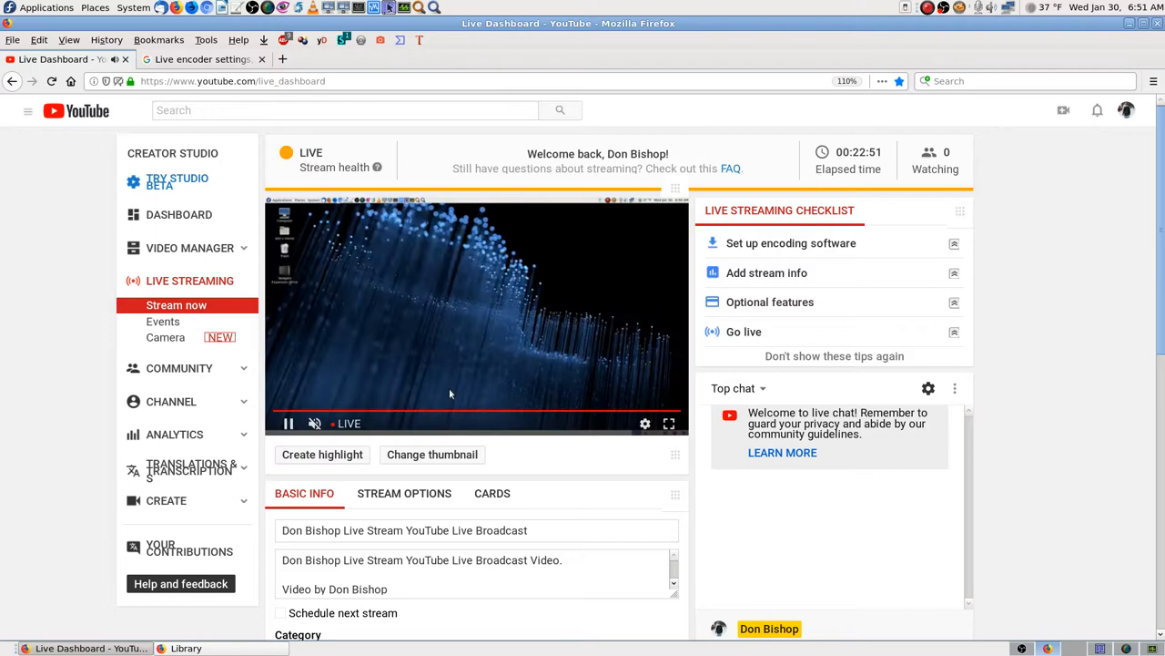
Play the live stream in the Live Dashboard preview player
click(314, 422)
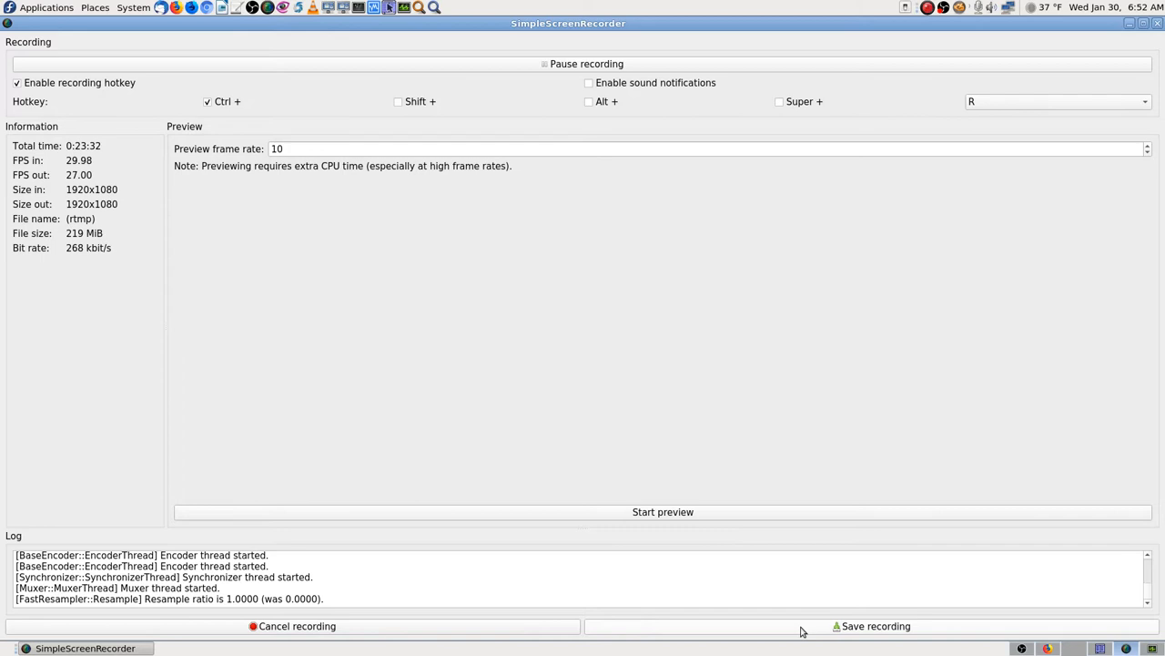
mouse_move(808, 632)
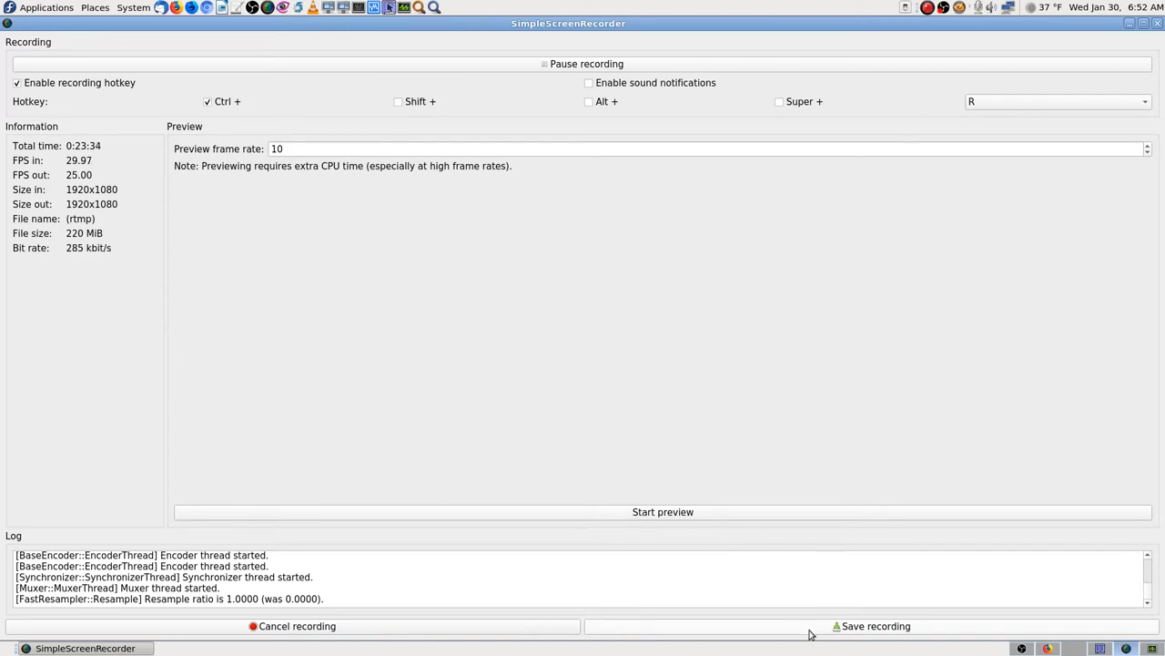
Stop the live recording and save it in SimpleScreenRecorder
click(876, 626)
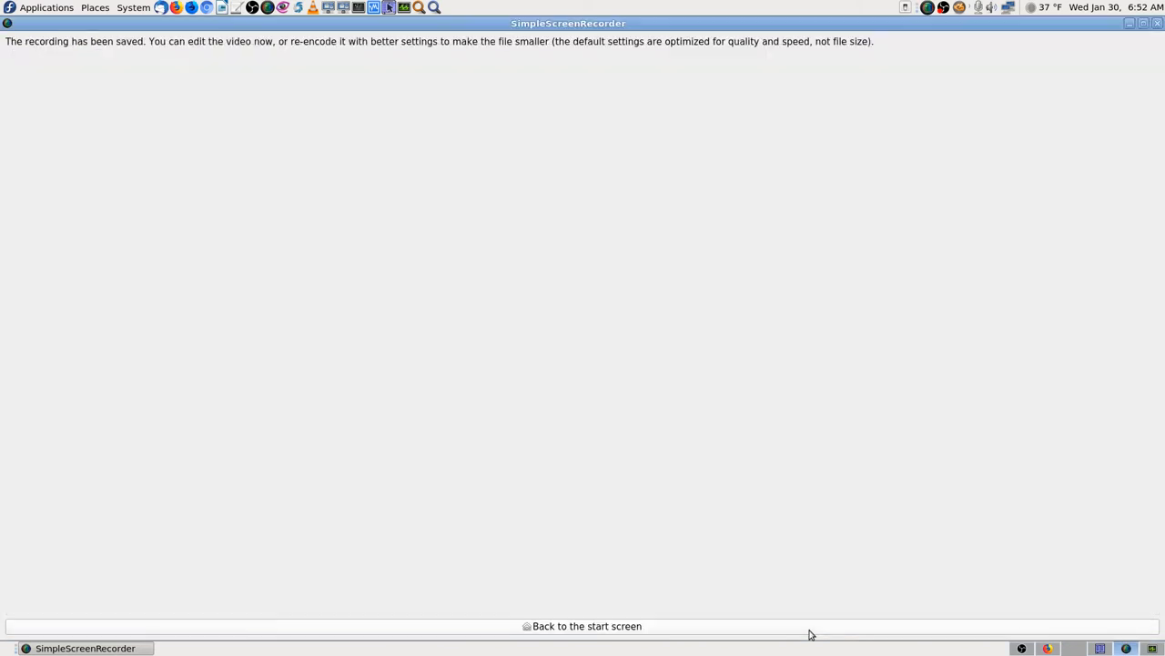
mouse_move(390, 74)
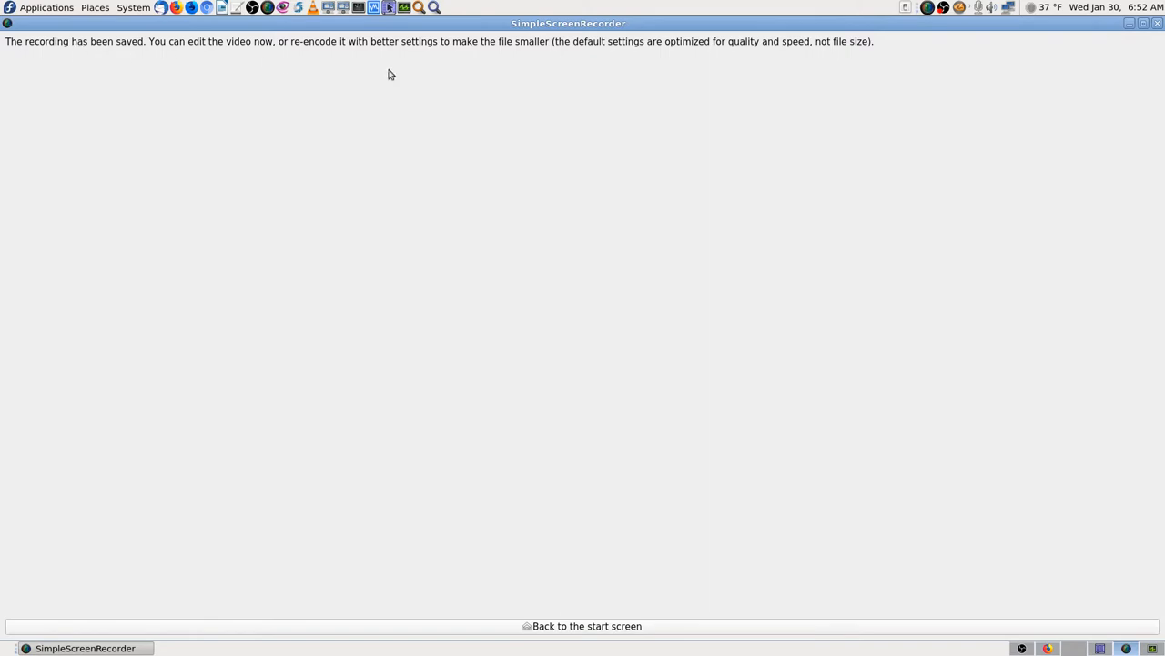
mouse_move(588, 625)
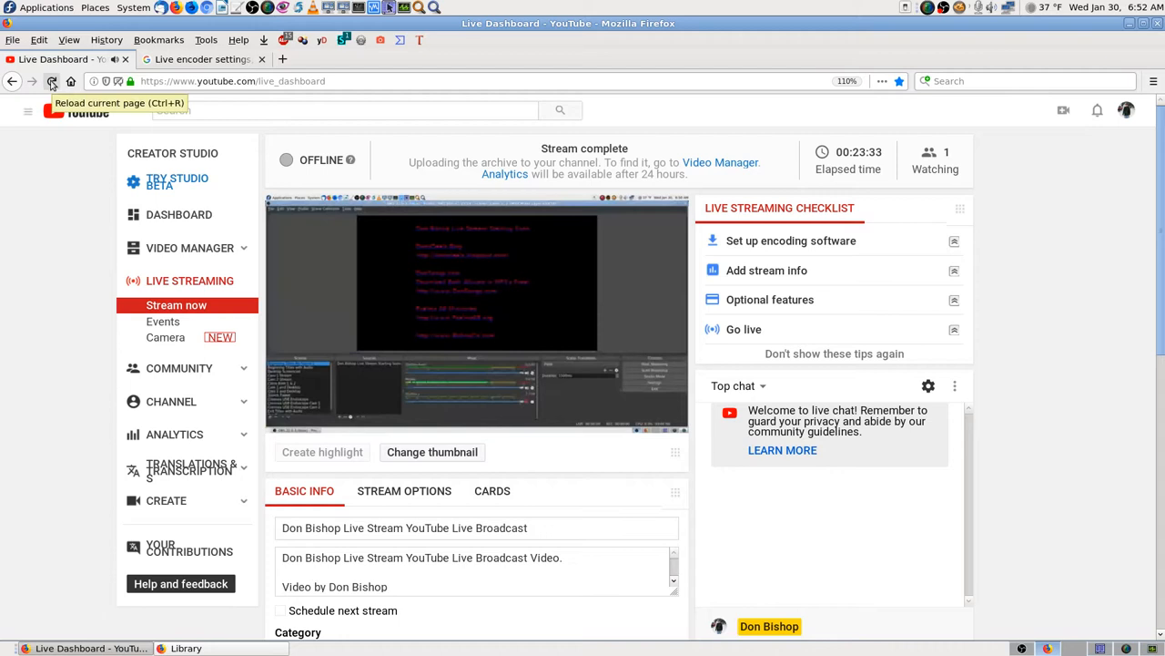
Reload the Live Dashboard, close the encoder settings help tab, and close Firefox
click(51, 81)
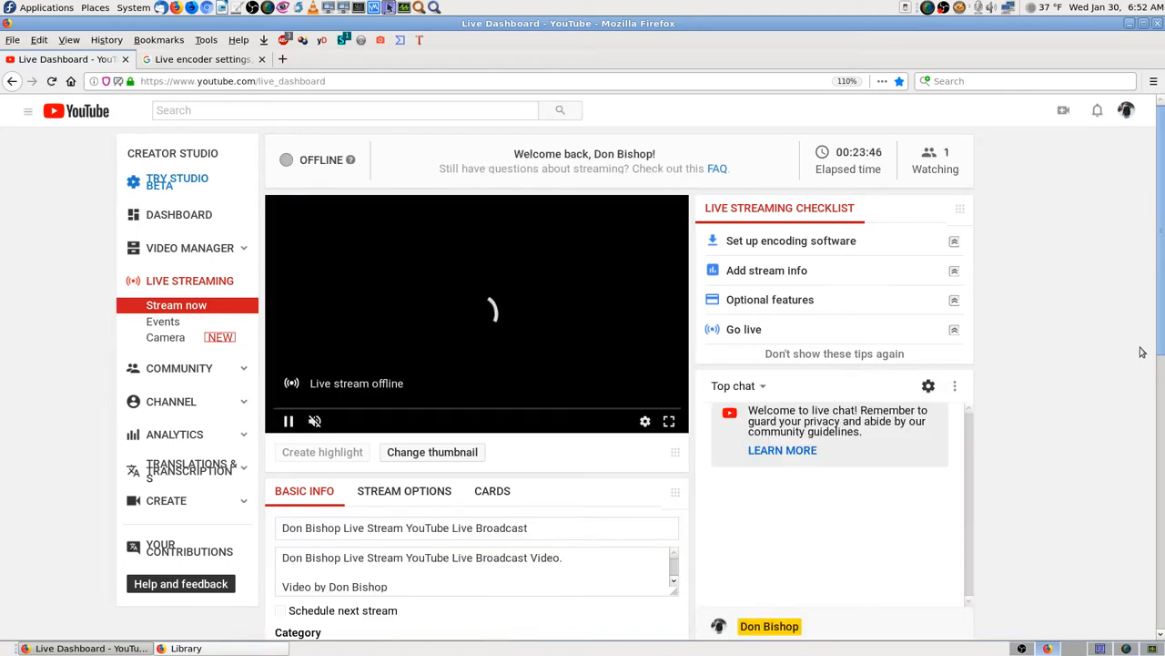
click(200, 59)
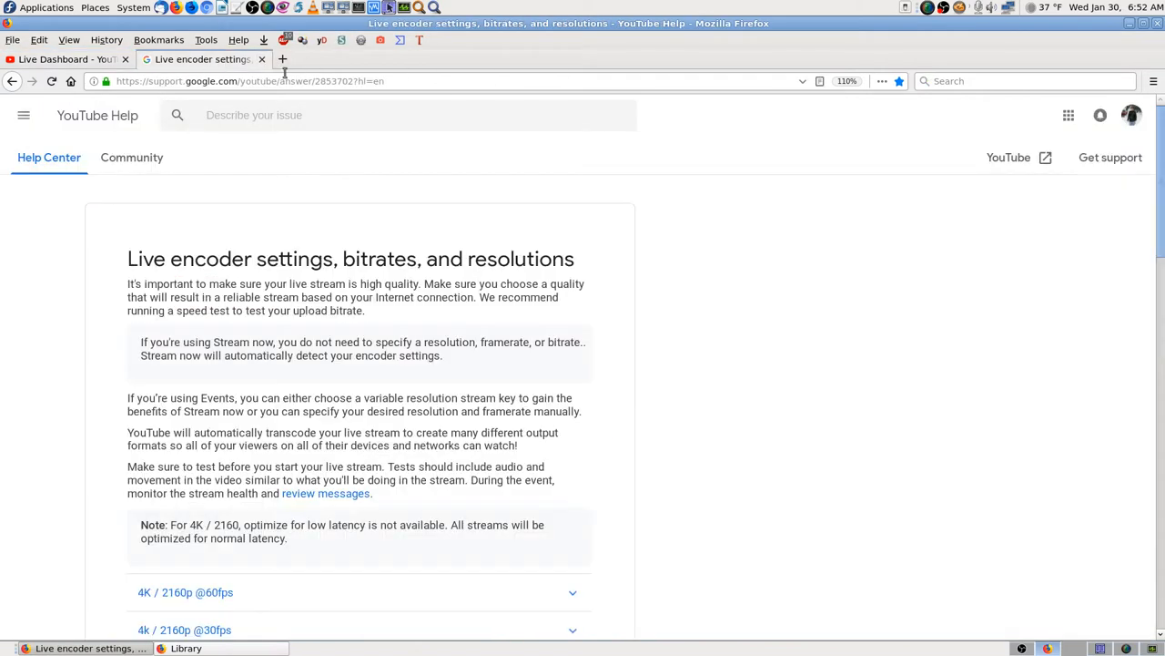
click(64, 60)
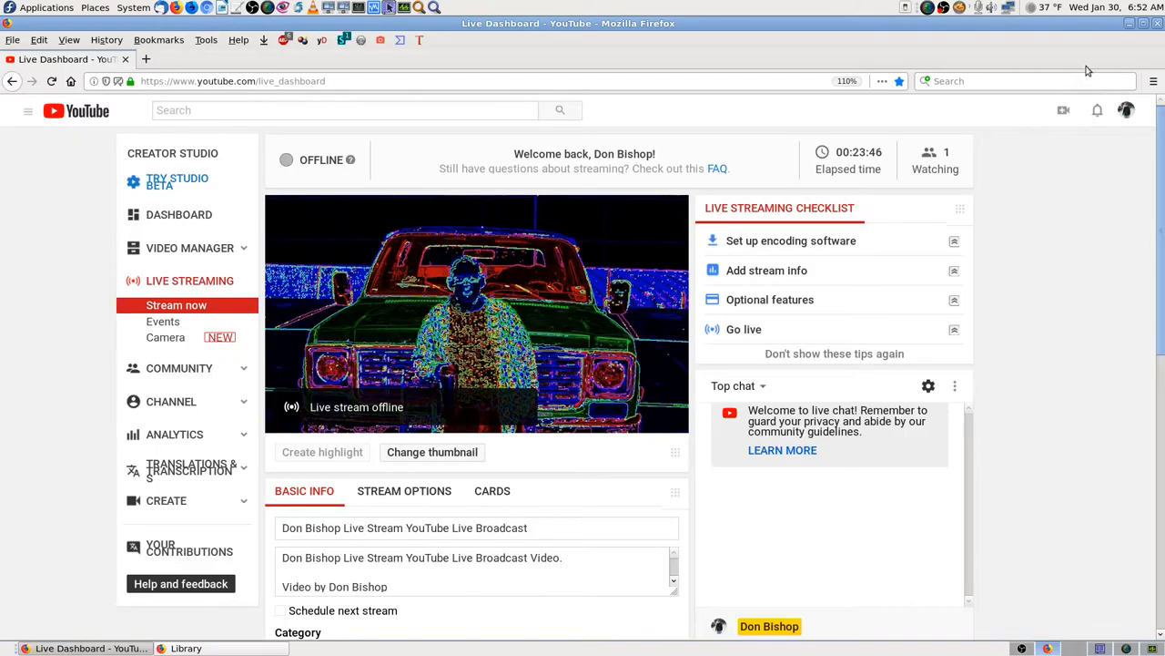
mouse_move(1159, 25)
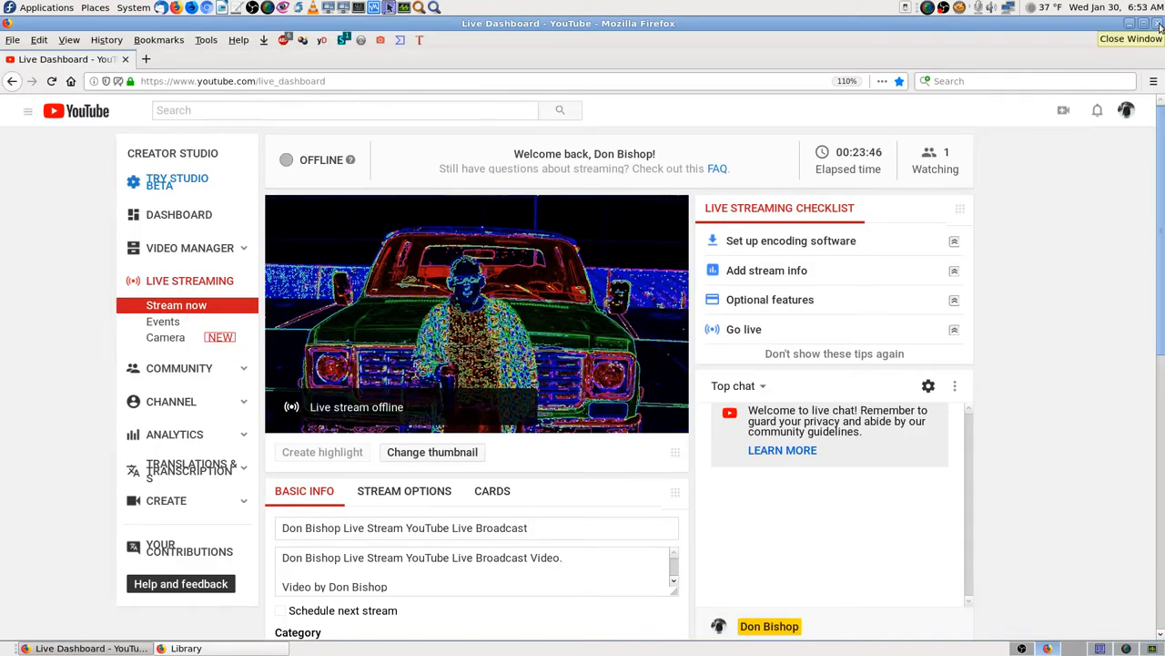
mouse_move(1063, 187)
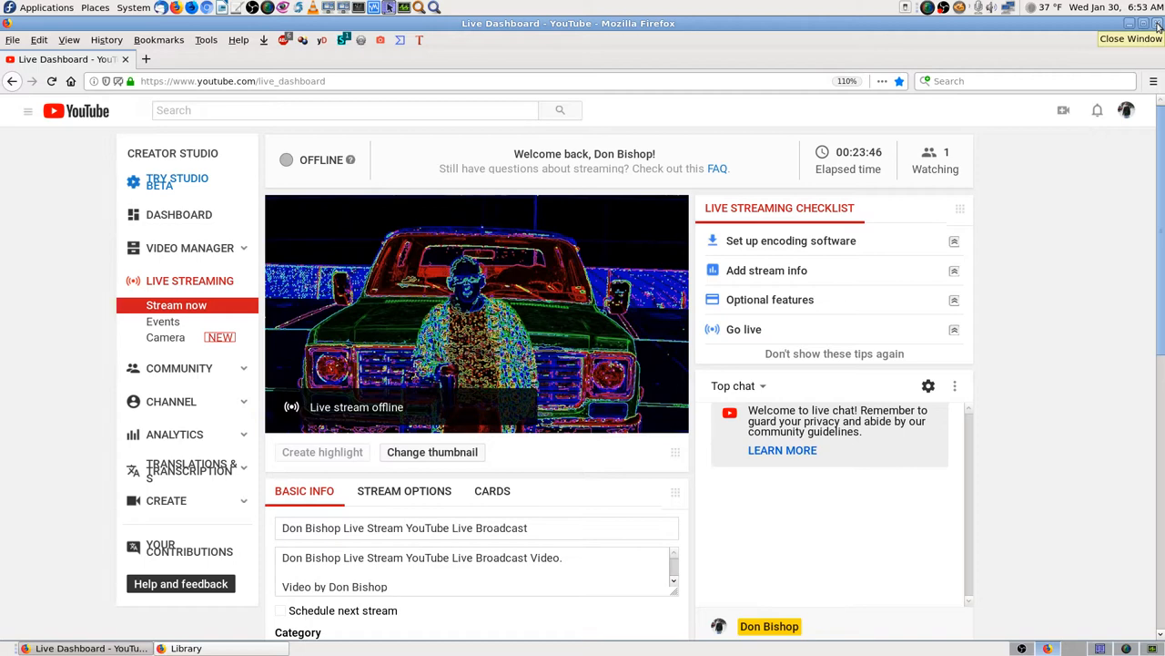
click(186, 647)
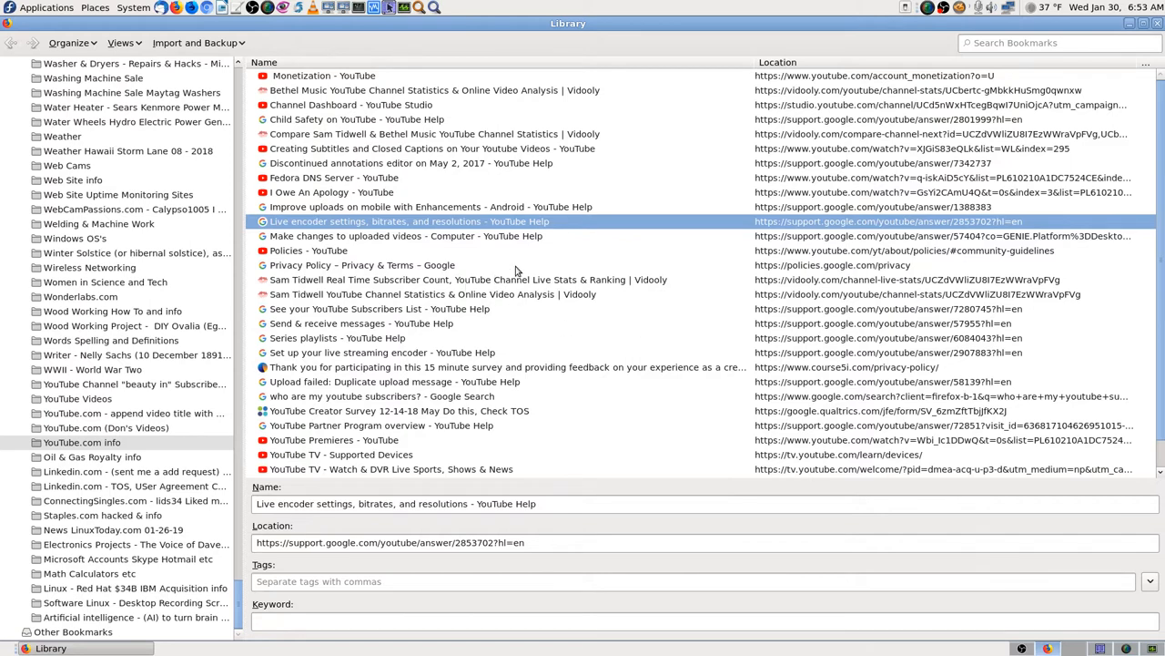
mouse_move(690, 258)
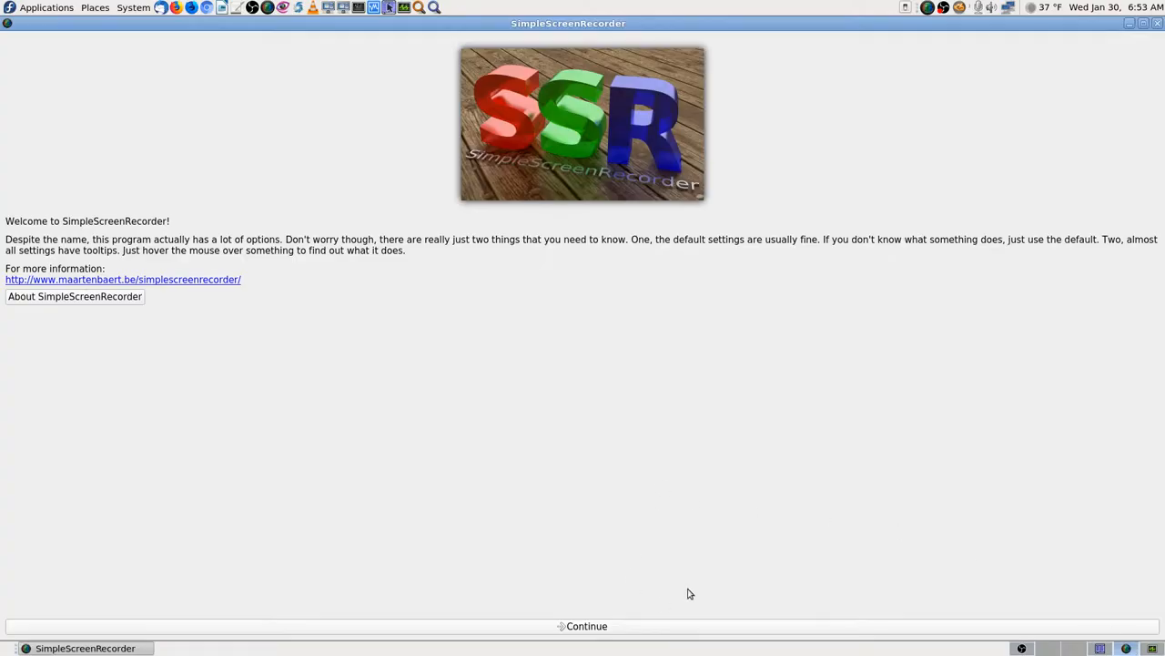
mouse_move(601, 651)
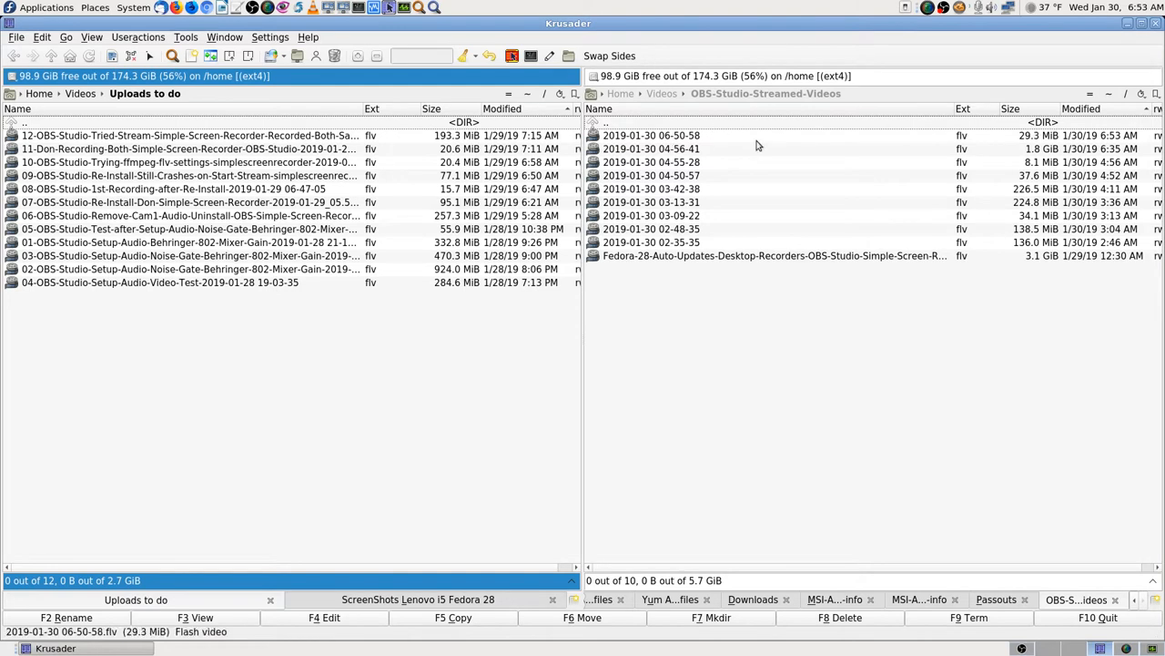
mouse_move(1018, 145)
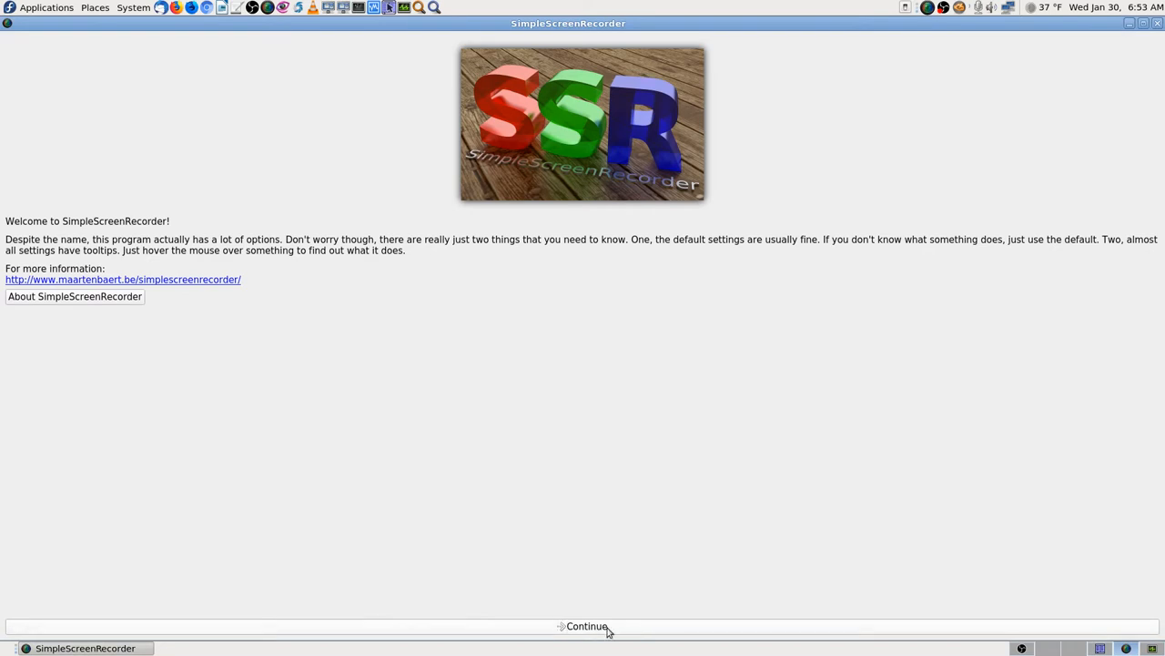
Load the Don-Simple-Screen-Recorder input profile and continue to the output settings
click(587, 625)
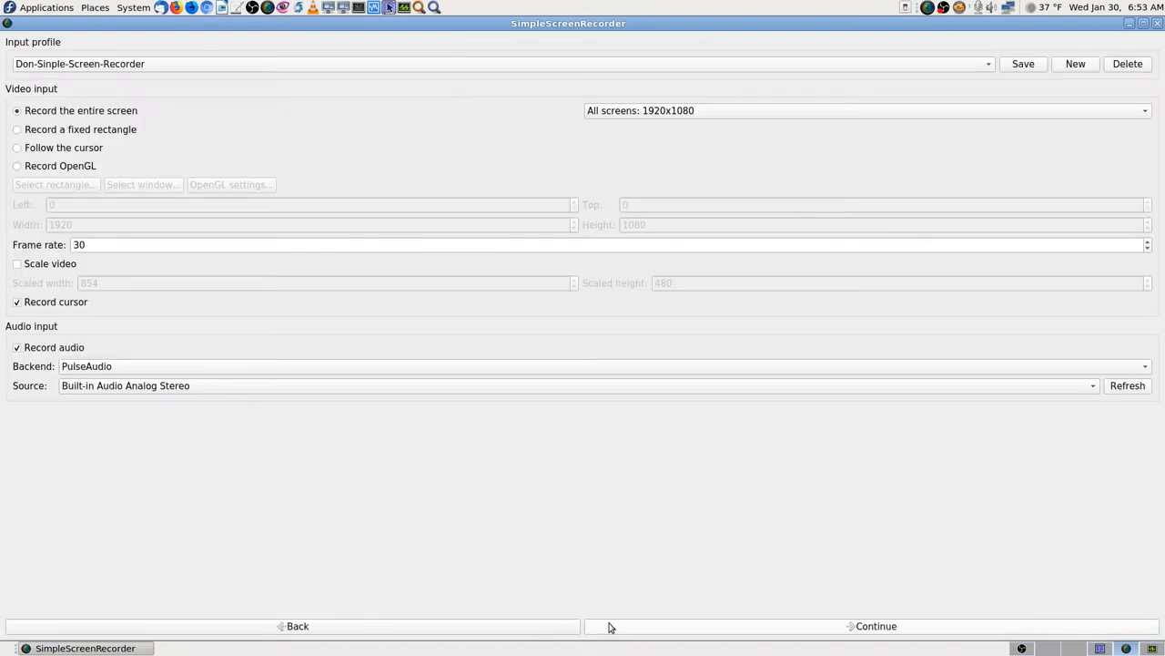
mouse_move(267, 163)
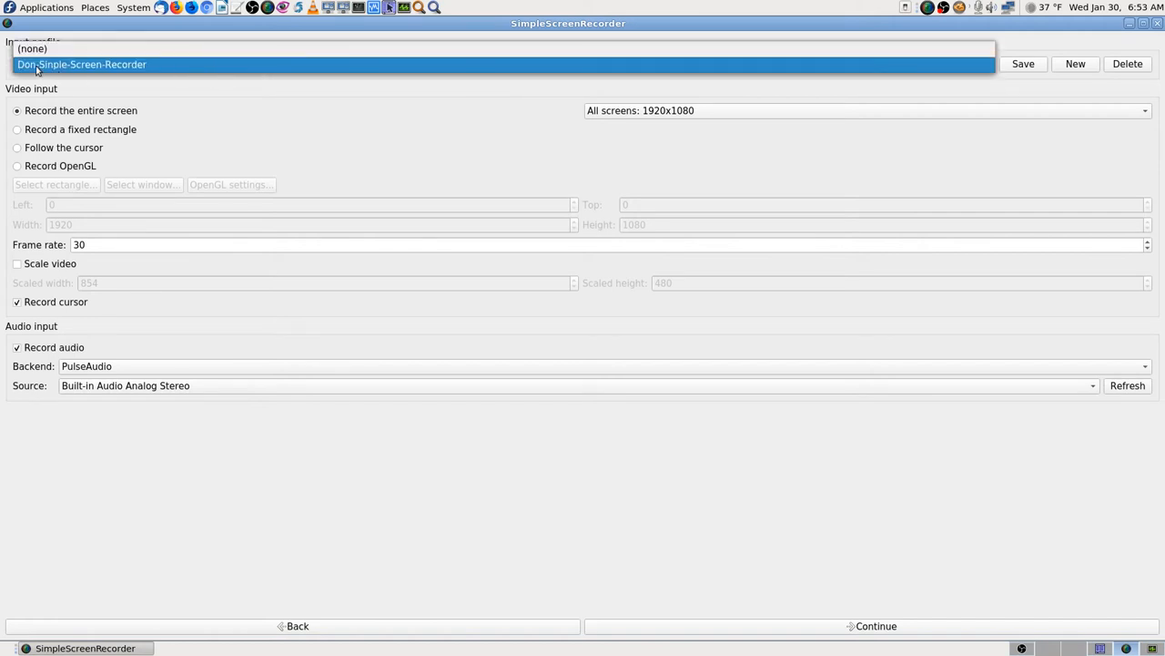
click(80, 64)
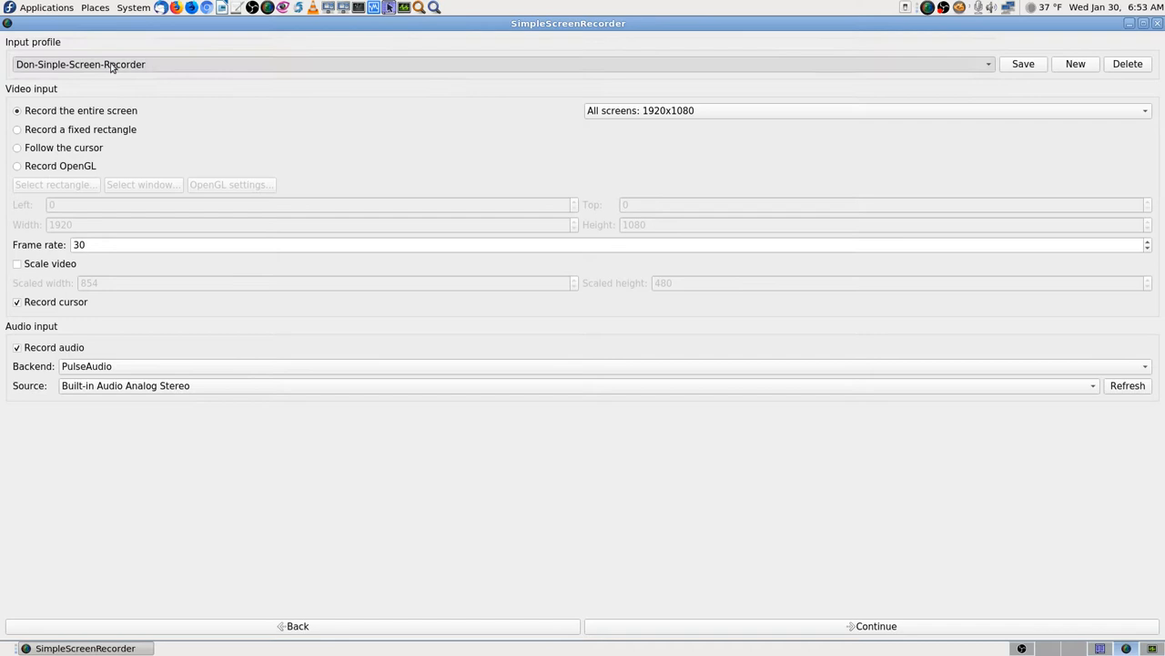
click(578, 385)
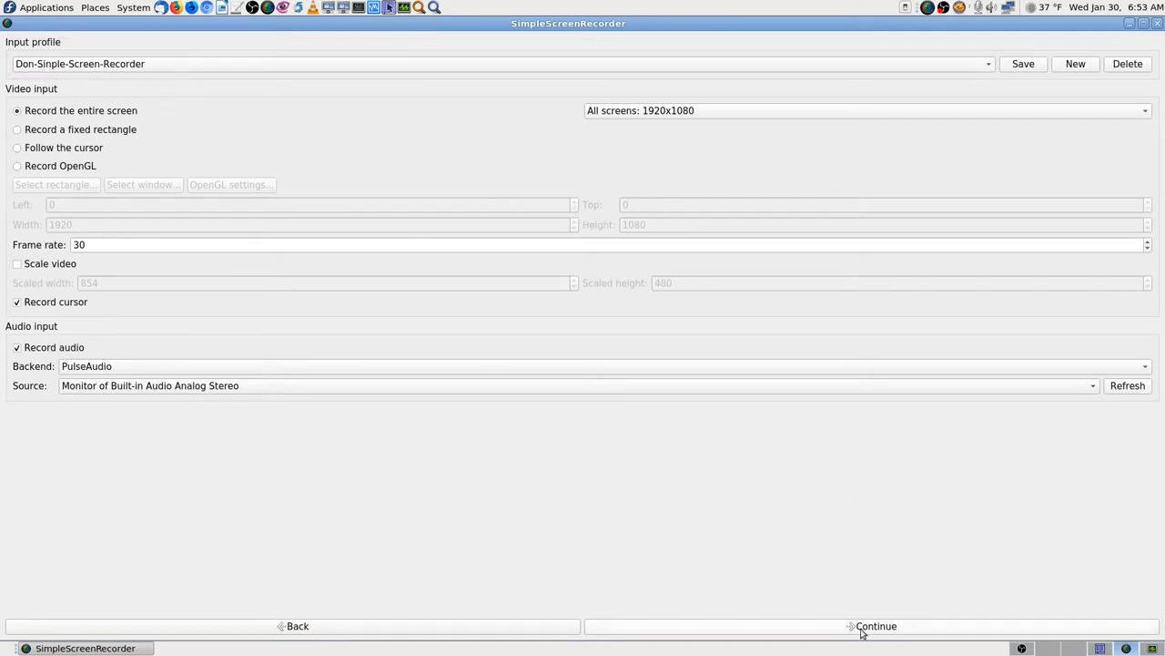
mouse_move(514, 599)
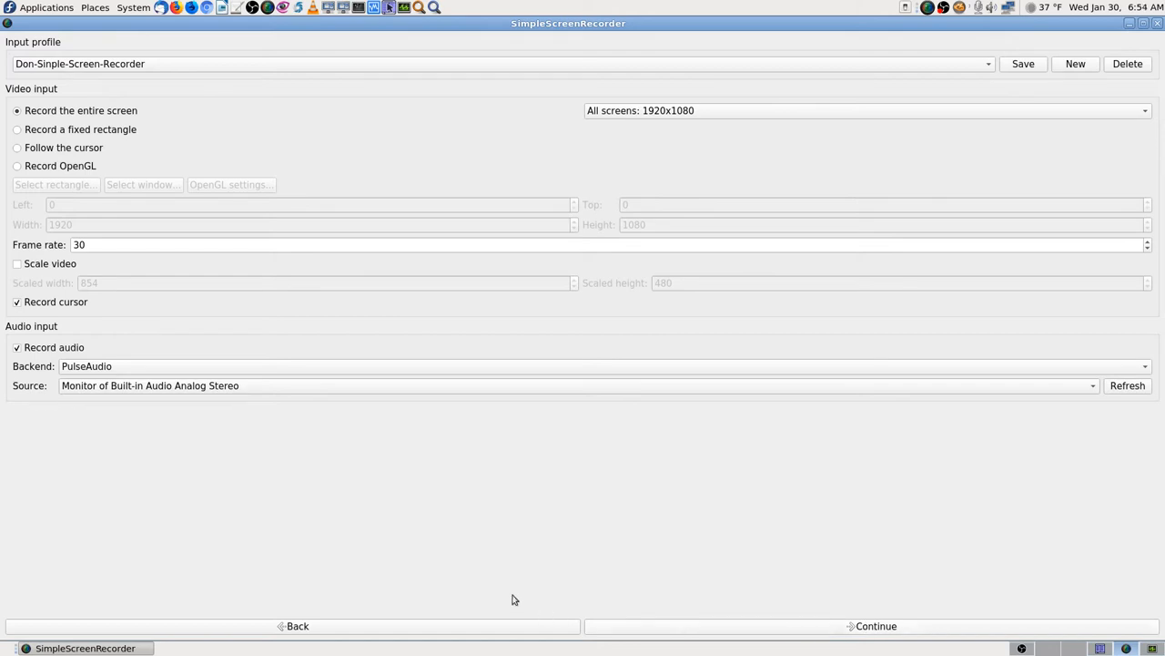
mouse_move(115, 87)
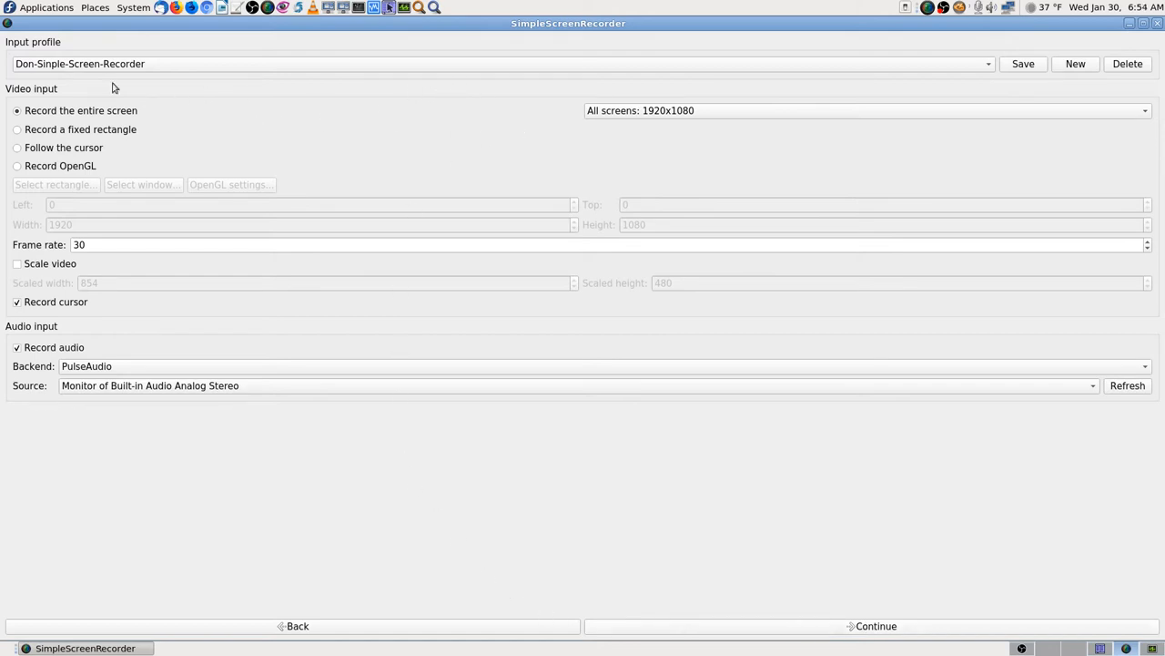
mouse_move(953, 637)
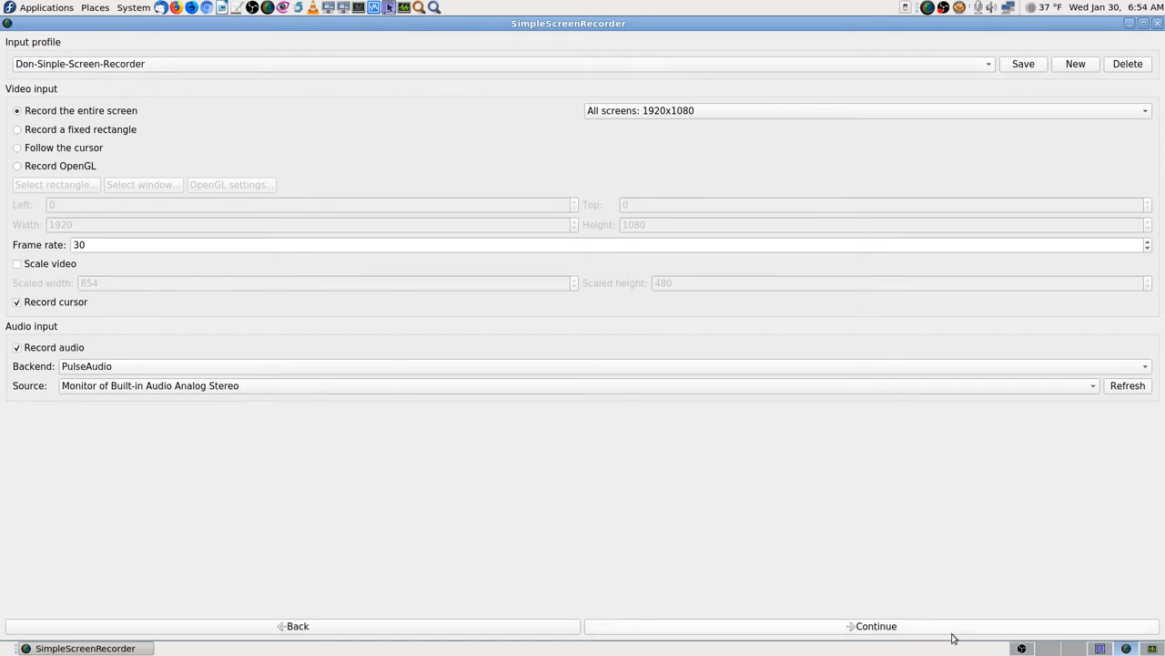
click(875, 625)
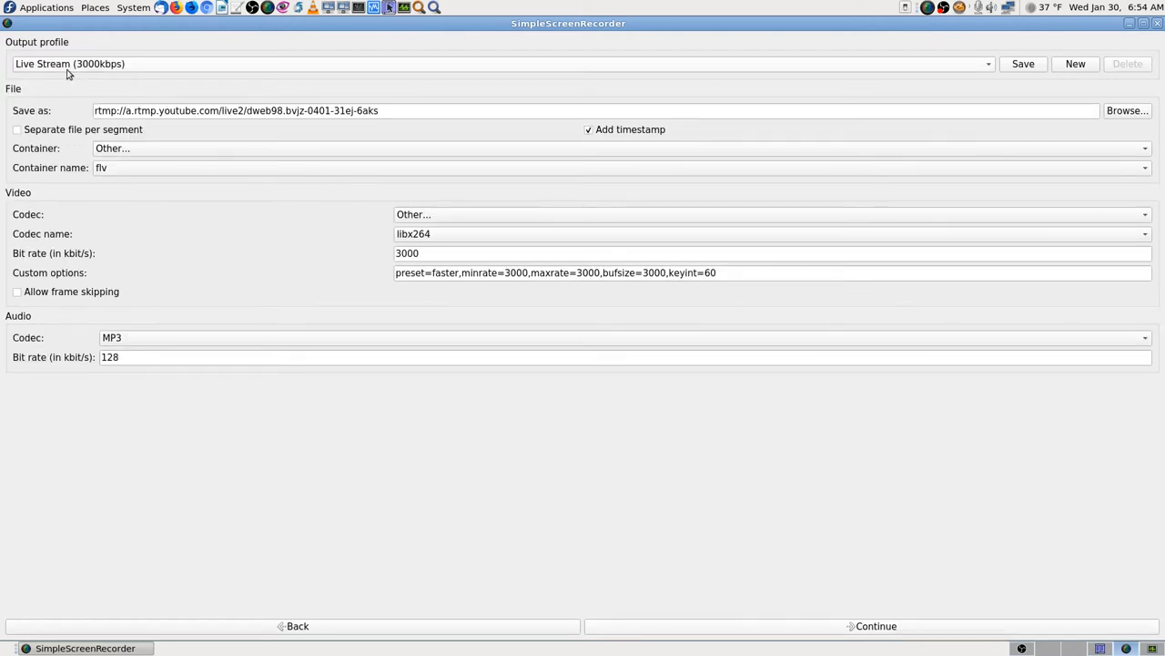
mouse_move(137, 70)
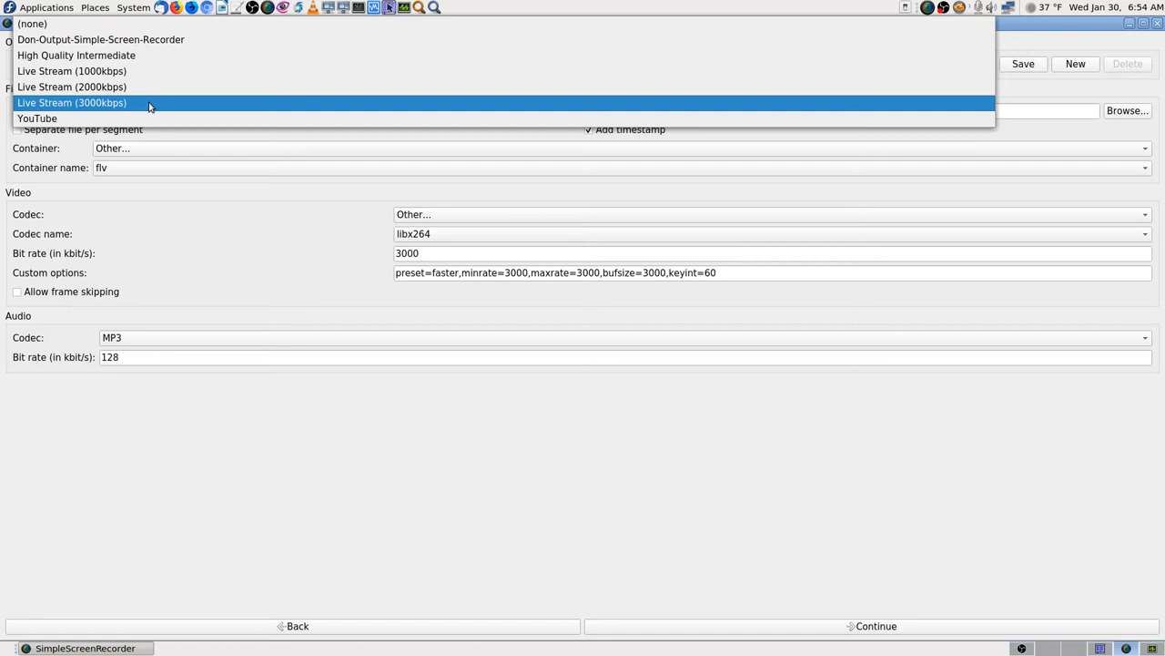
Switch the output profile from Live Stream (3000kbps) to Live Stream (2000kbps), streaming to rtmp://
click(71, 102)
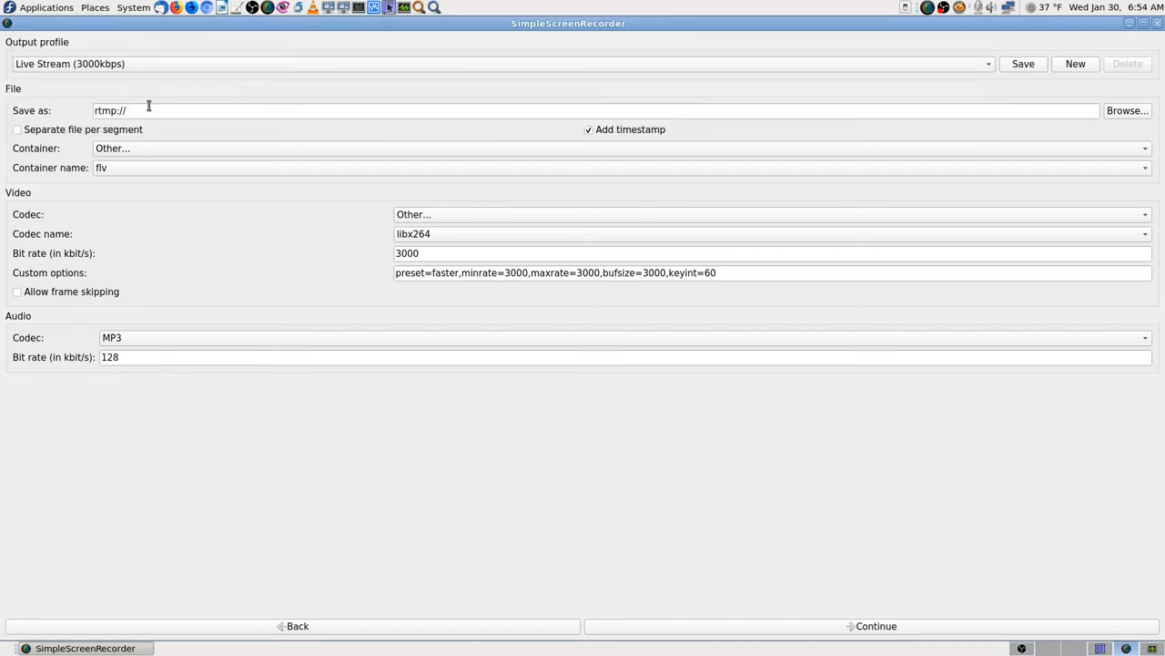
mouse_move(254, 254)
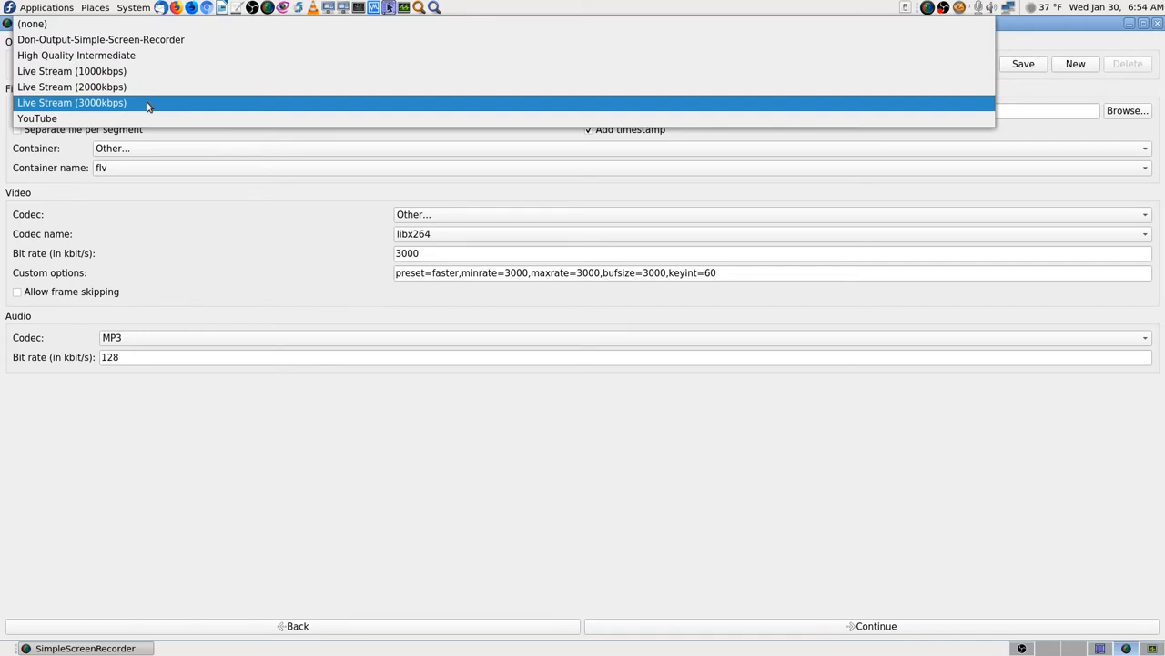
mouse_move(152, 104)
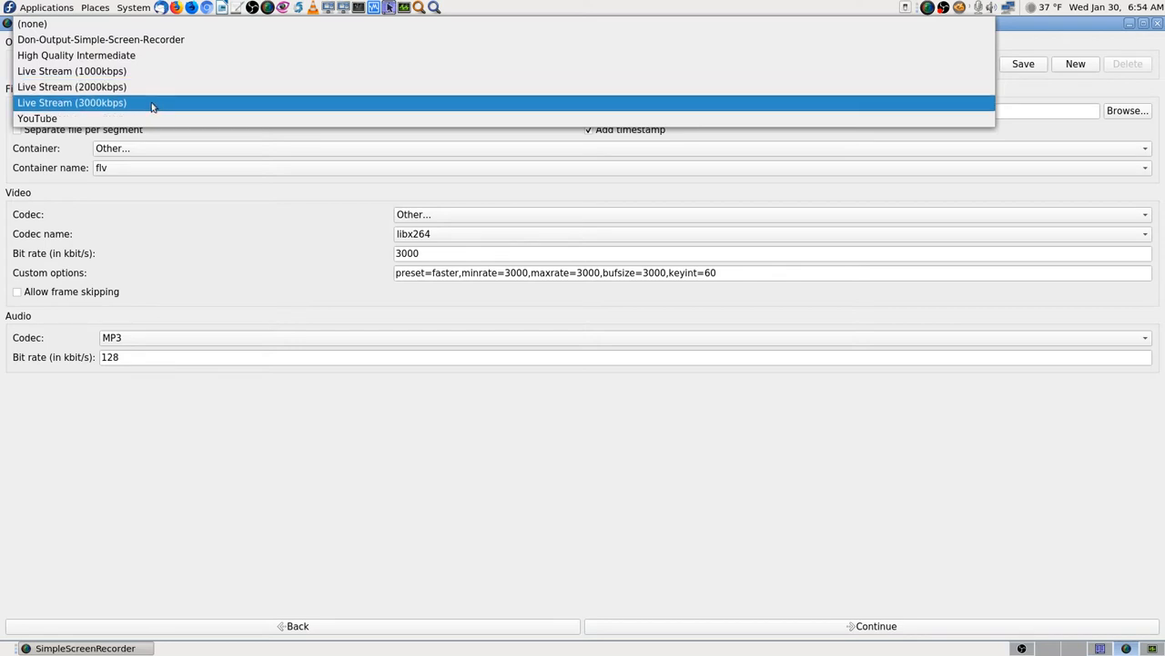
mouse_move(151, 106)
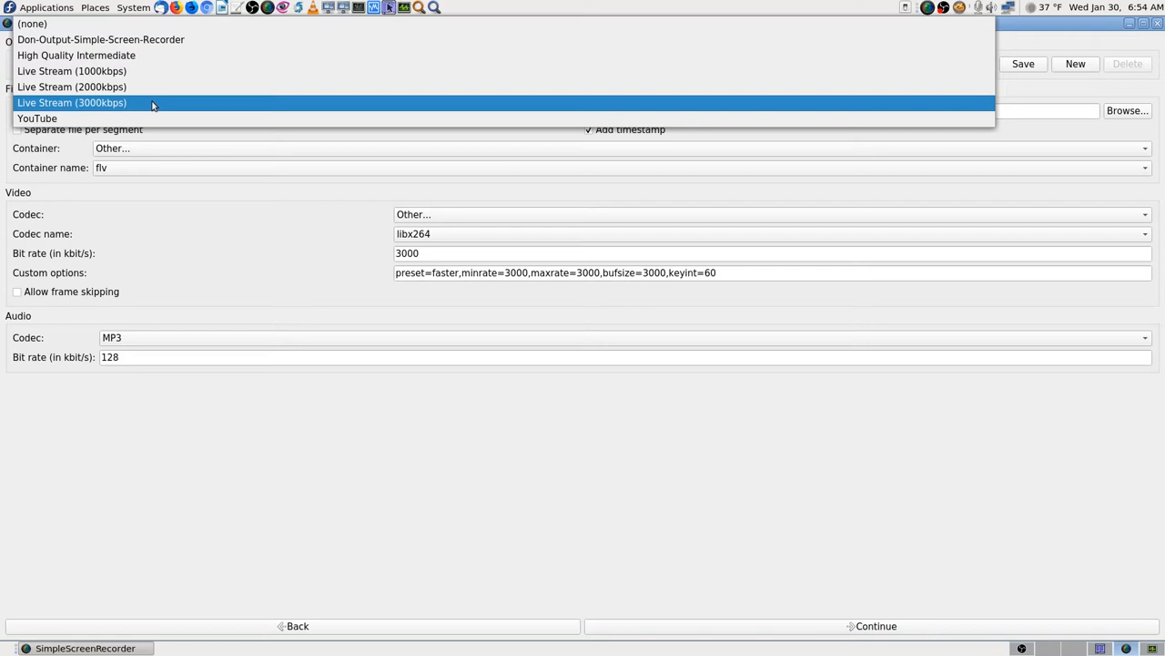
mouse_move(101, 40)
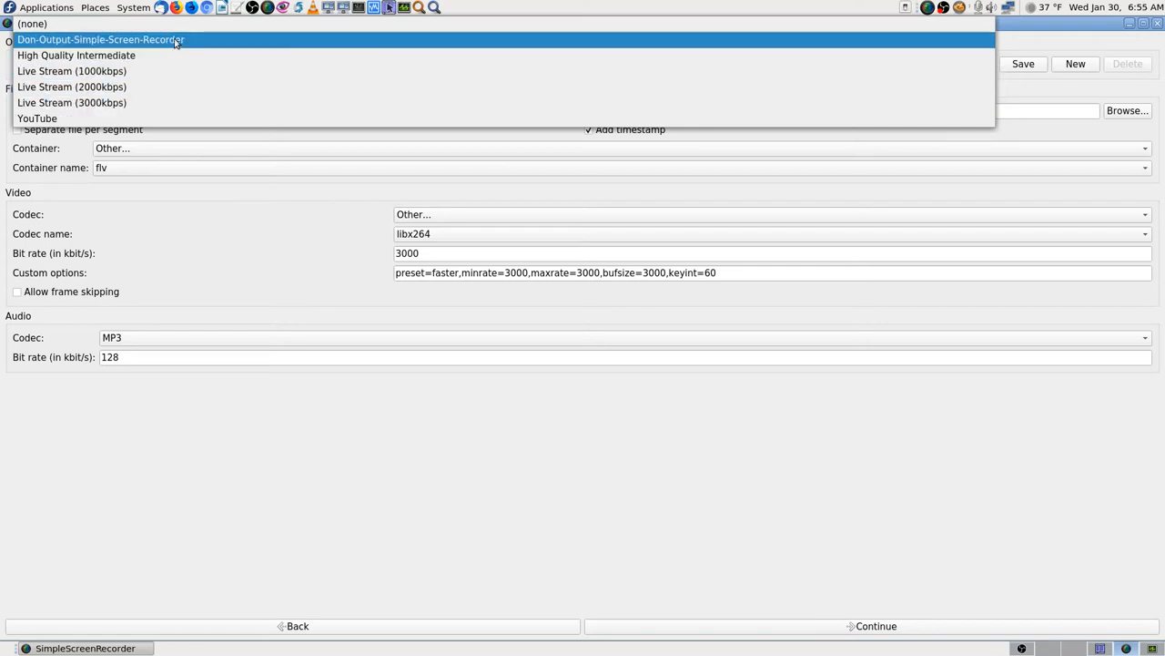
click(71, 86)
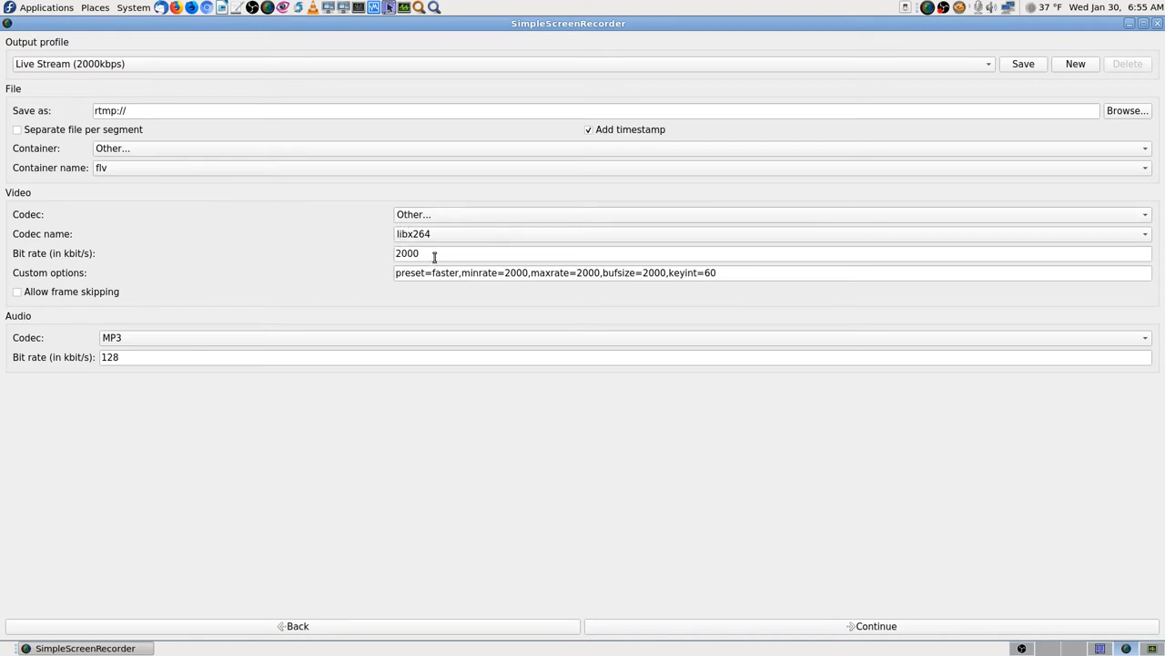
mouse_move(91, 79)
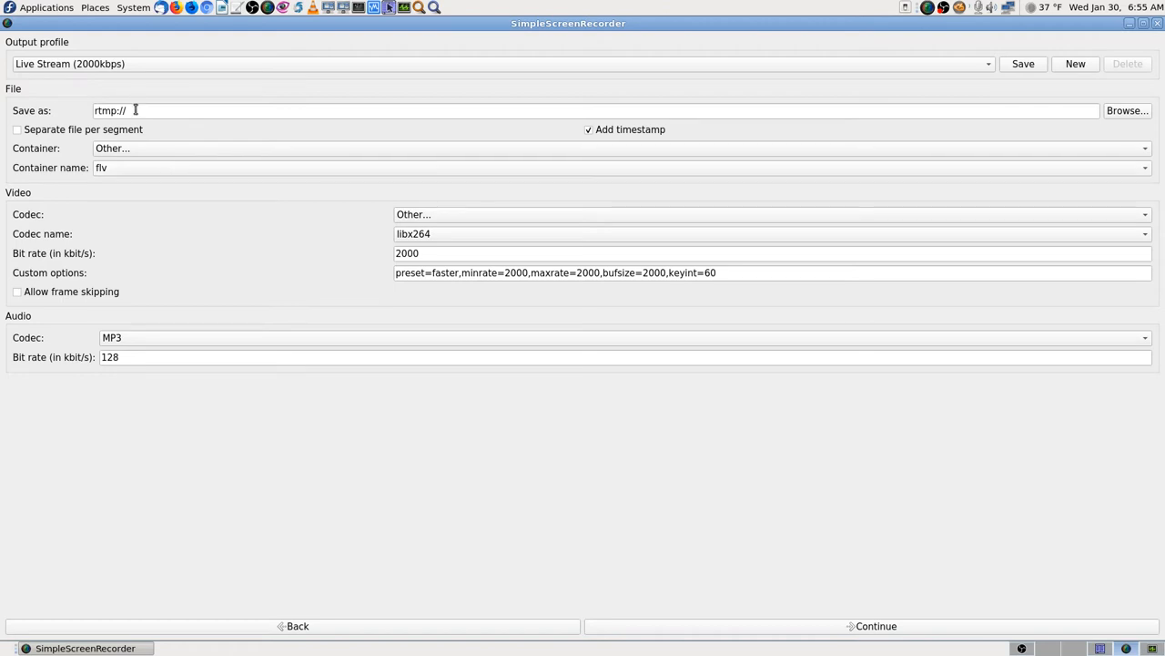
mouse_move(128, 110)
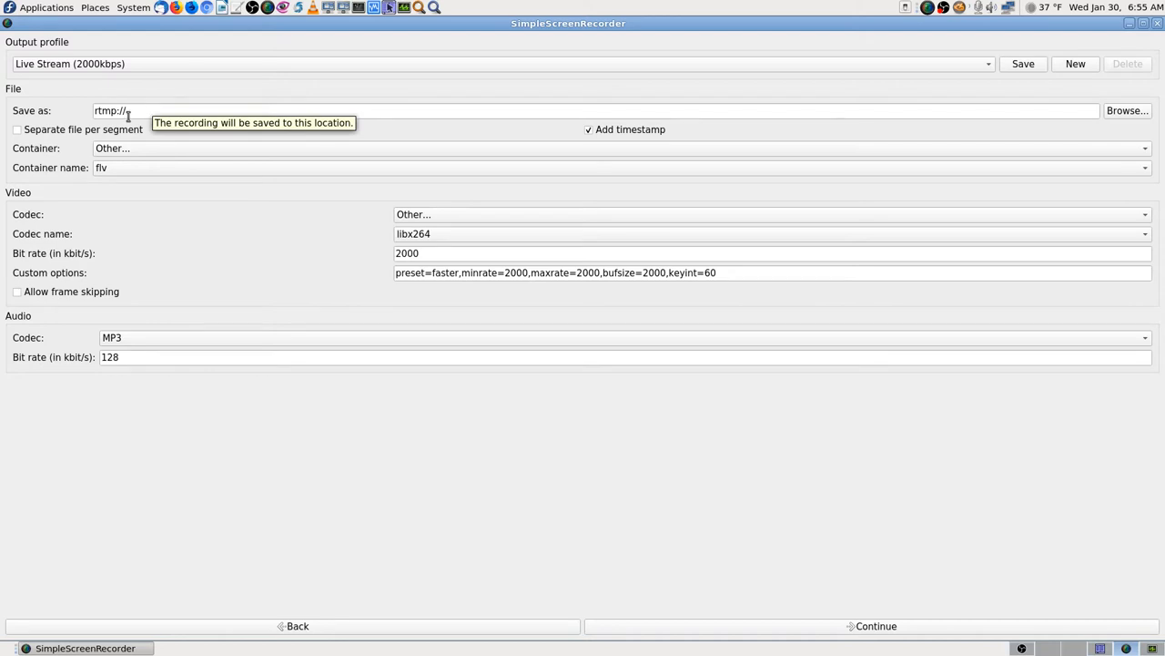
mouse_move(351, 121)
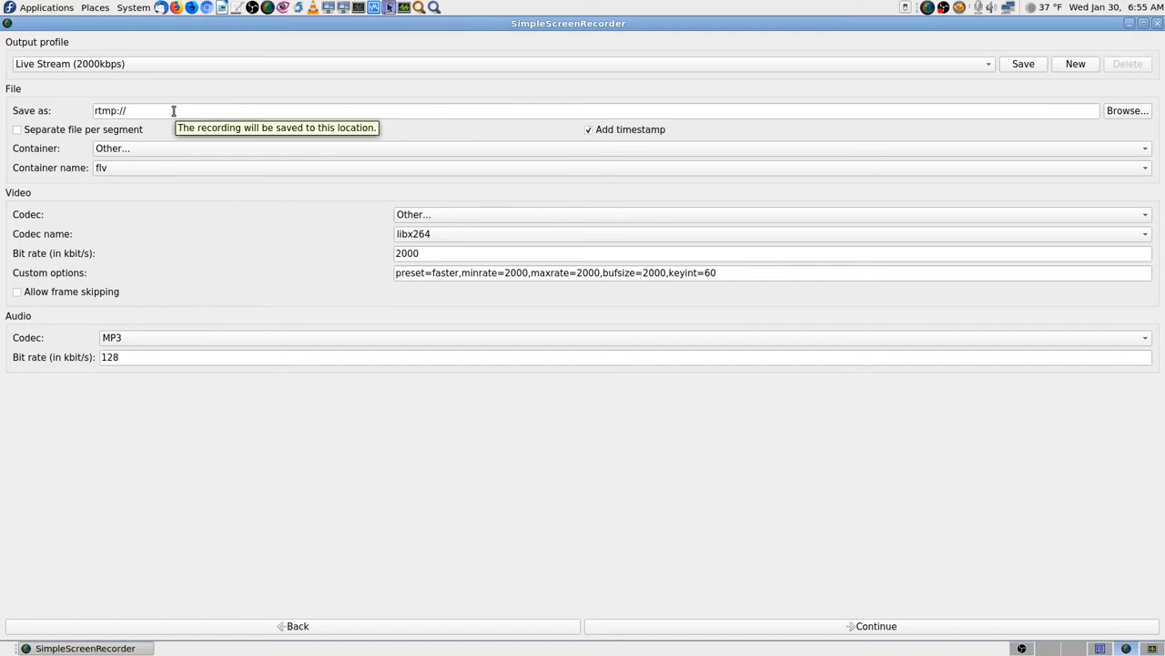
click(988, 63)
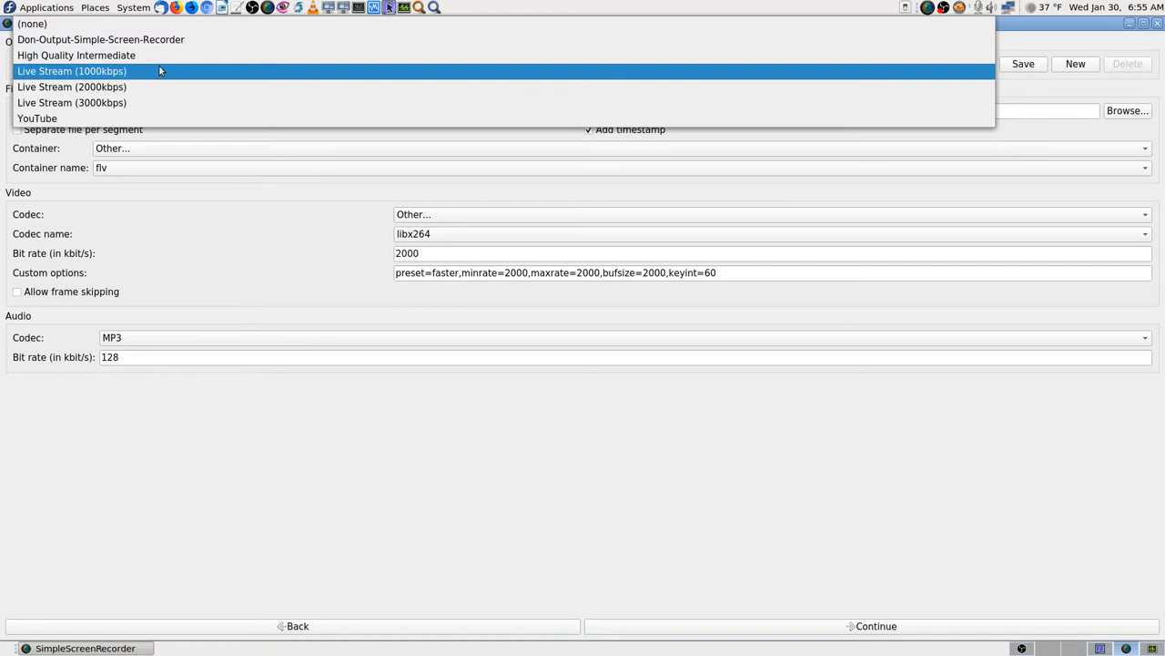
Load the Don-Output-Simple-Screen-Recorder profile and keep its superfast encoder preset
click(77, 54)
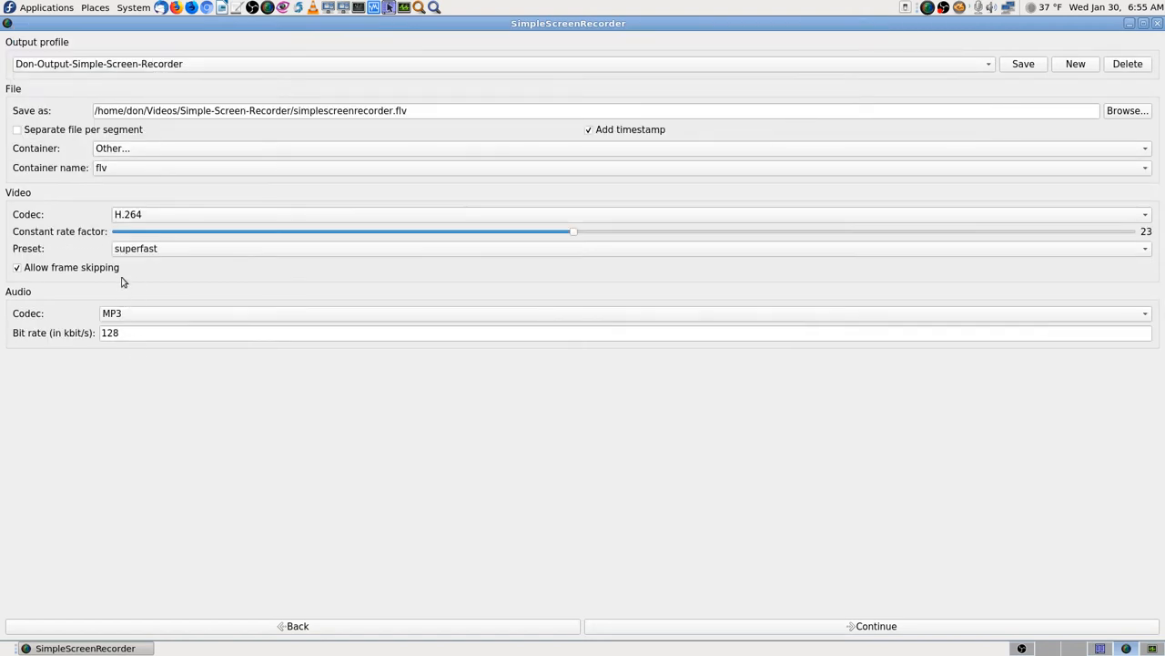
mouse_move(179, 275)
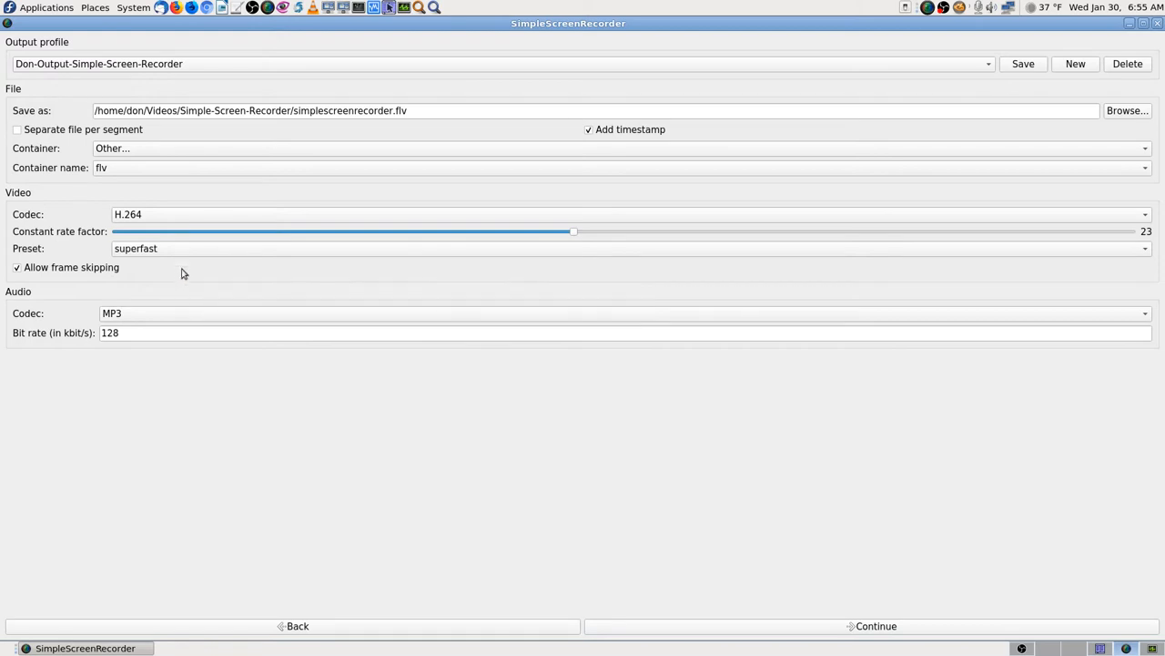
click(135, 247)
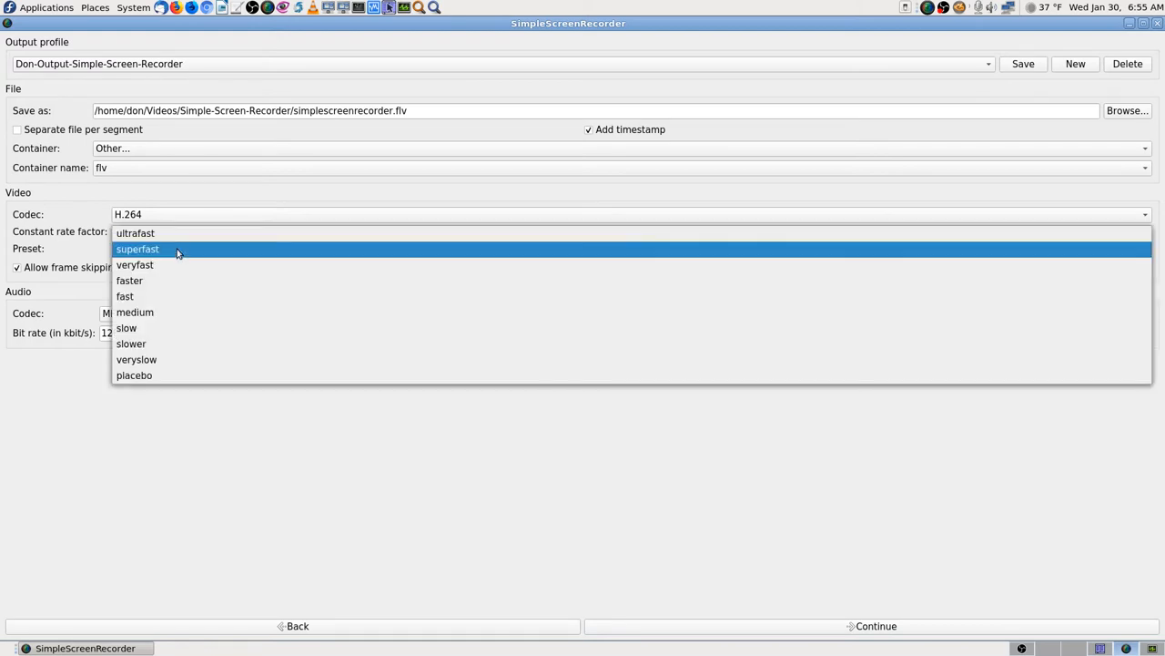
mouse_move(180, 250)
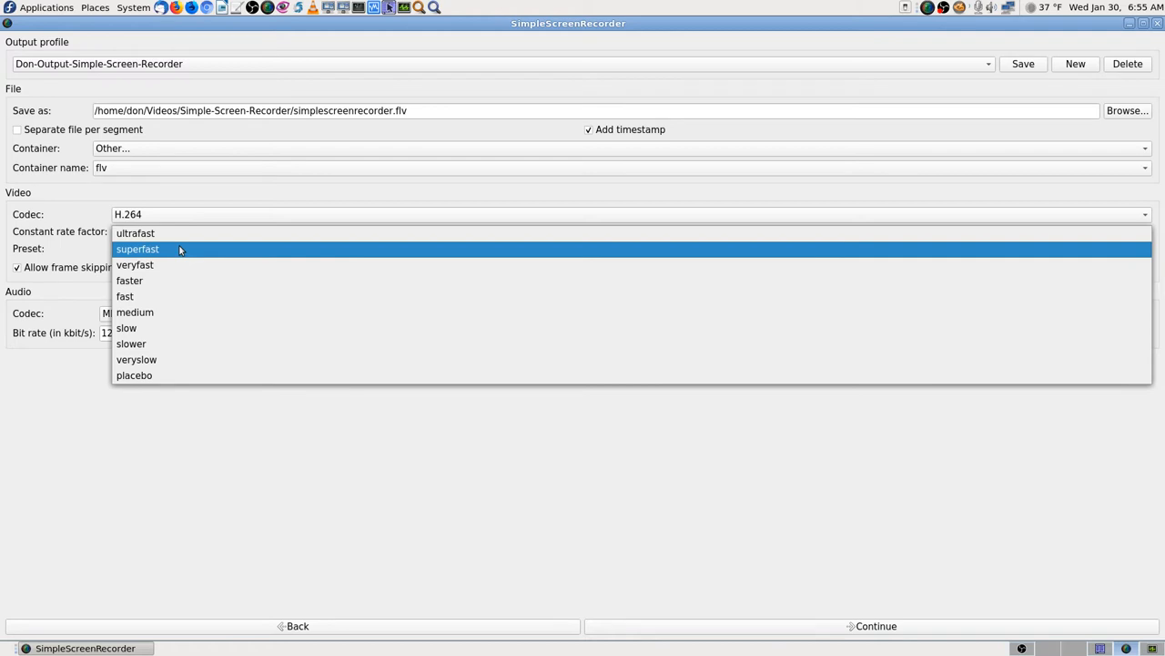
click(136, 249)
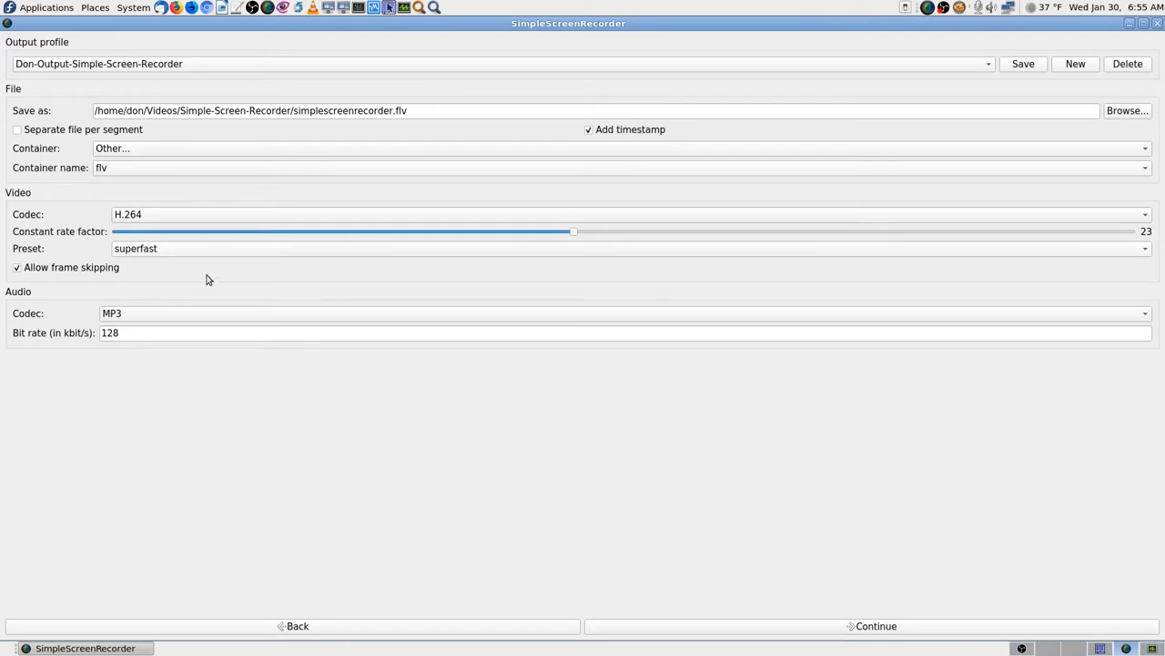
mouse_move(161, 247)
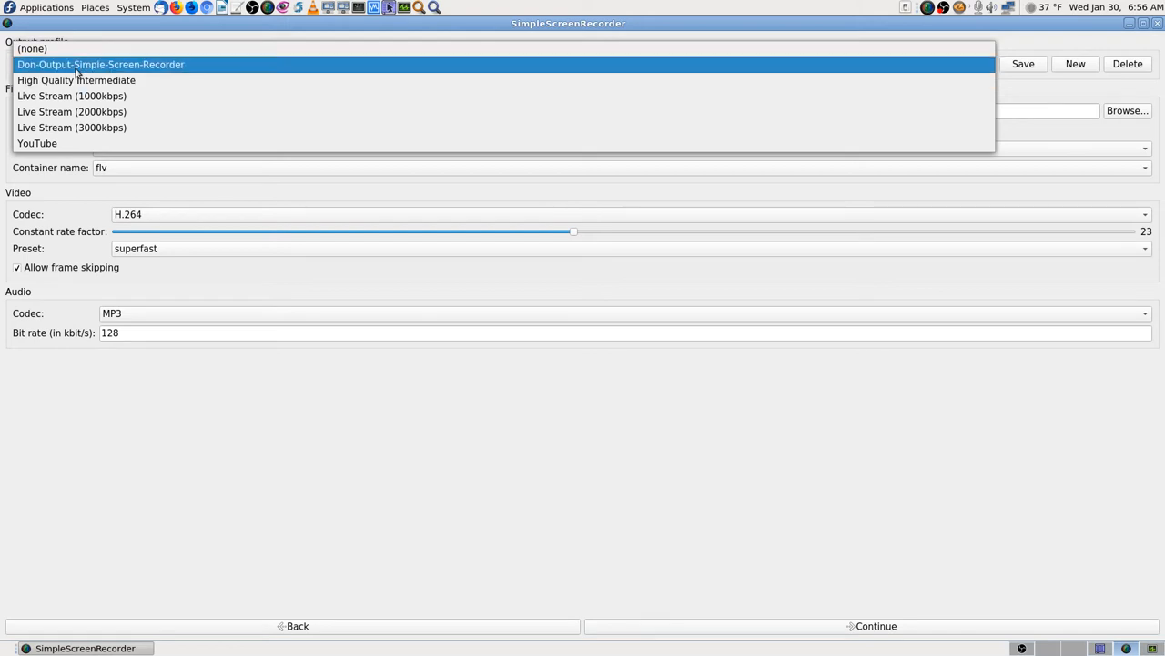
mouse_move(200, 73)
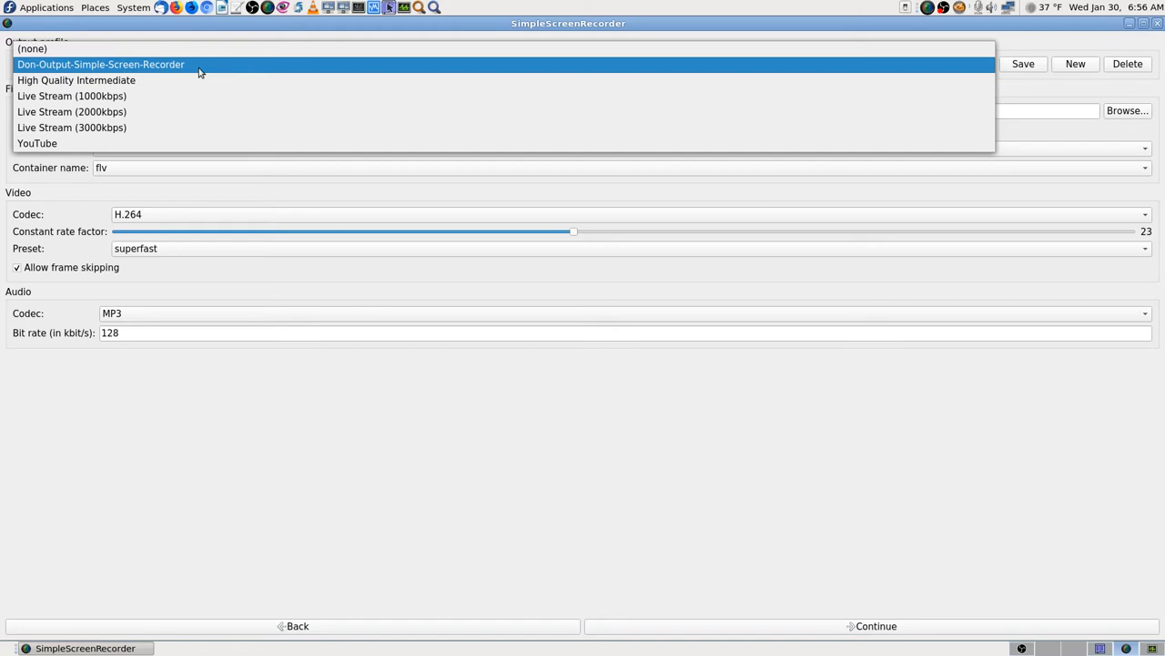
click(100, 64)
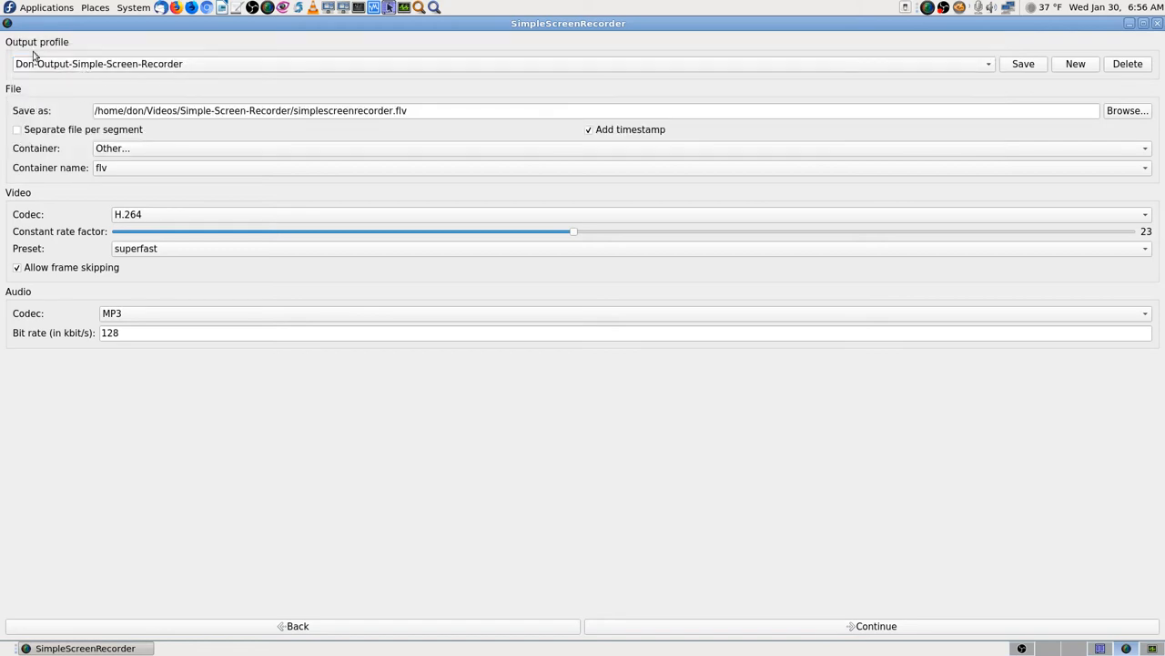
mouse_move(68, 49)
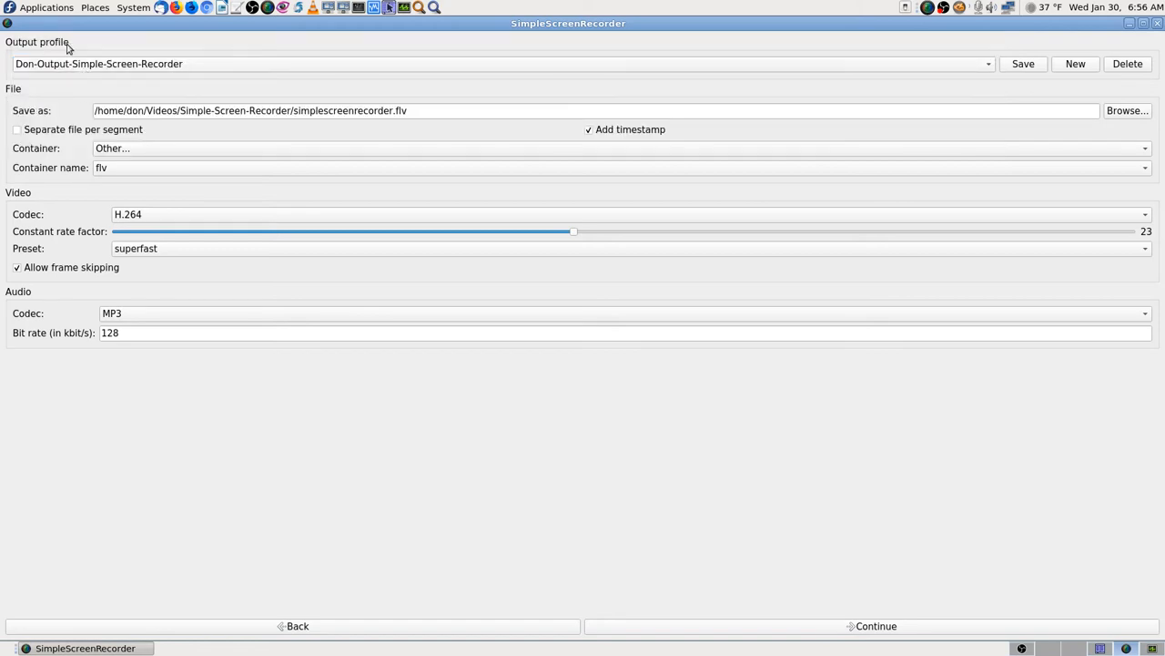
mouse_move(82, 87)
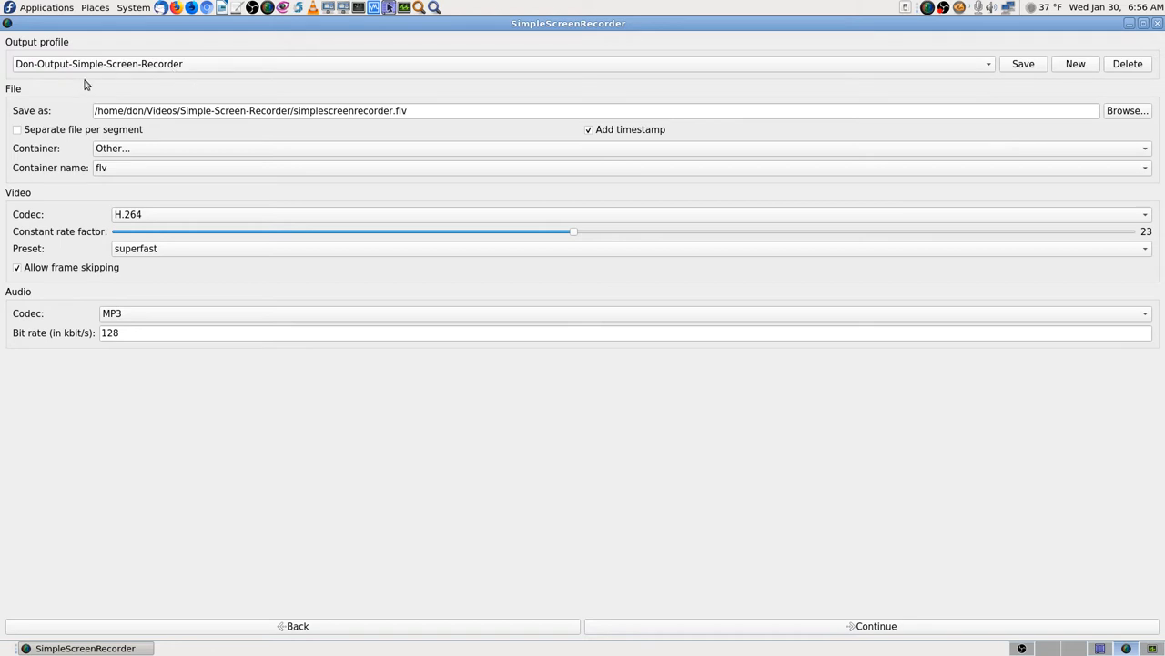
Alternate between the Live Stream (2000kbps) and Don-Output-Simple-Screen-Recorder profiles to compare them
click(497, 64)
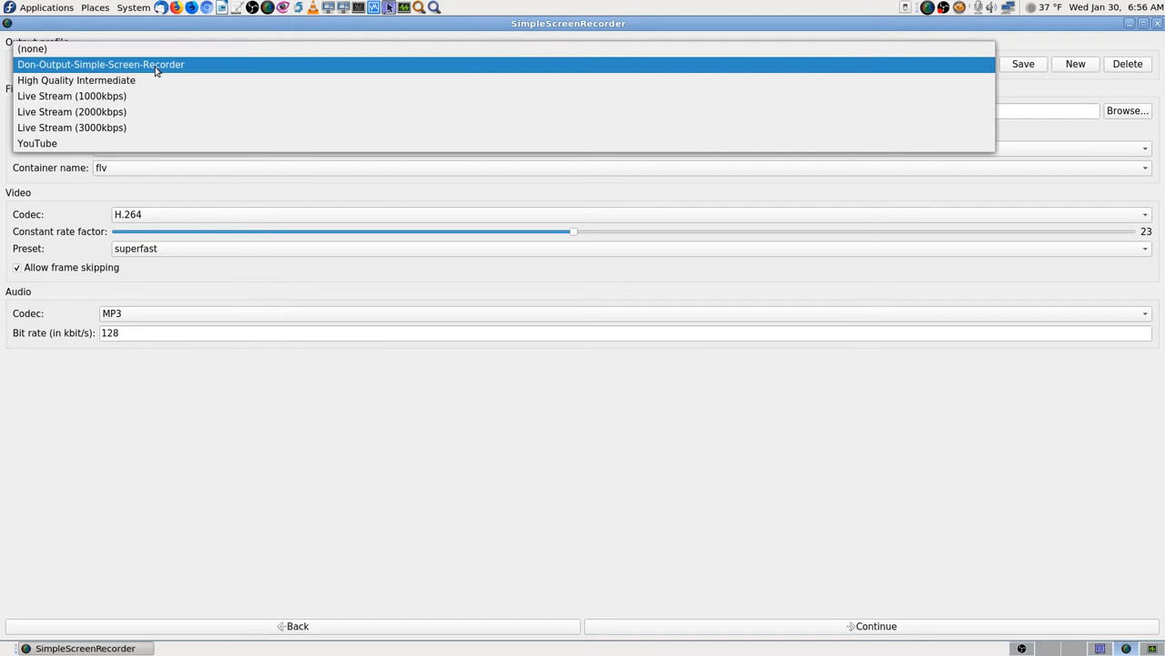
click(72, 111)
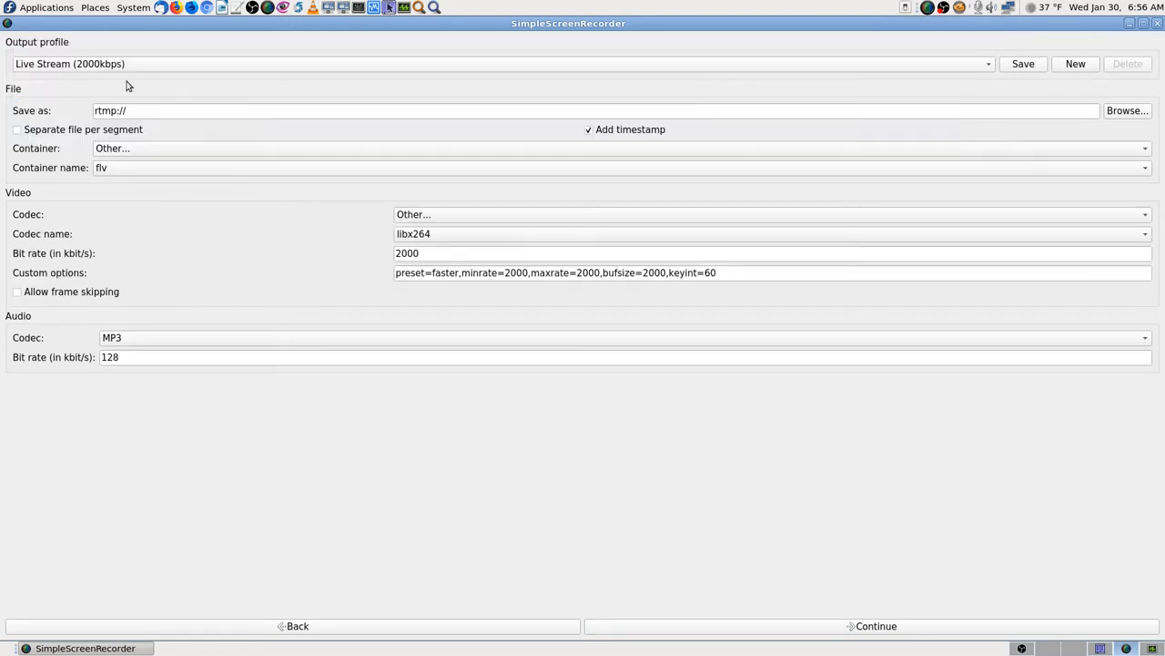
mouse_move(192, 127)
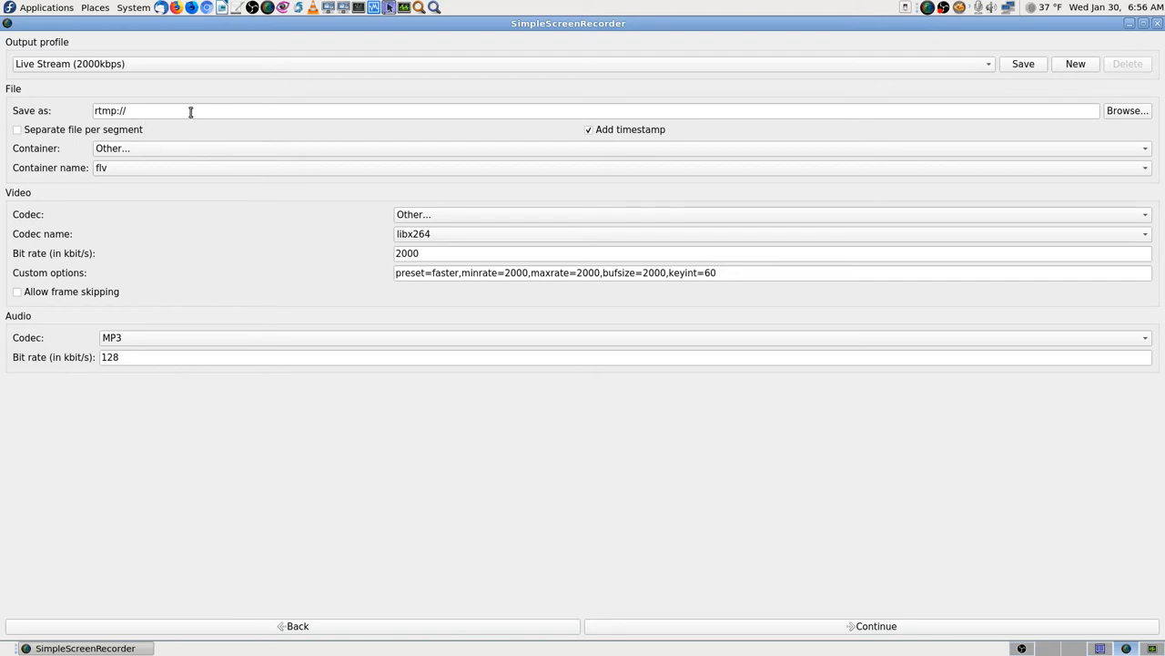
mouse_move(141, 64)
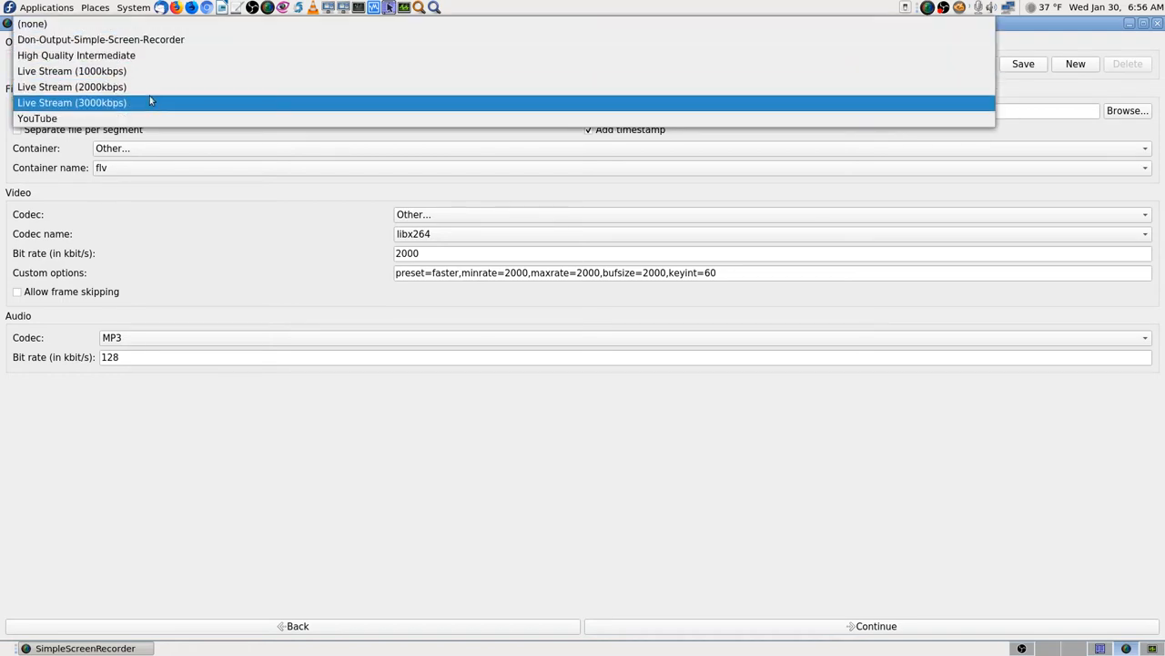
click(100, 40)
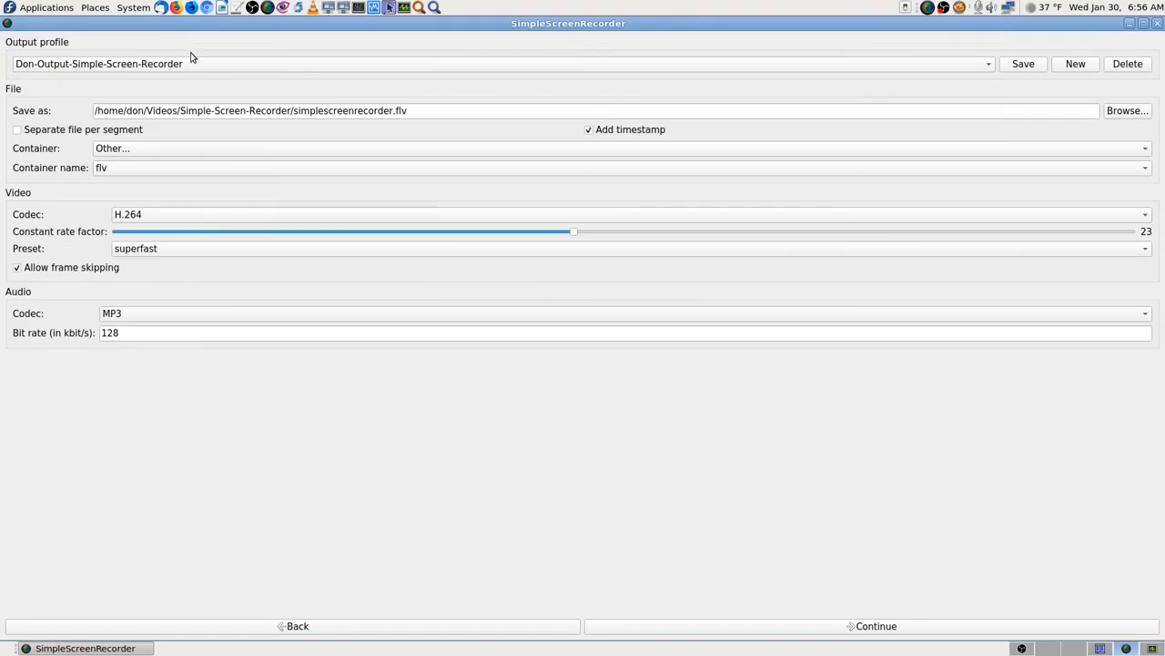
mouse_move(314, 99)
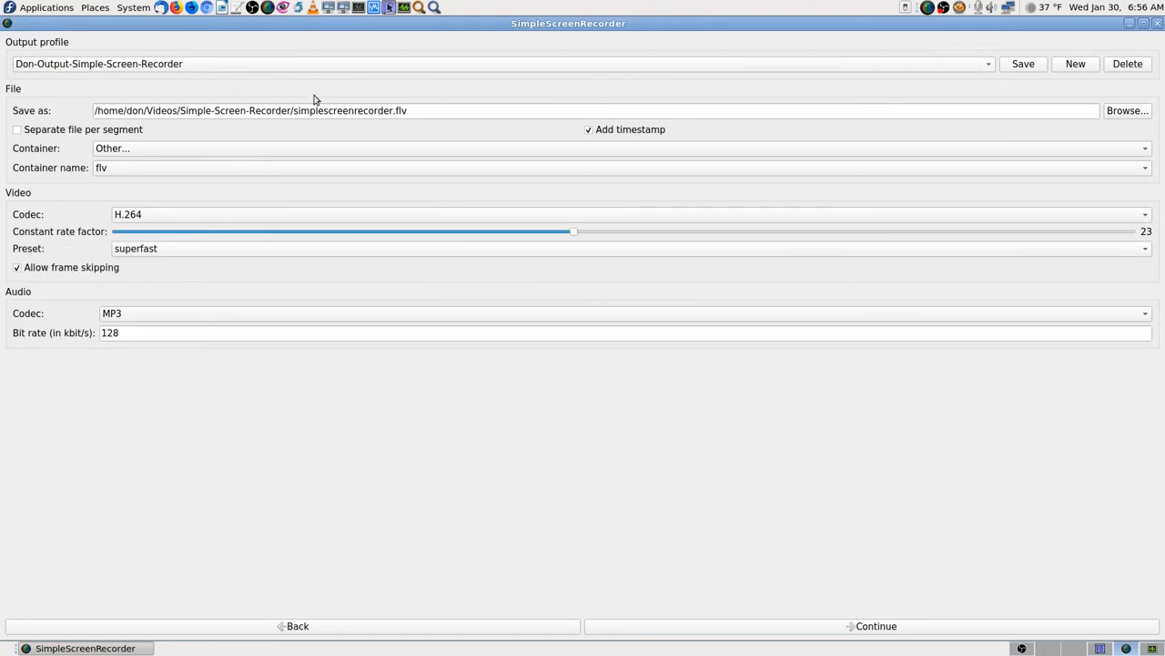
mouse_move(186, 70)
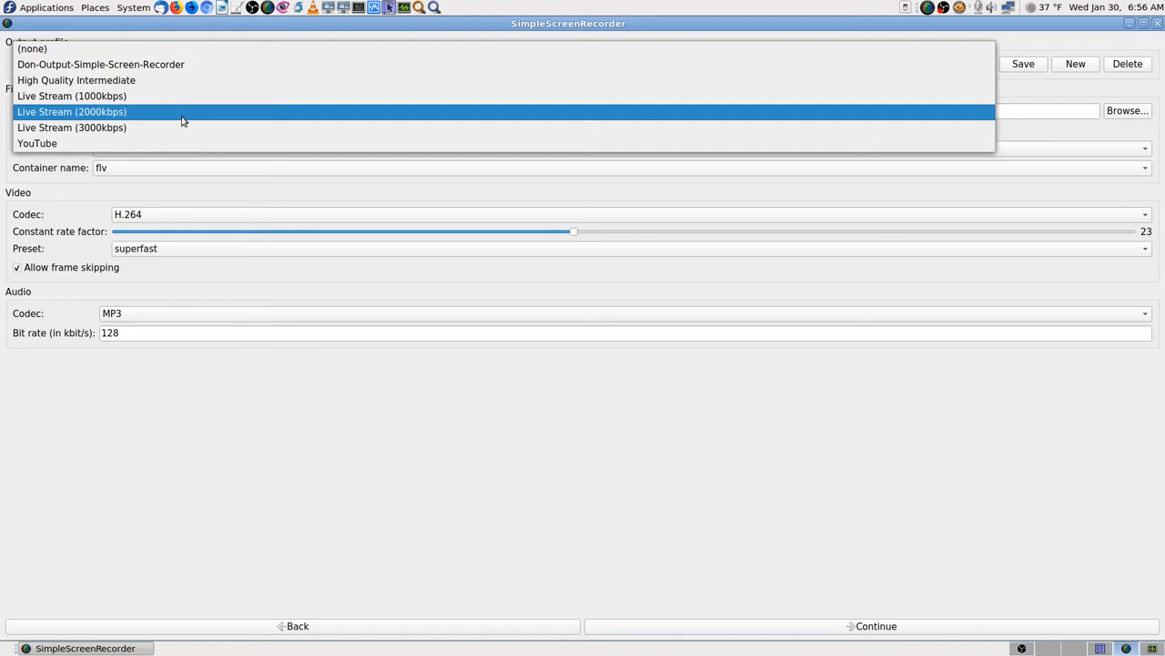
click(71, 111)
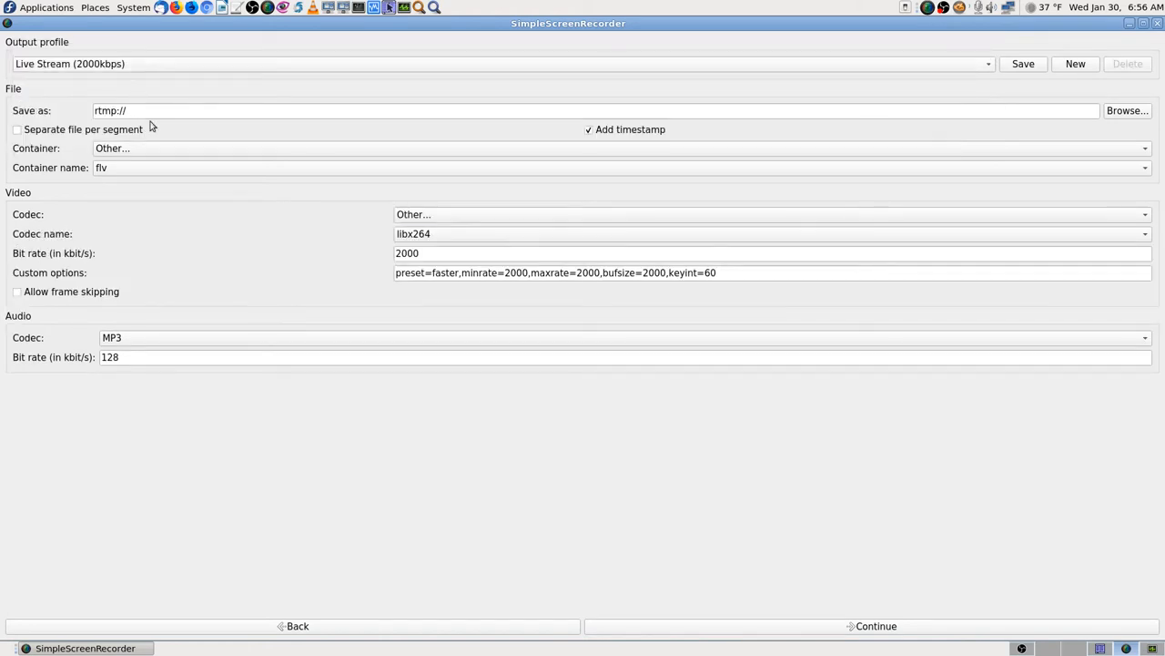
mouse_move(156, 74)
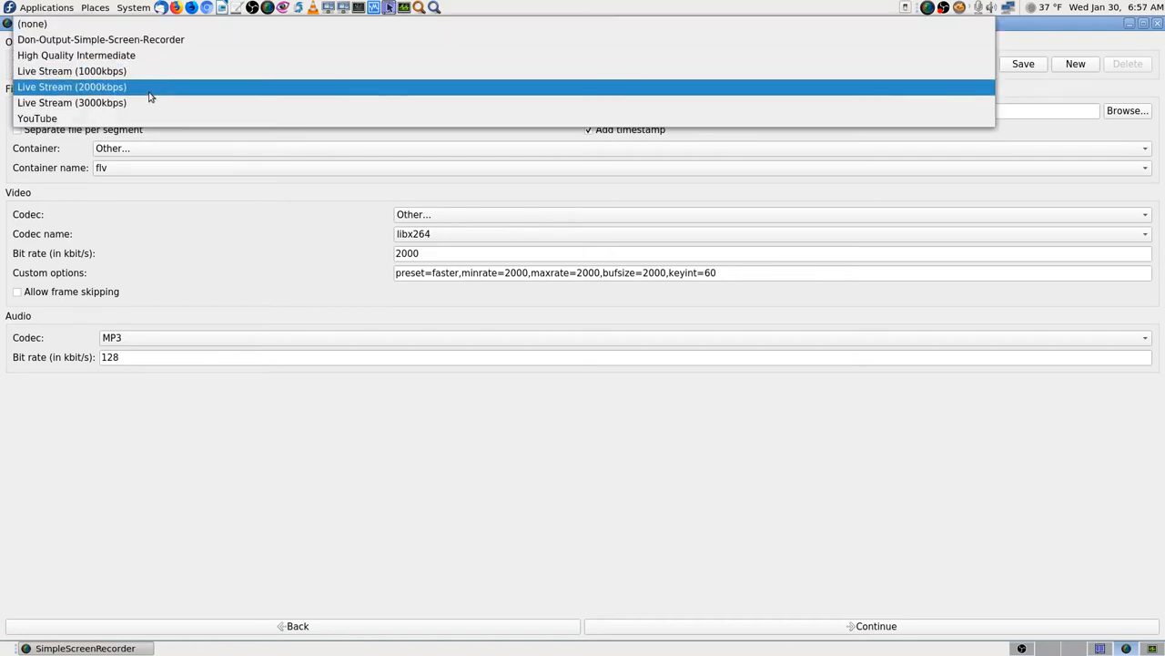
click(100, 39)
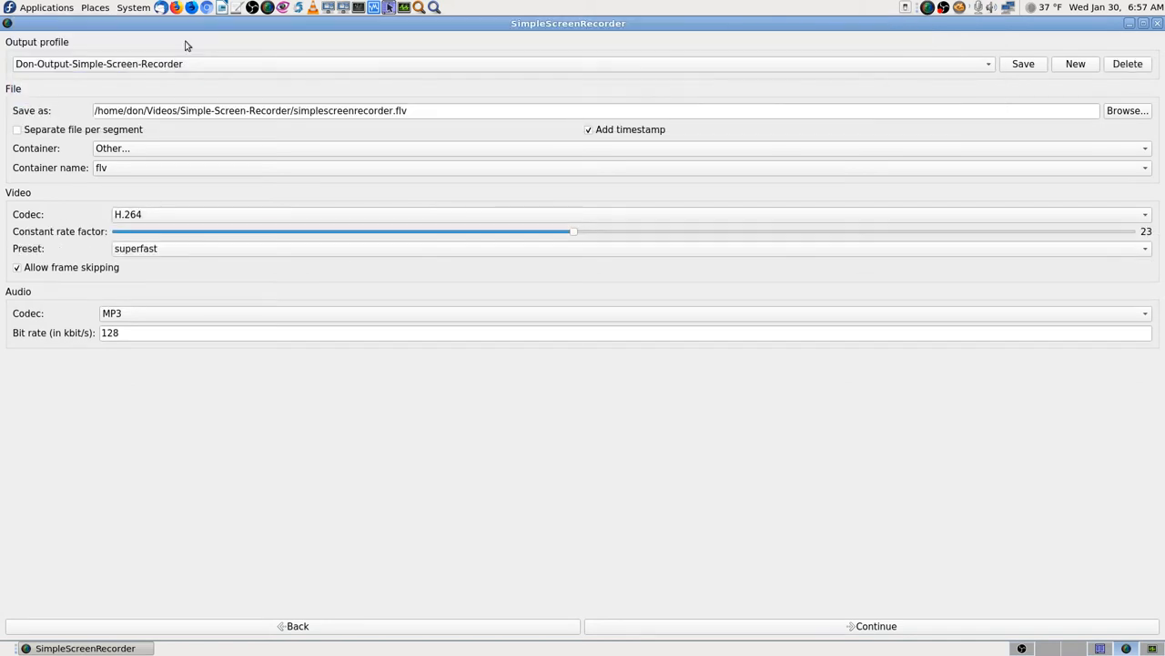
mouse_move(174, 74)
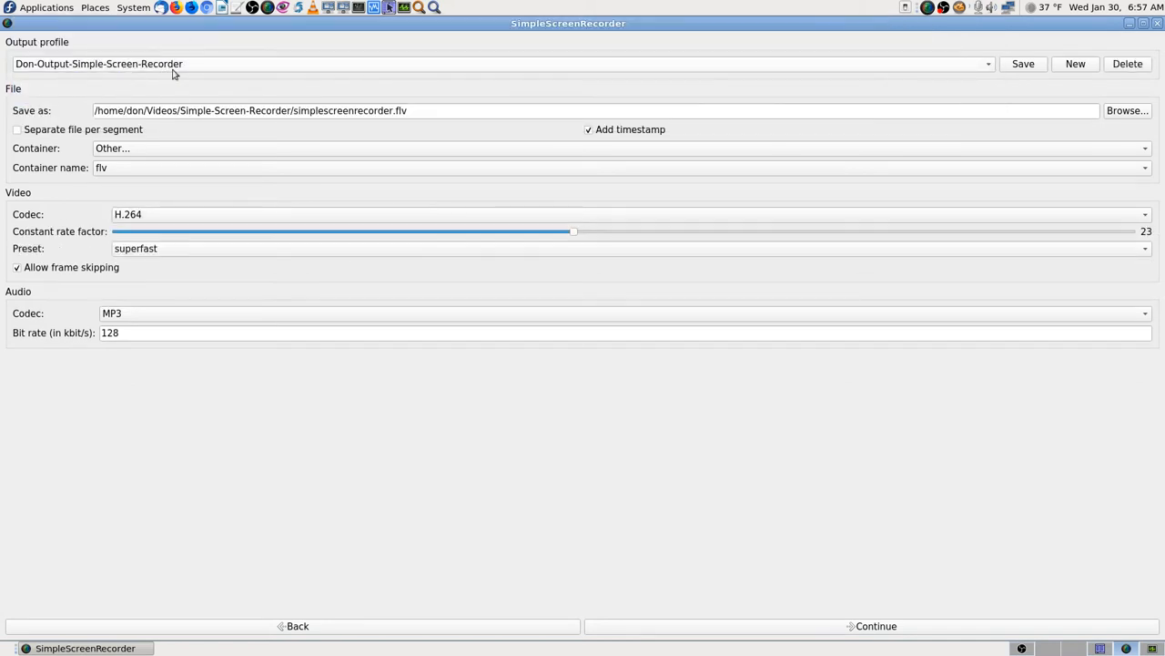
Try the YouTube profile, then settle on Live Stream (2000kbps) at rtmp:// with 2000 kbit/s
click(501, 64)
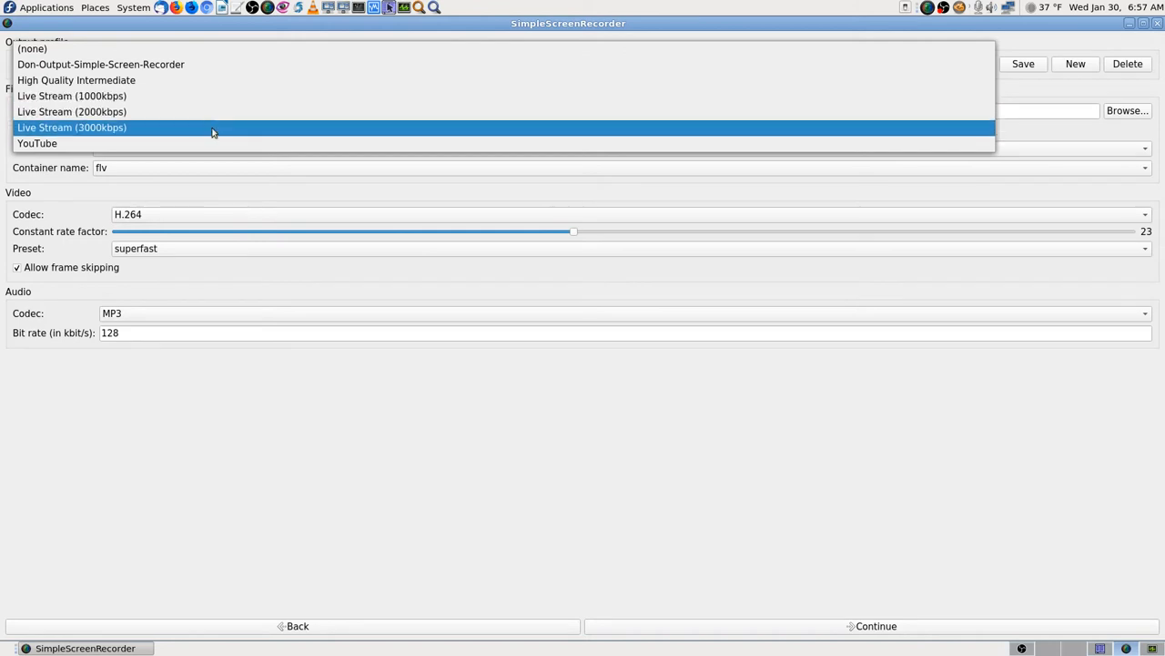
click(37, 143)
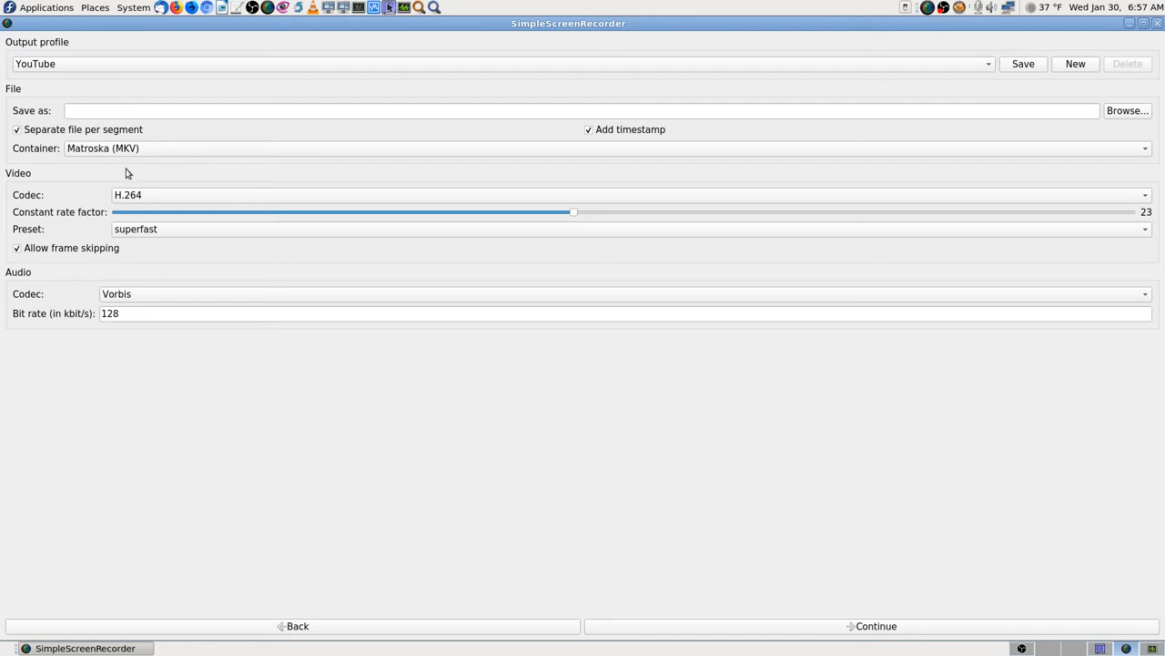
mouse_move(78, 173)
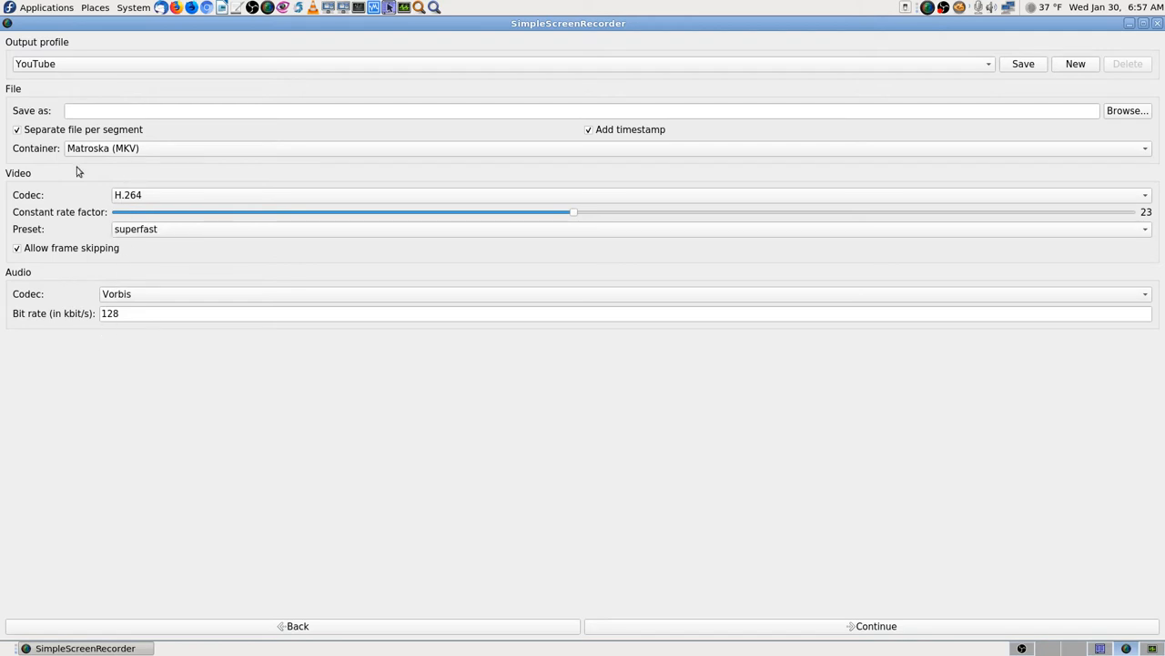
mouse_move(174, 68)
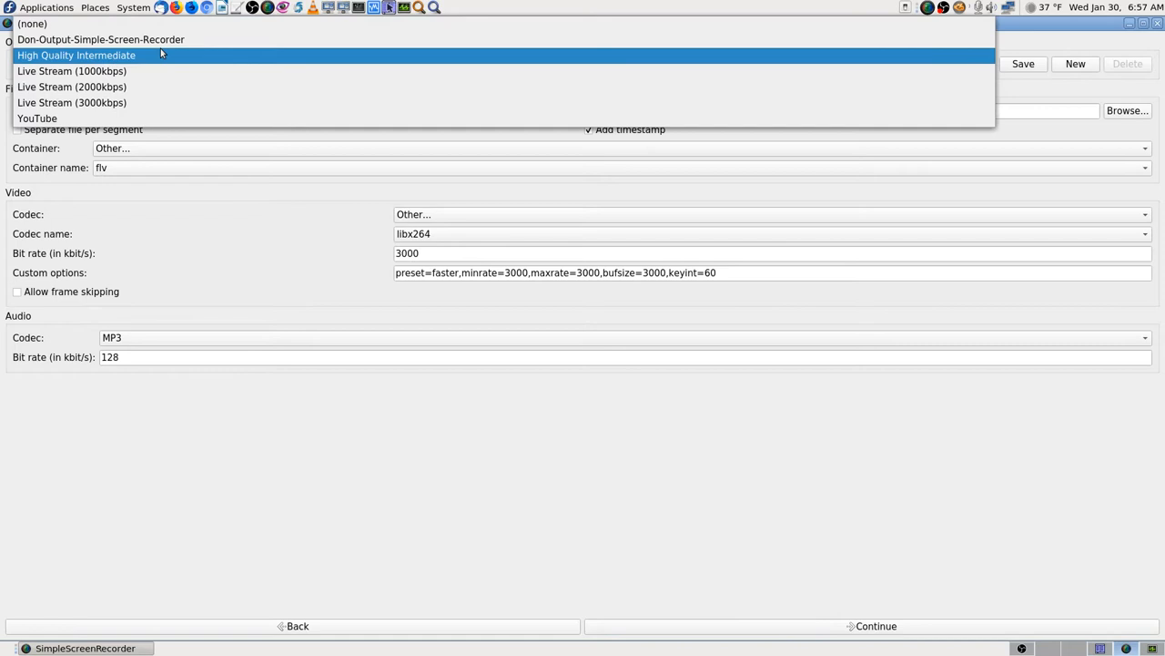
click(100, 39)
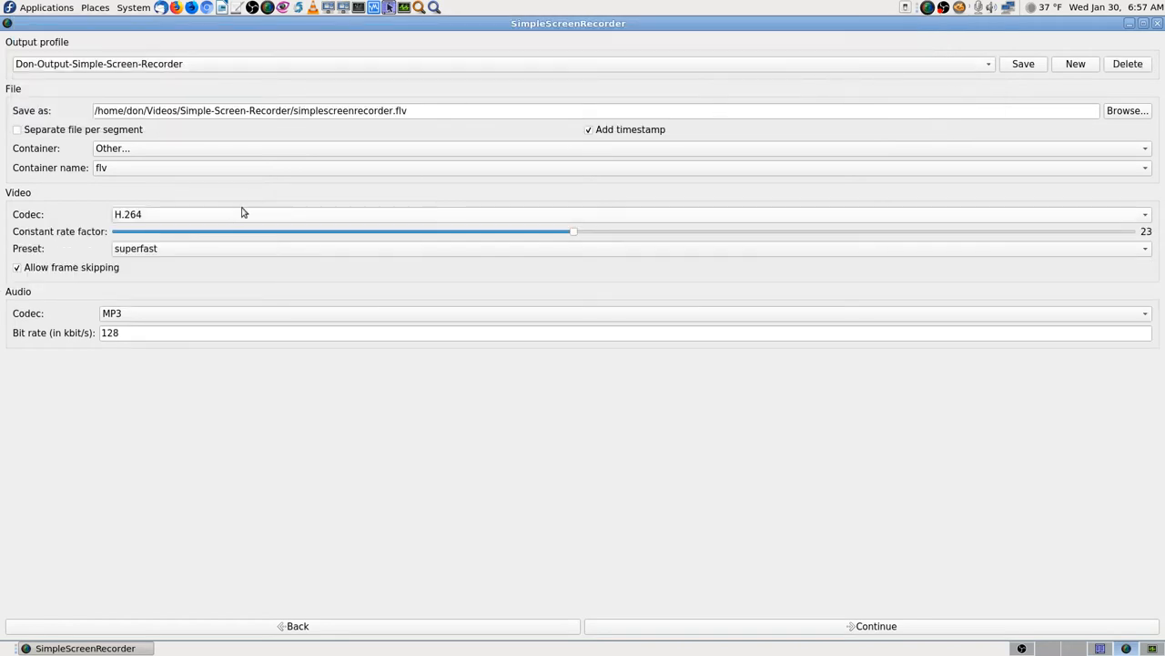
mouse_move(180, 320)
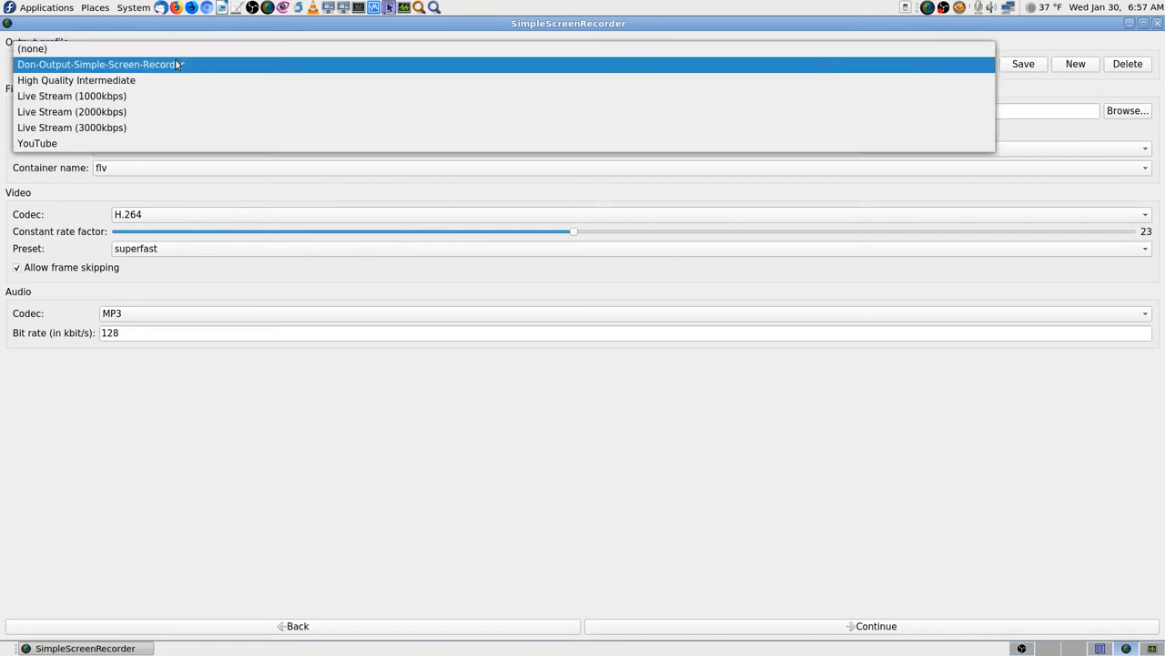
click(71, 111)
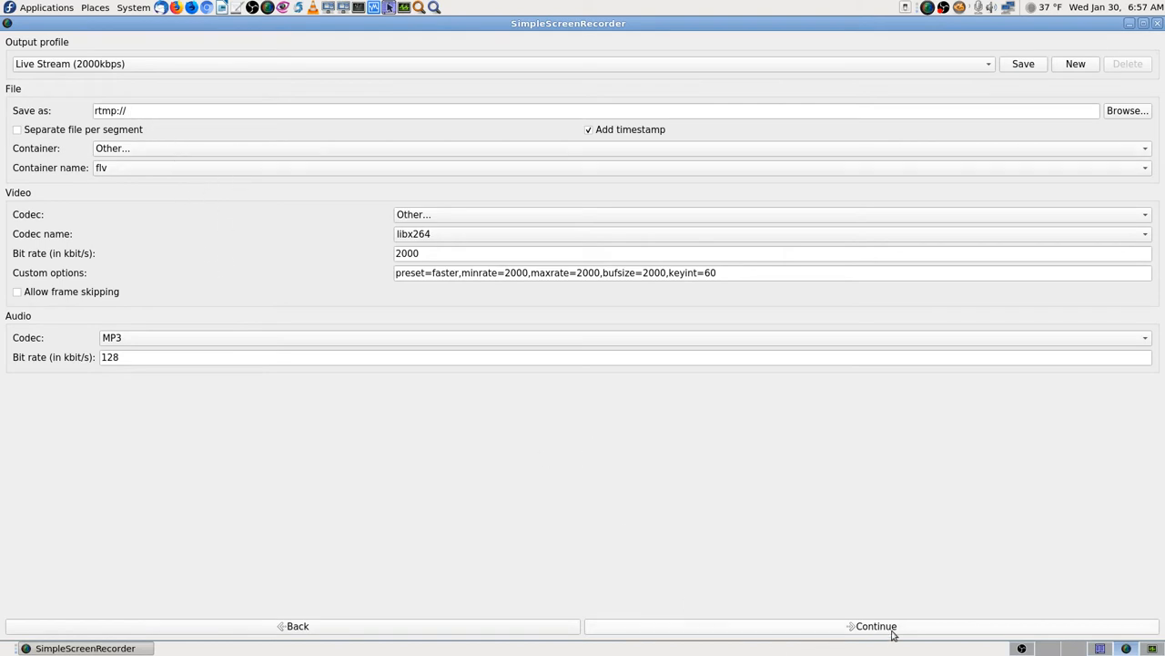
Continue to the recording page with the rtmp output
click(874, 626)
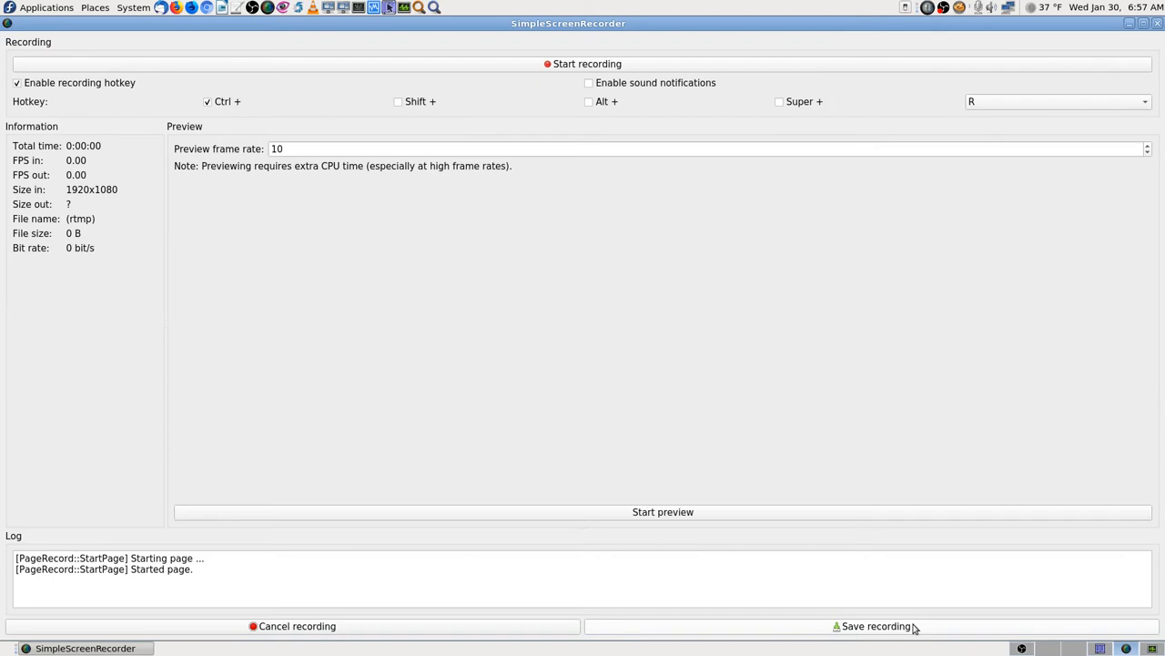
mouse_move(399, 545)
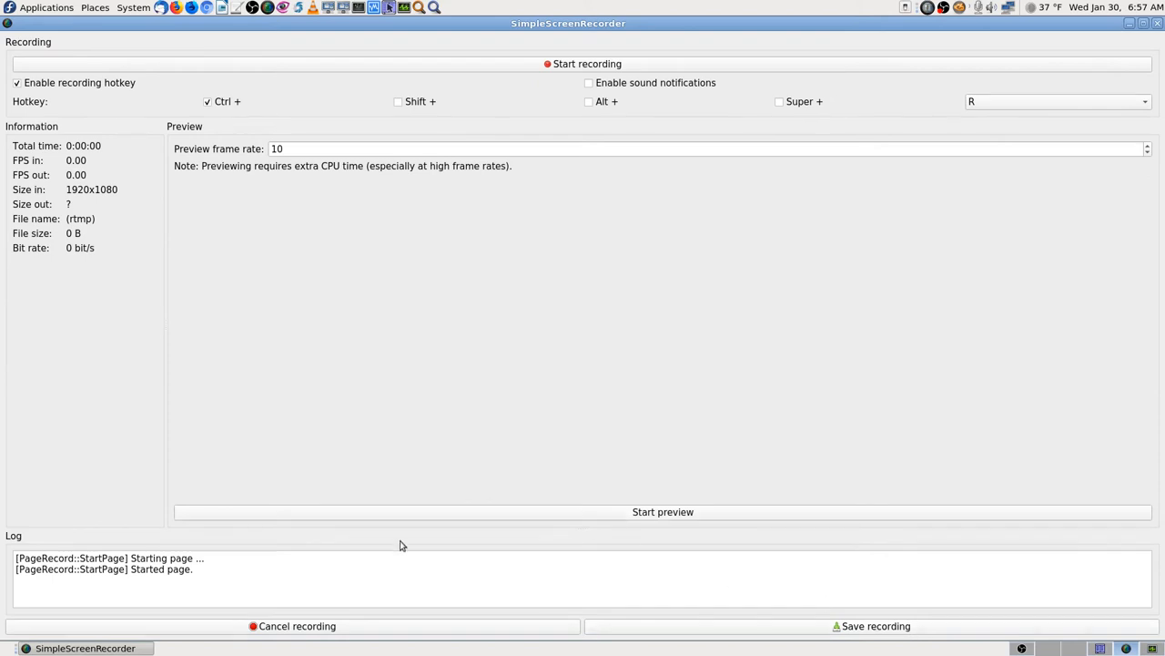
mouse_move(168, 107)
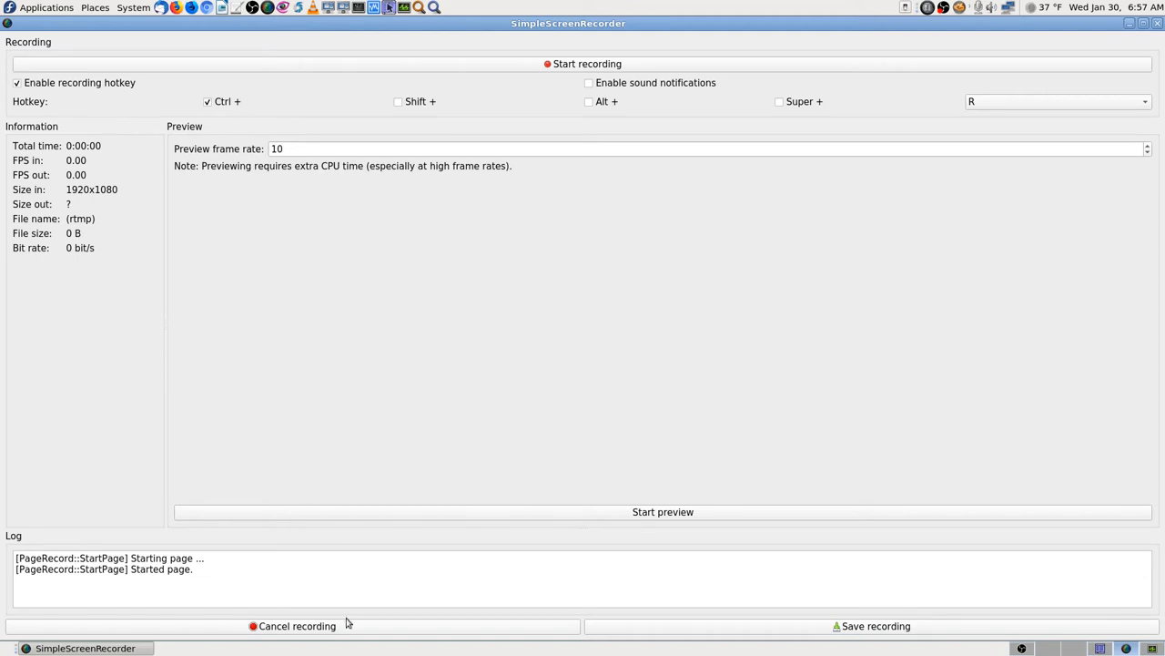
mouse_move(219, 616)
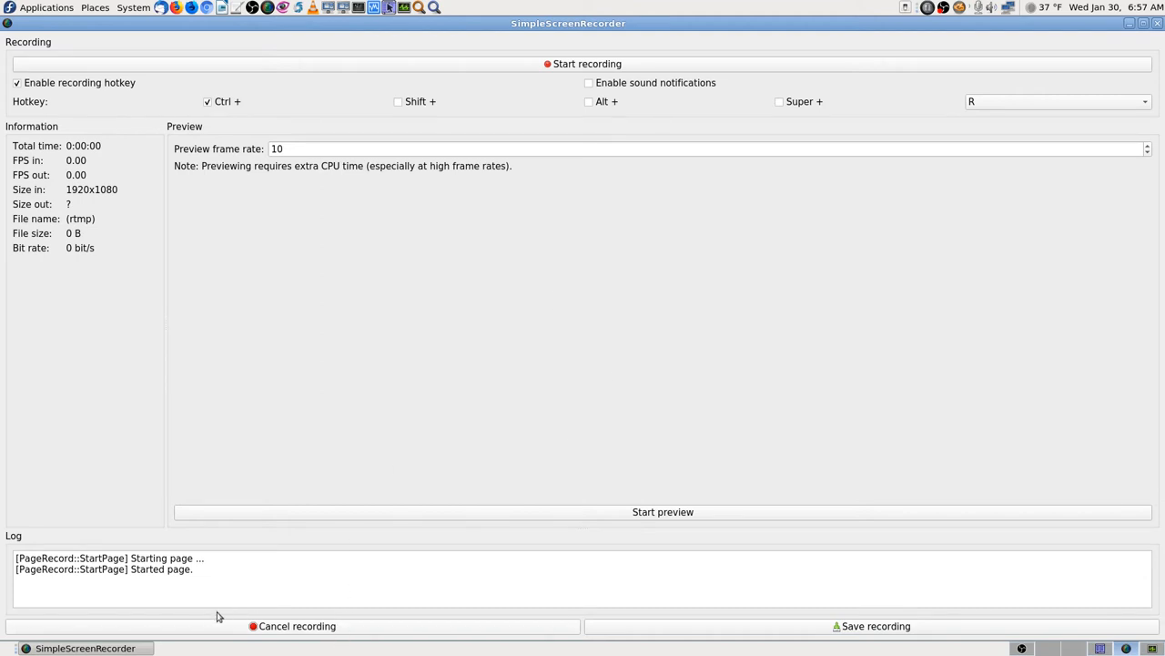
mouse_move(376, 631)
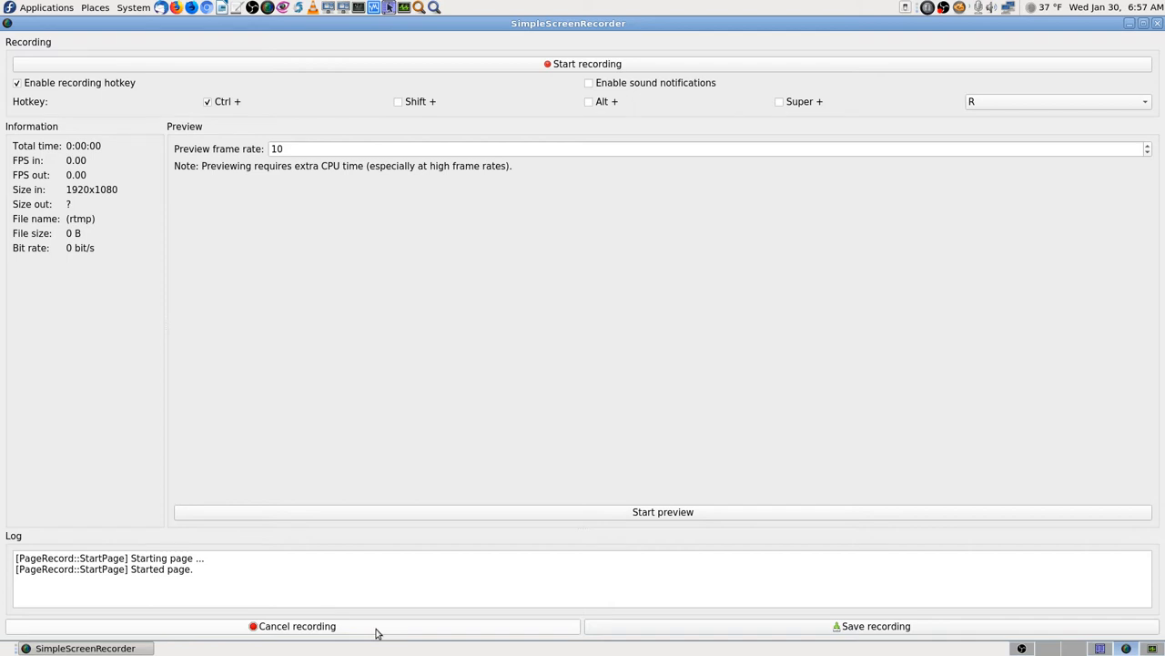
mouse_move(471, 499)
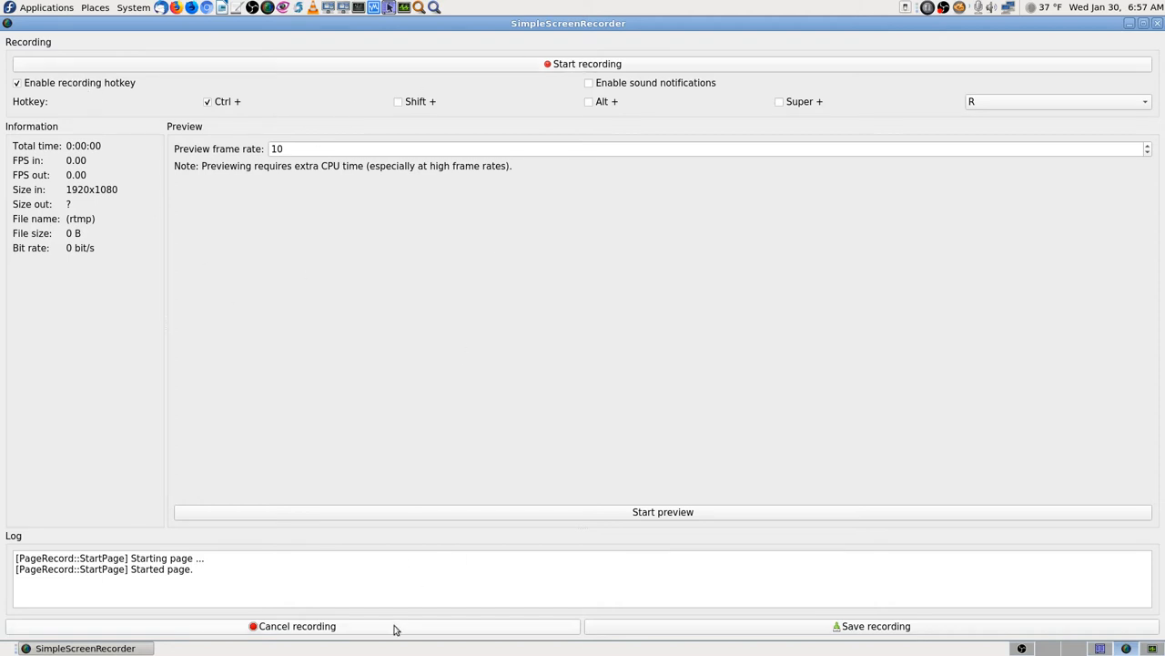
Return to output settings and load Don-Output-Simple-Screen-Recorder, saving an flv to Videos
click(292, 625)
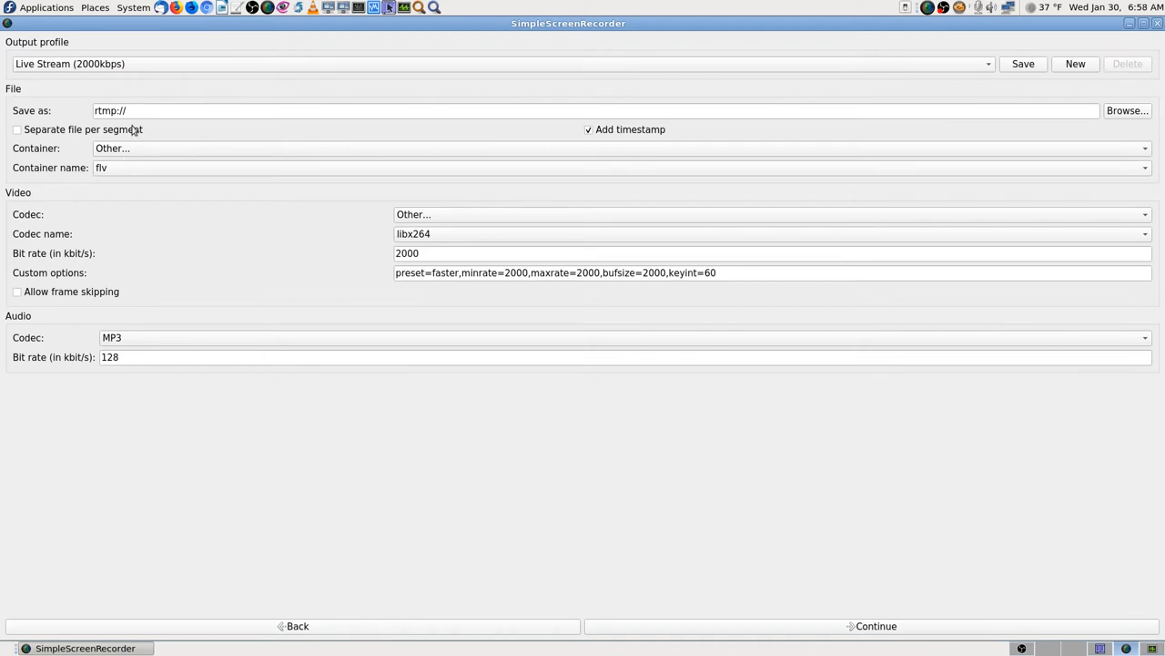
mouse_move(183, 92)
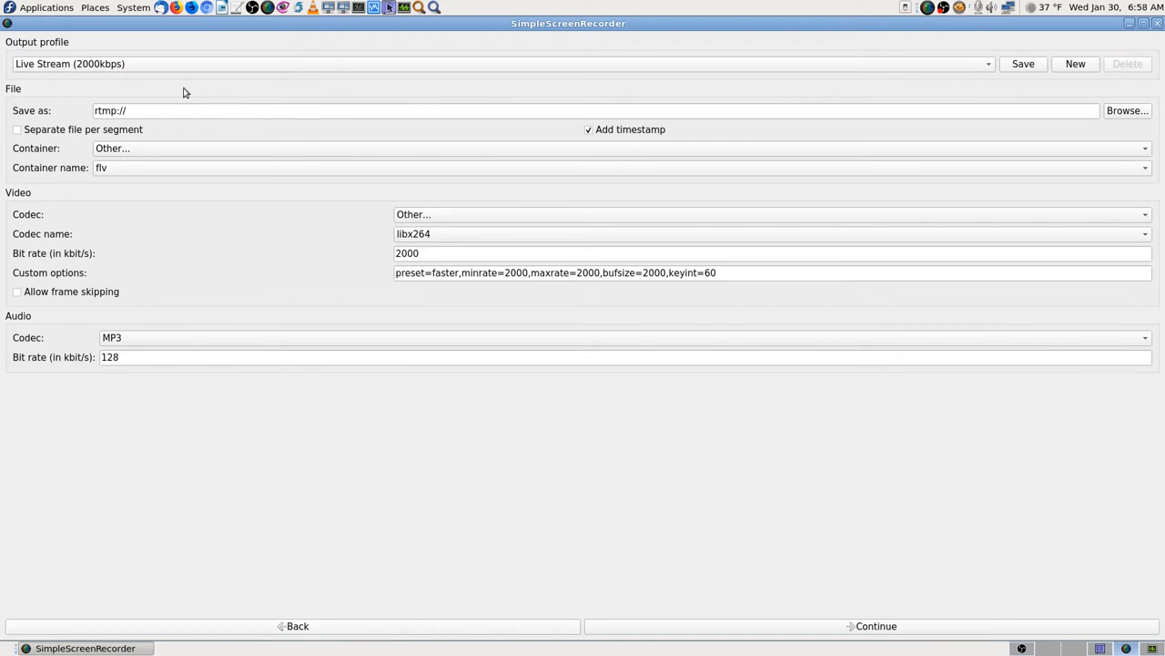
click(499, 64)
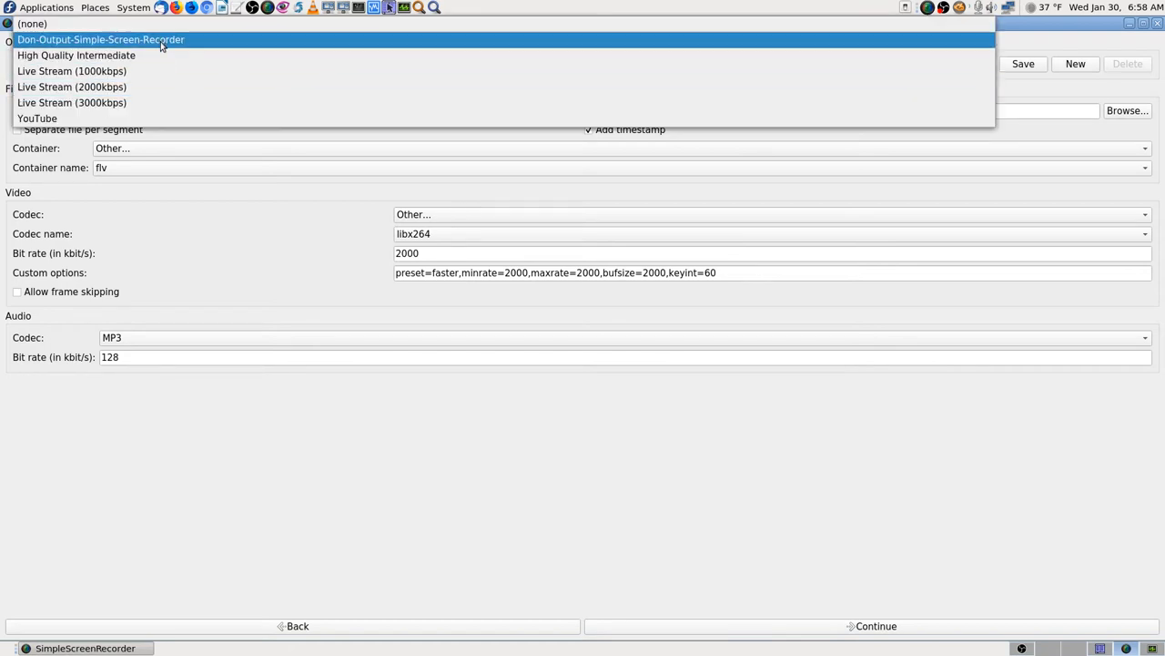
click(101, 39)
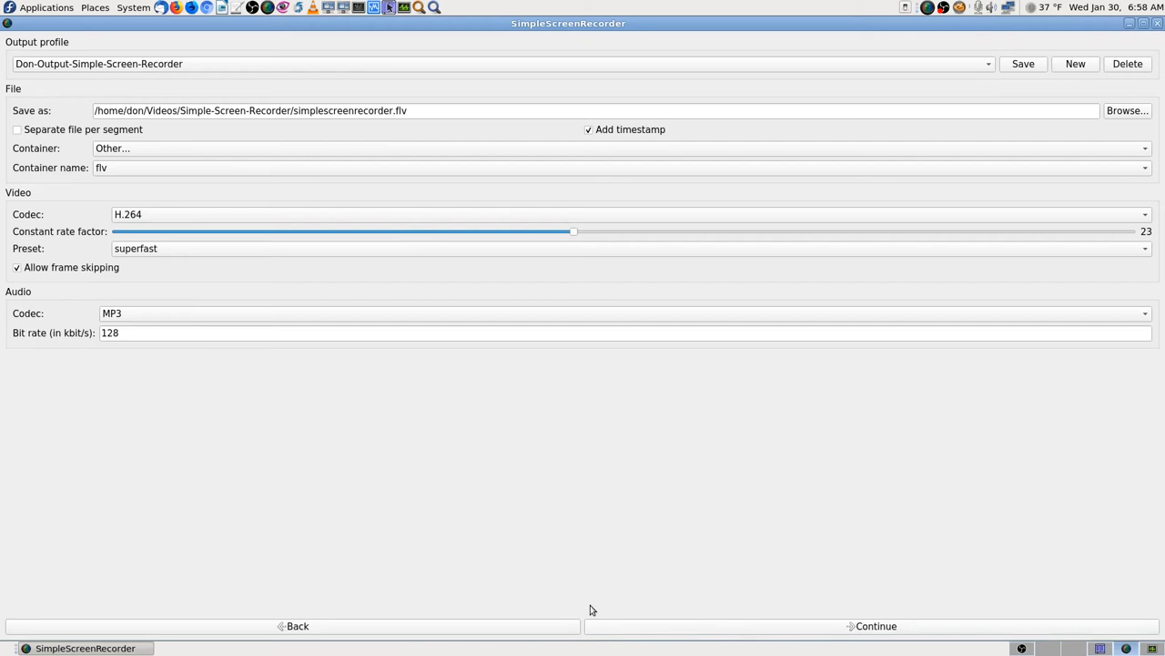
mouse_move(265, 180)
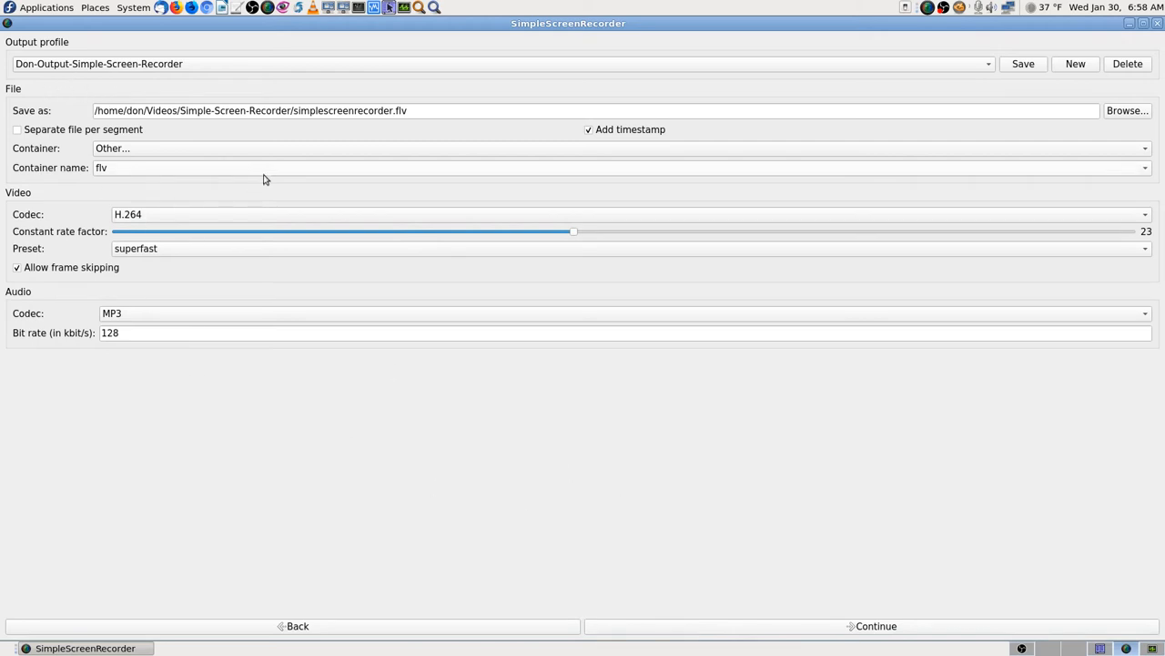
mouse_move(777, 508)
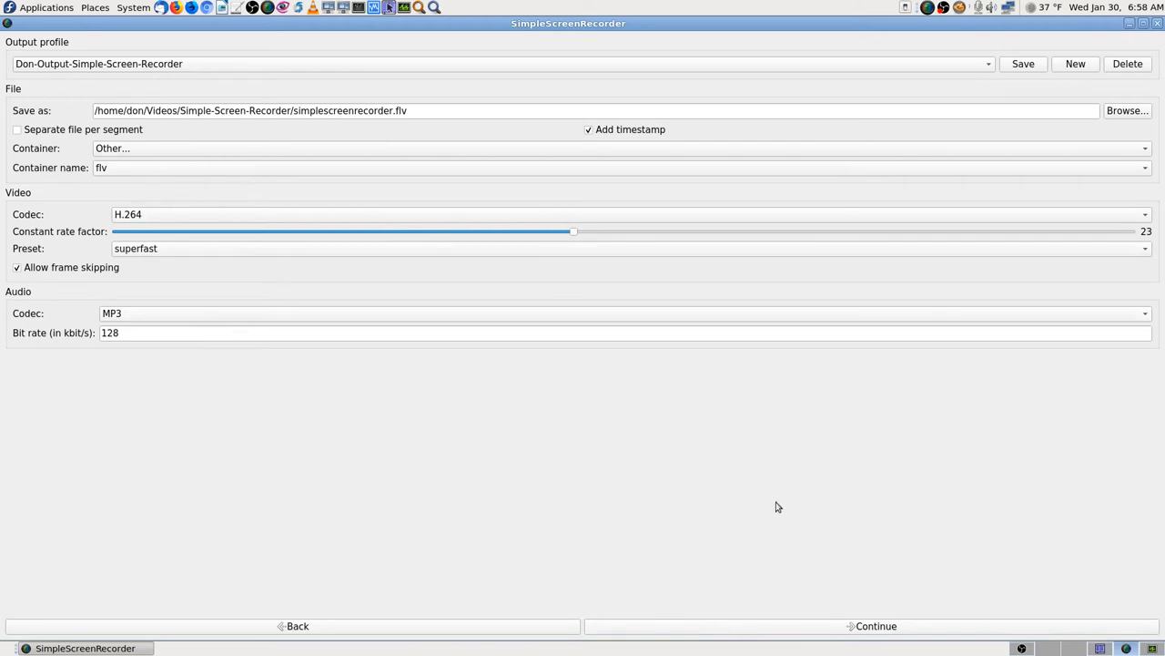
mouse_move(795, 601)
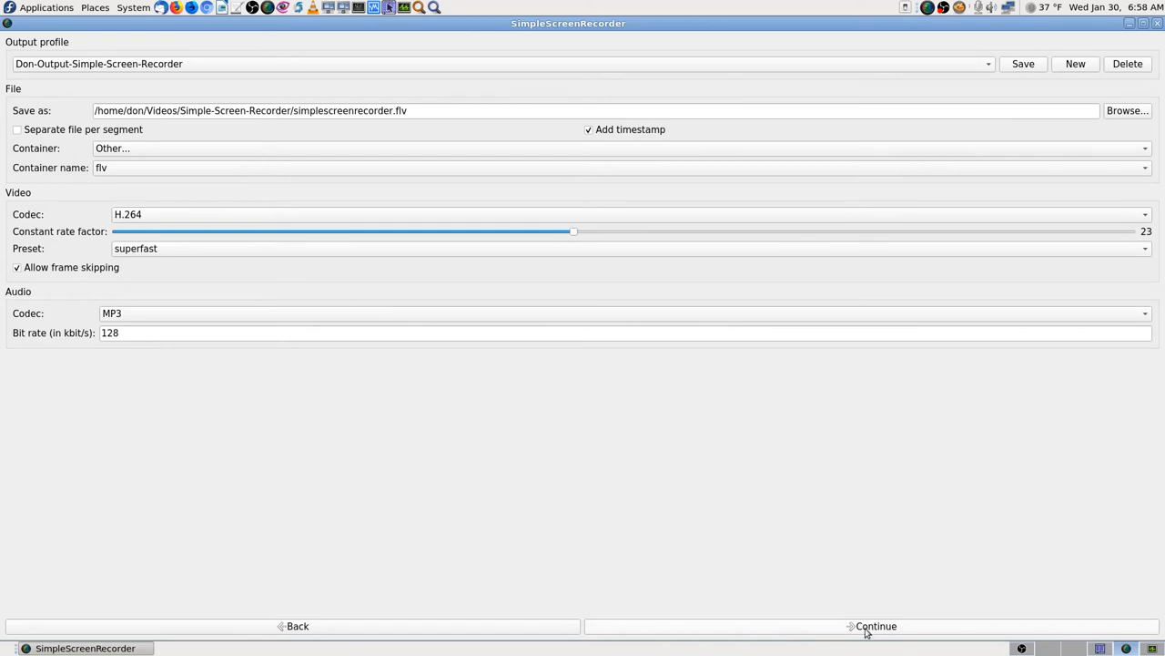
click(875, 626)
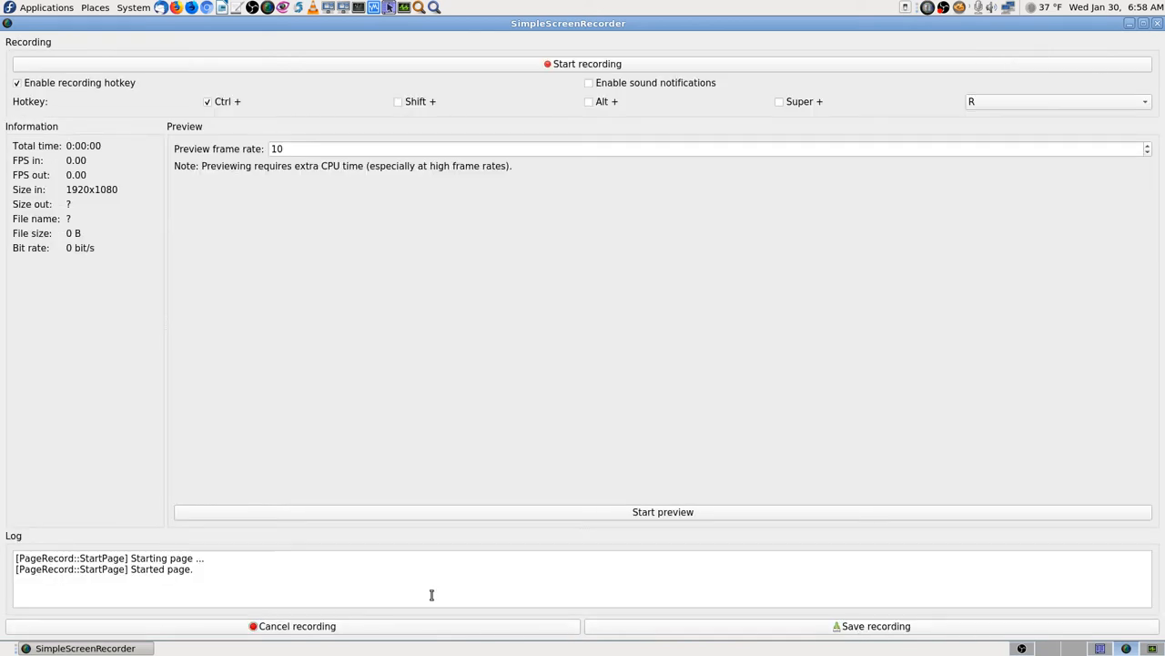
click(663, 510)
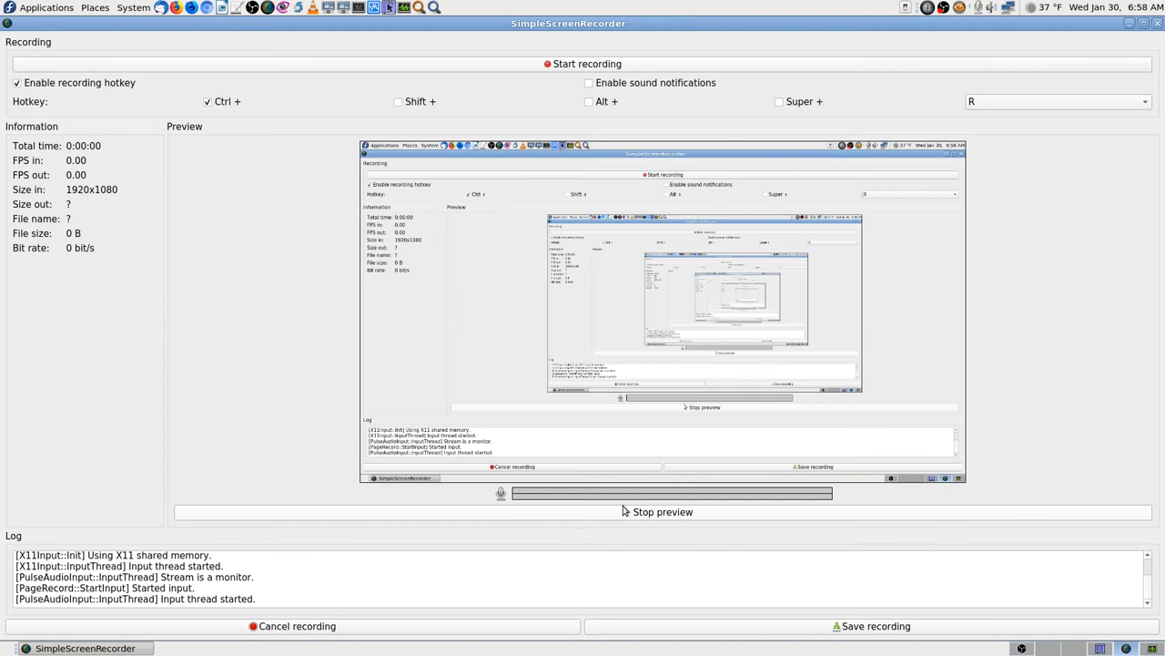
mouse_move(662, 511)
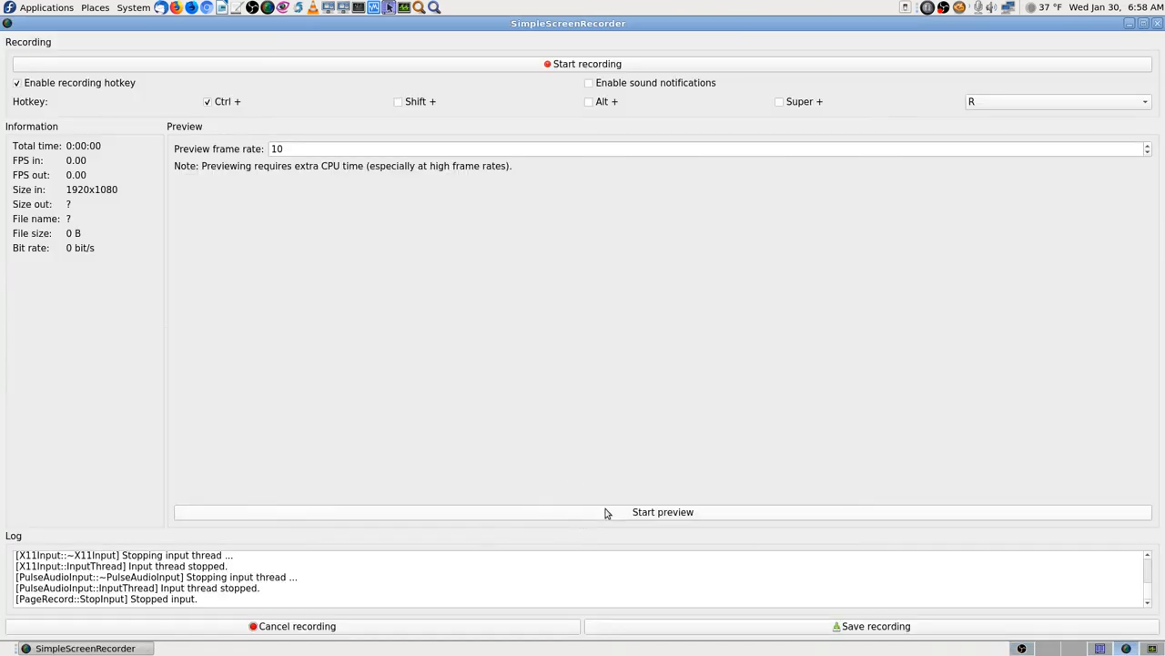
mouse_move(342, 600)
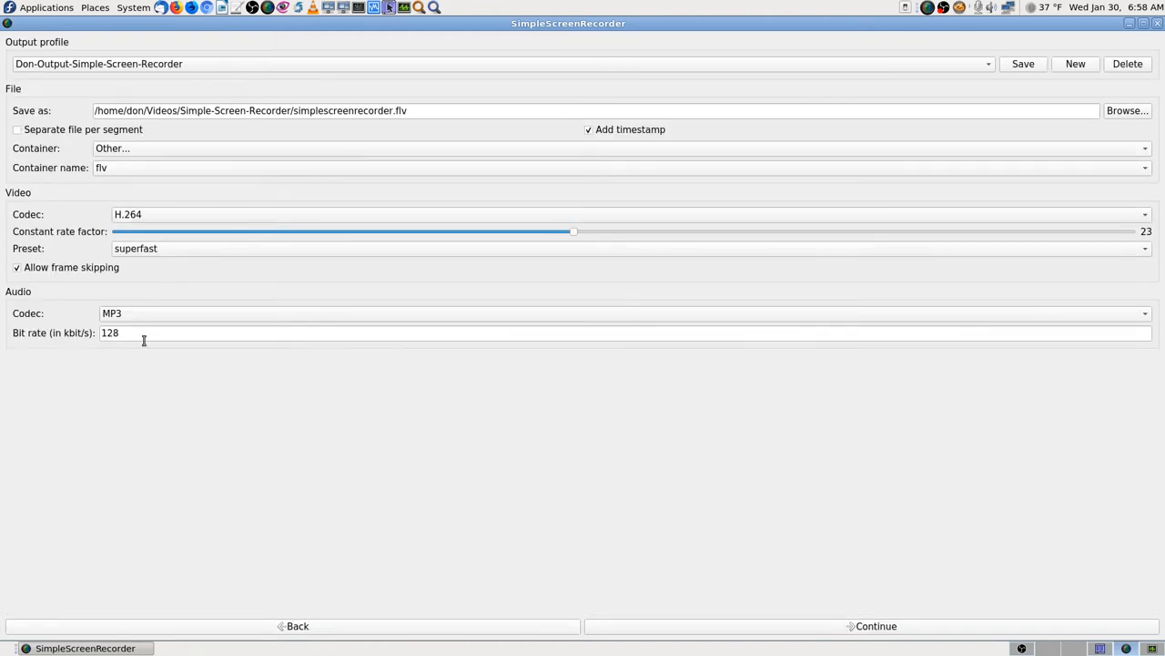
mouse_move(333, 447)
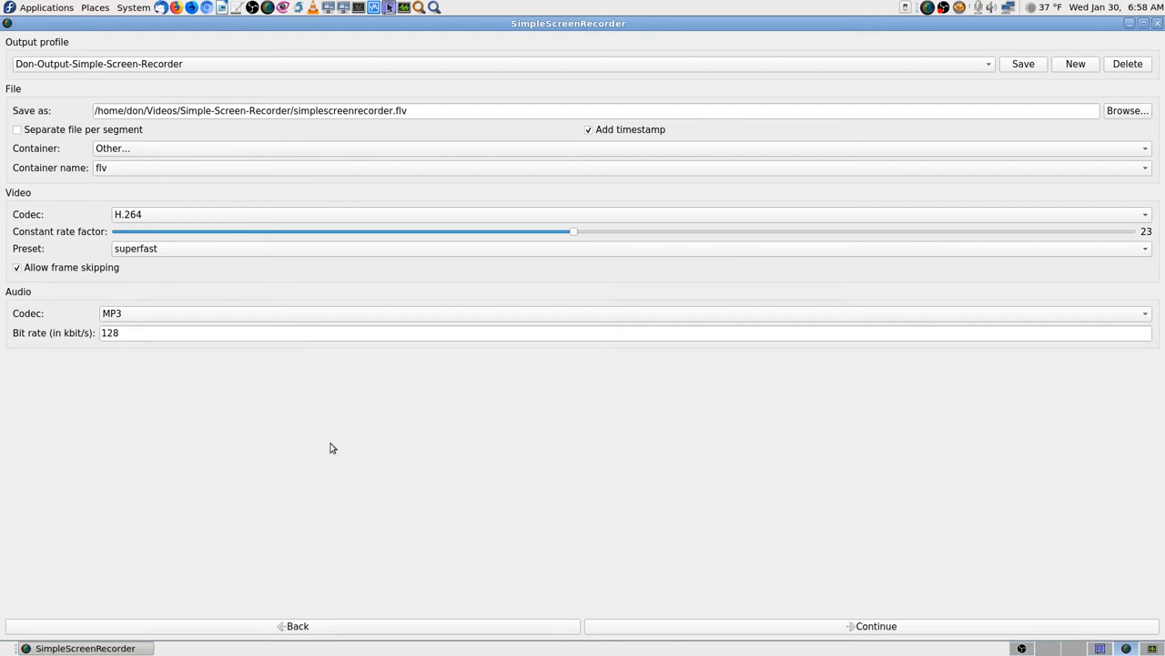
Step back to the welcome page and continue through input and output to the recording page
click(298, 626)
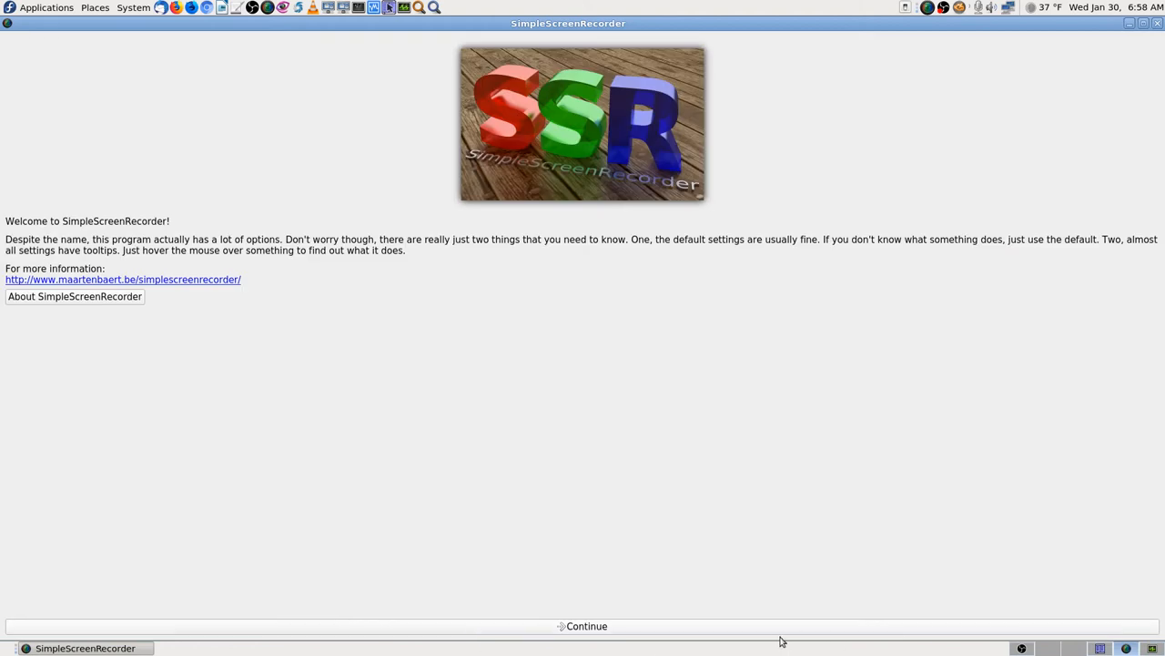
click(587, 625)
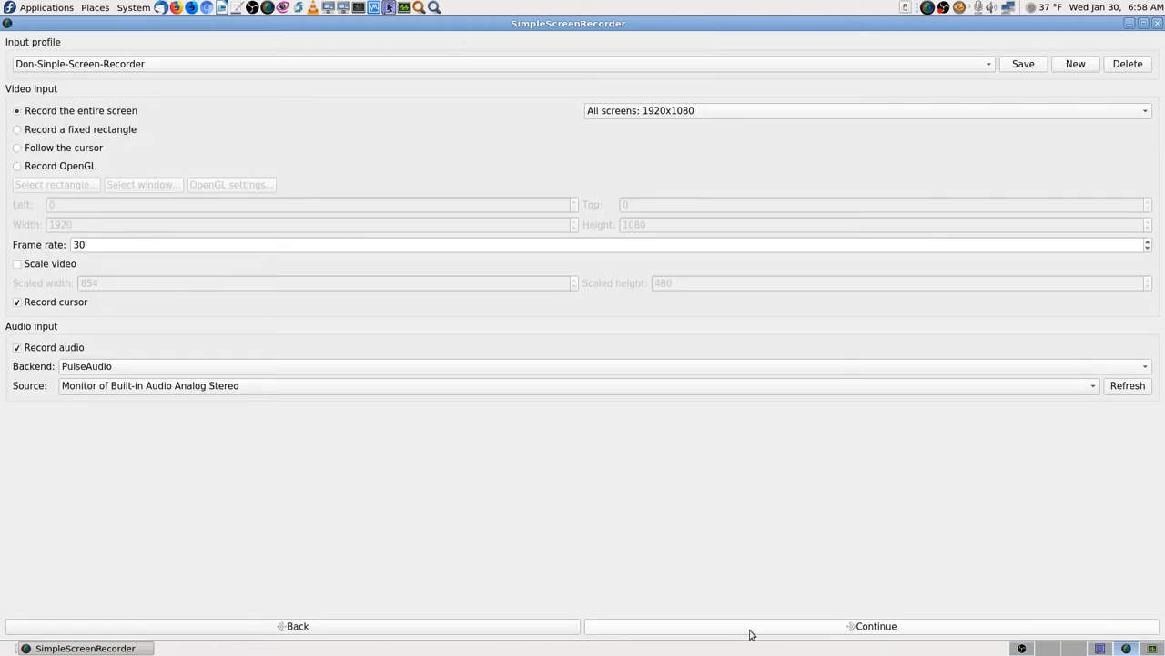
click(874, 626)
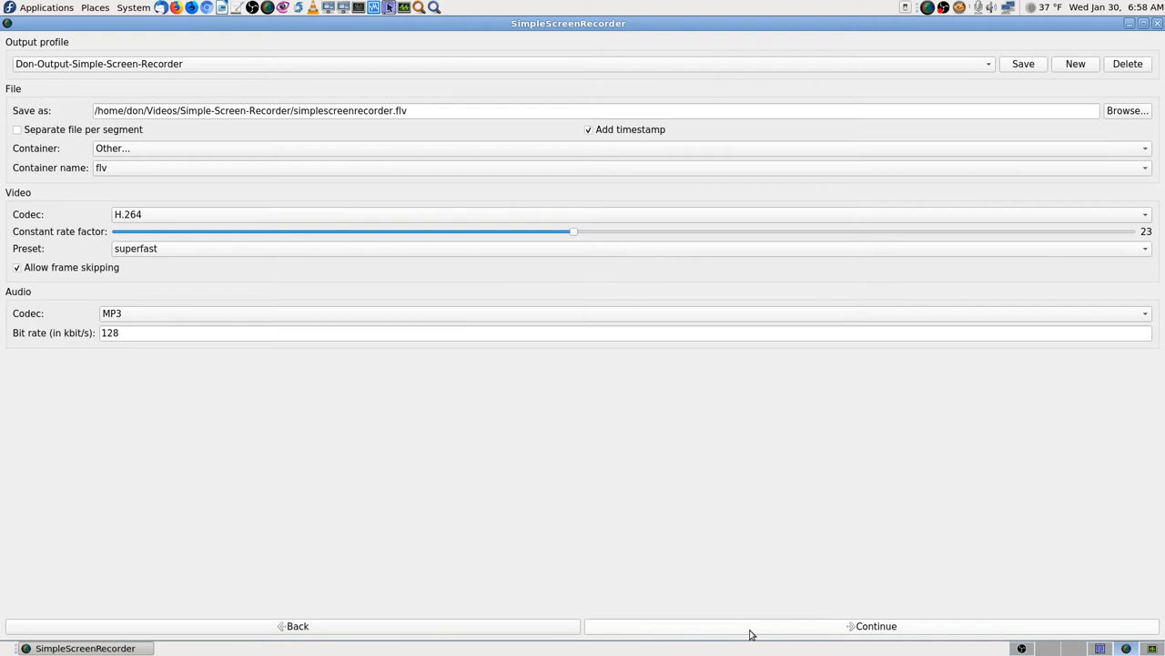
click(875, 625)
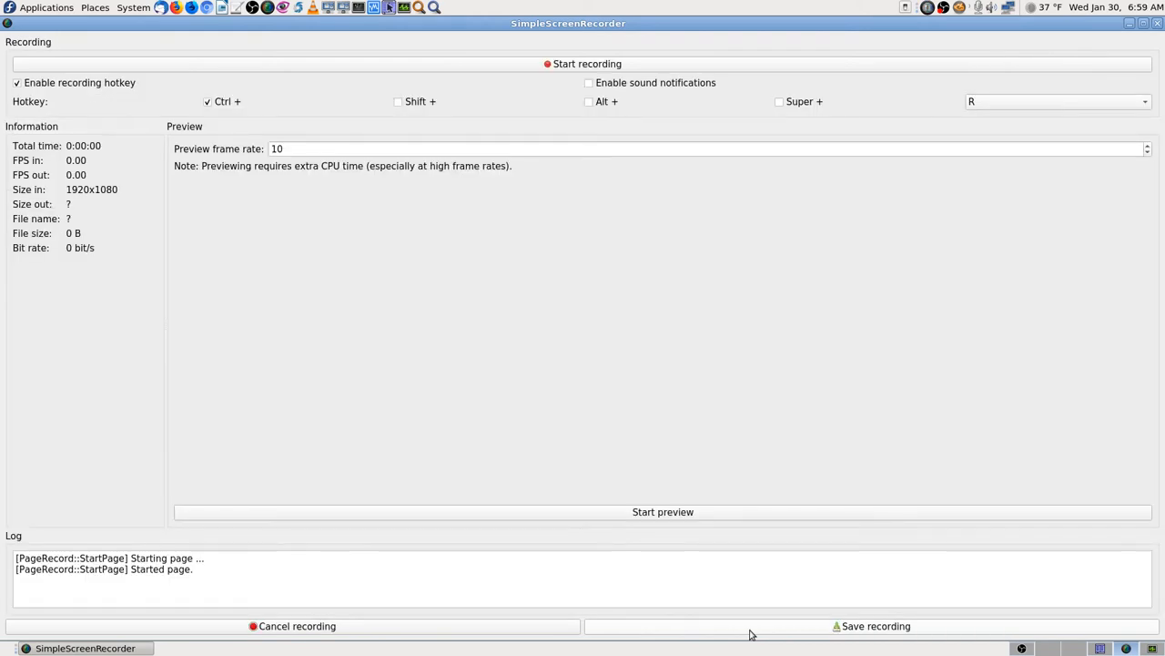
Start the live preview of the capture on the recording page
click(663, 510)
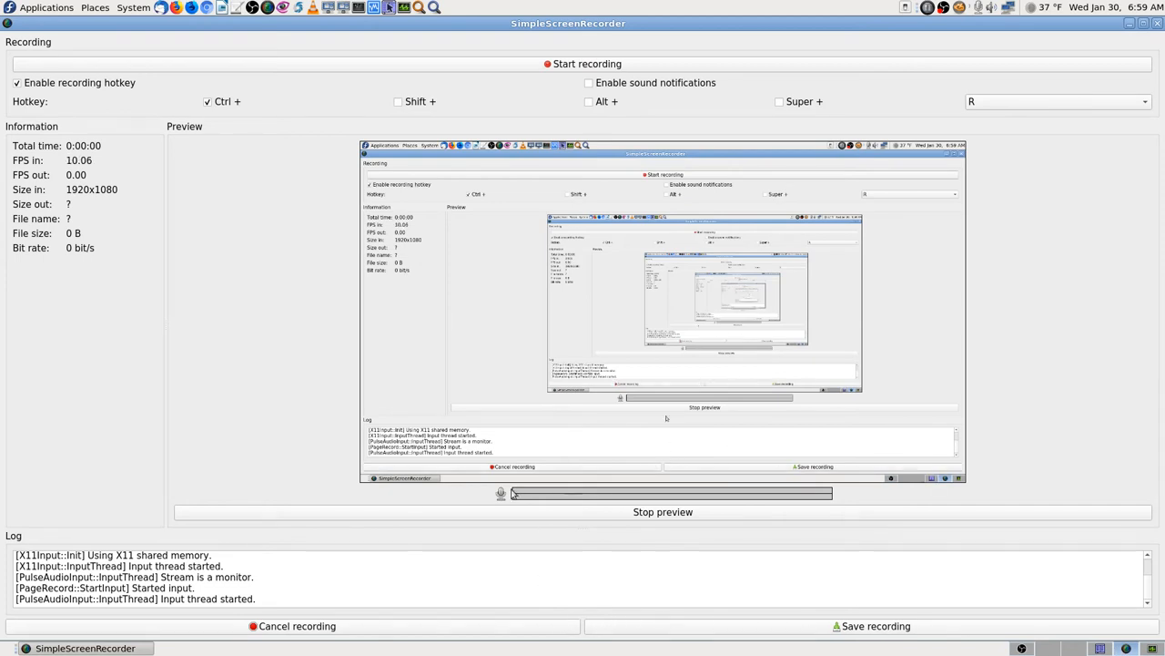
mouse_move(681, 594)
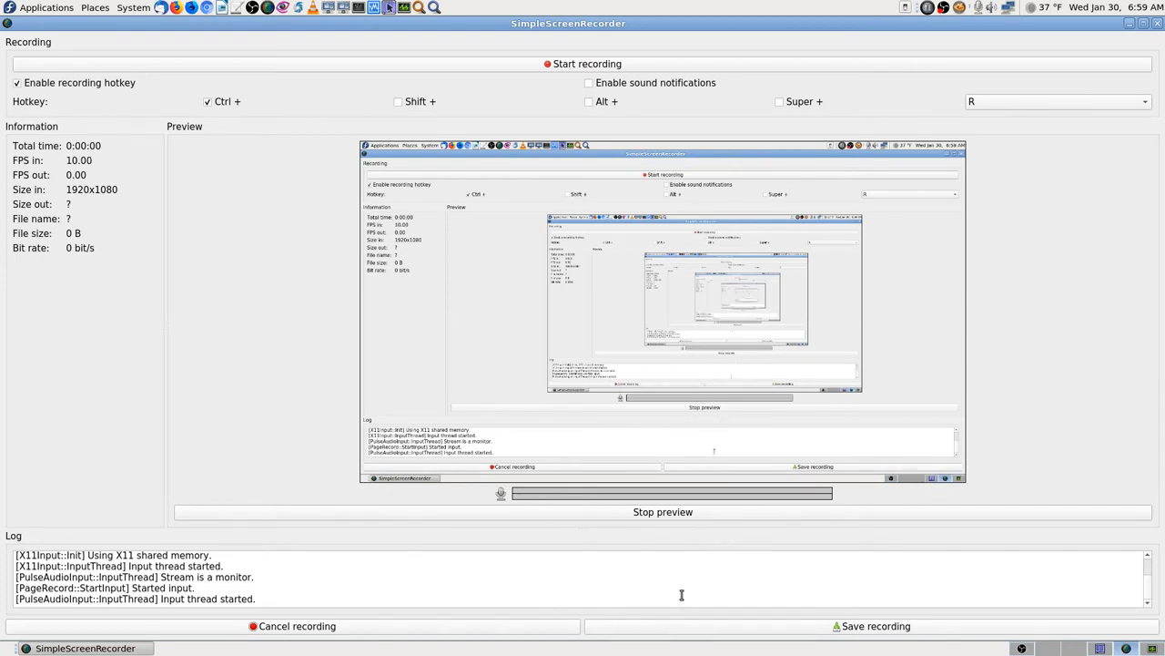
mouse_move(696, 549)
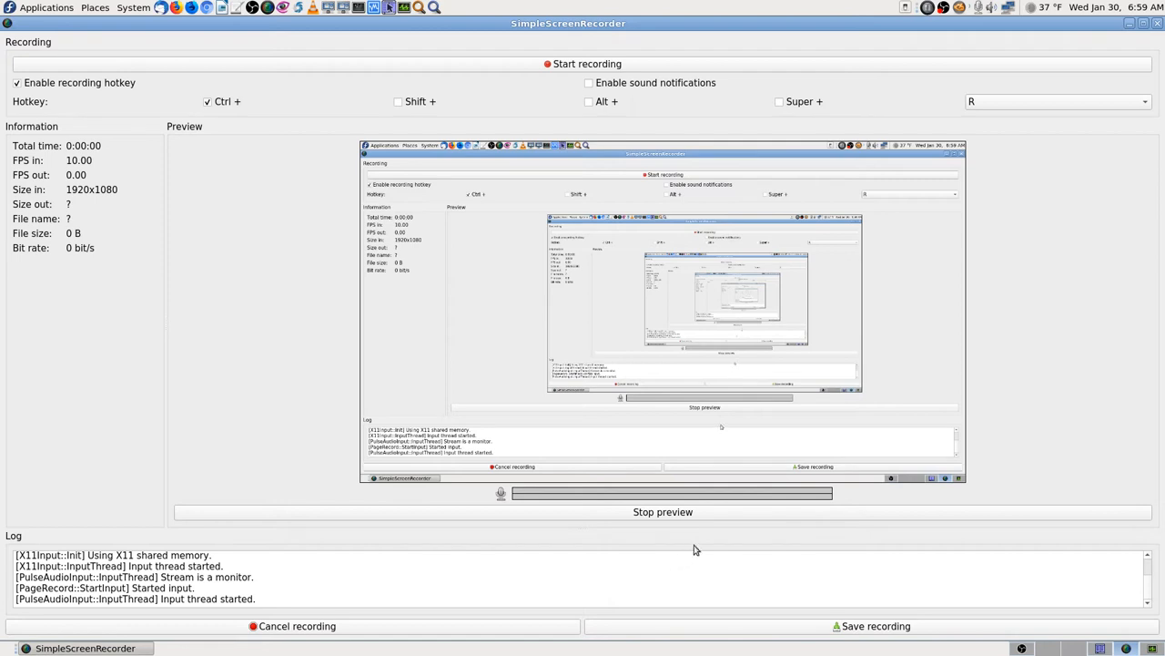
mouse_move(686, 617)
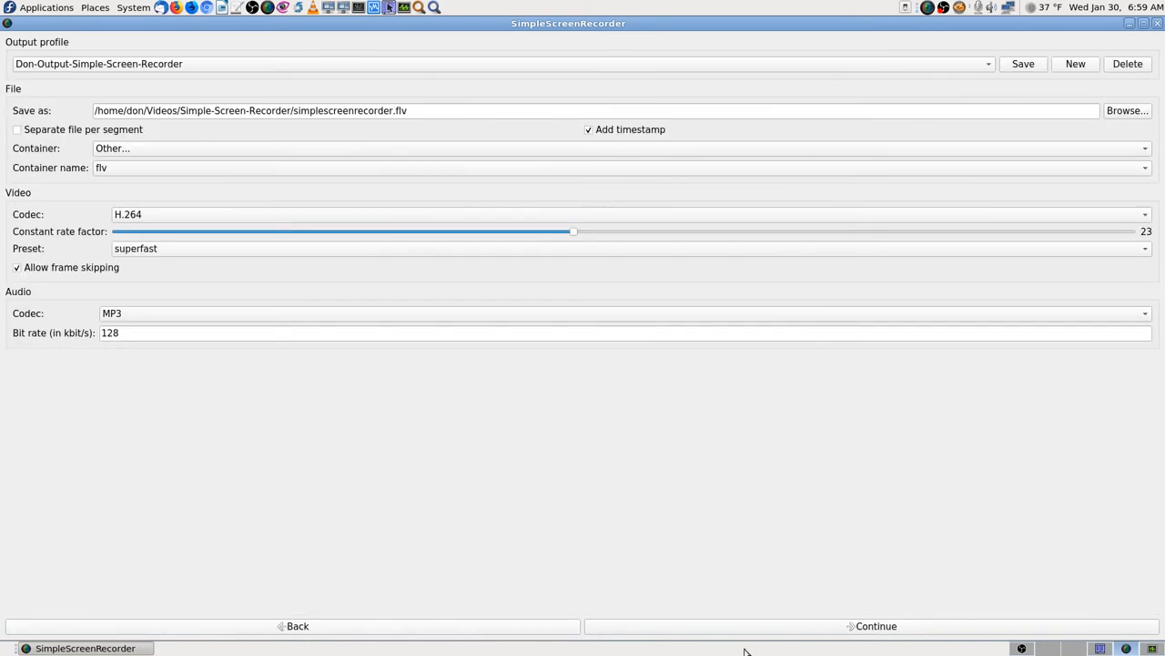
mouse_move(440, 599)
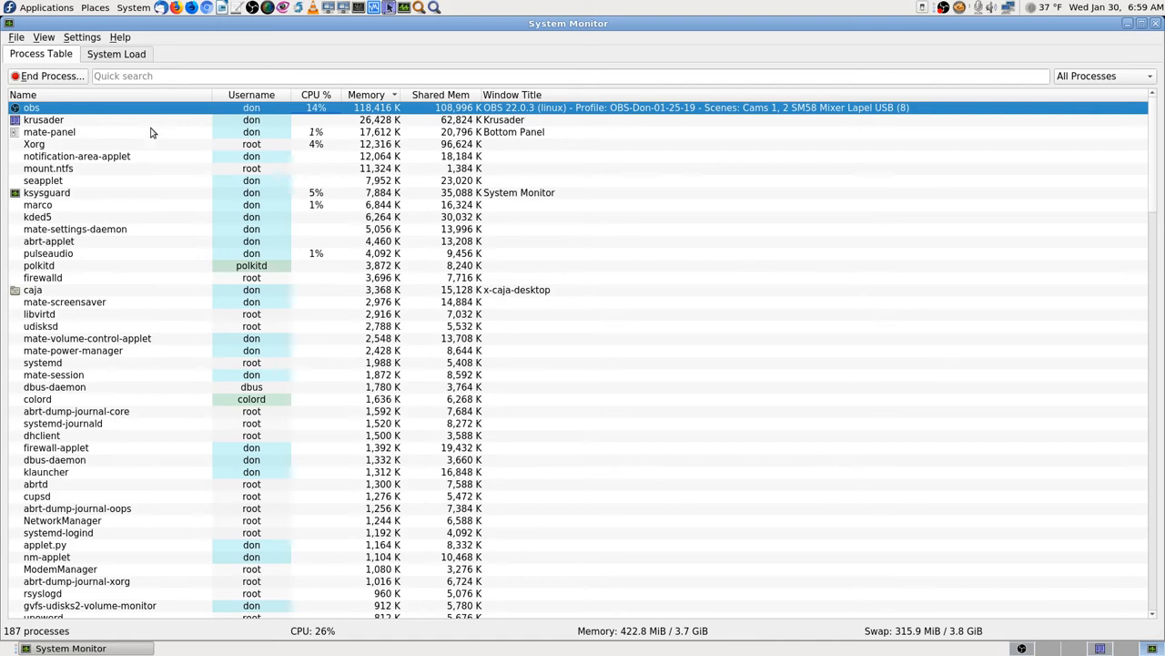
Search the process table for 'simpl', then close System Monitor to return to the desktop
text(s)
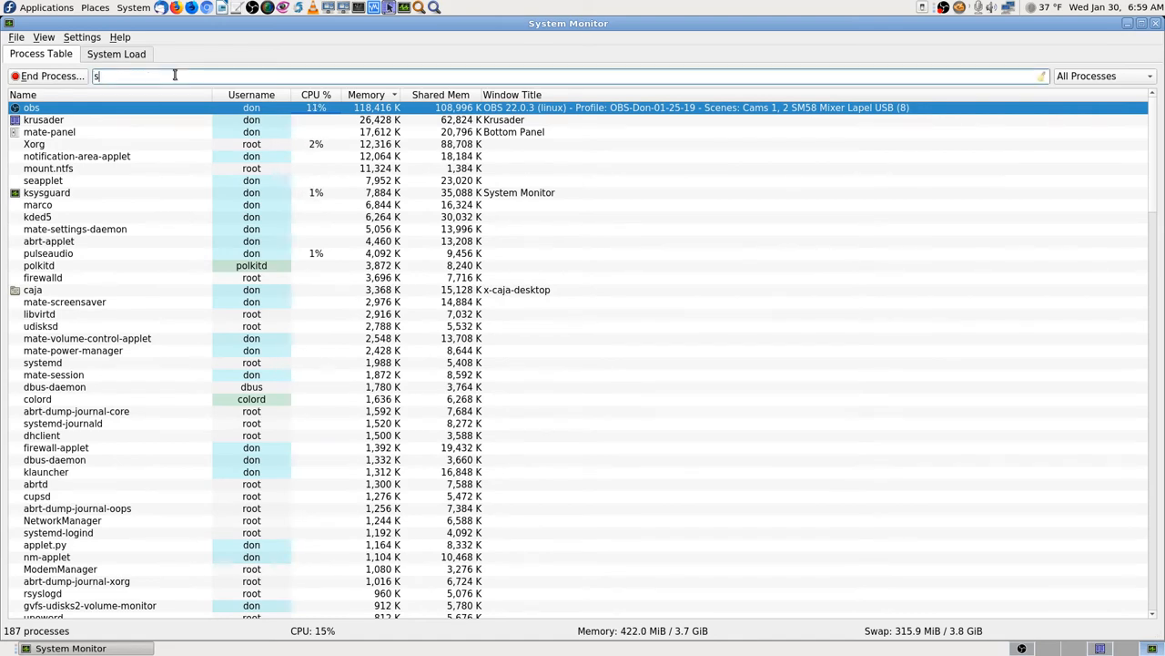
text(impl)
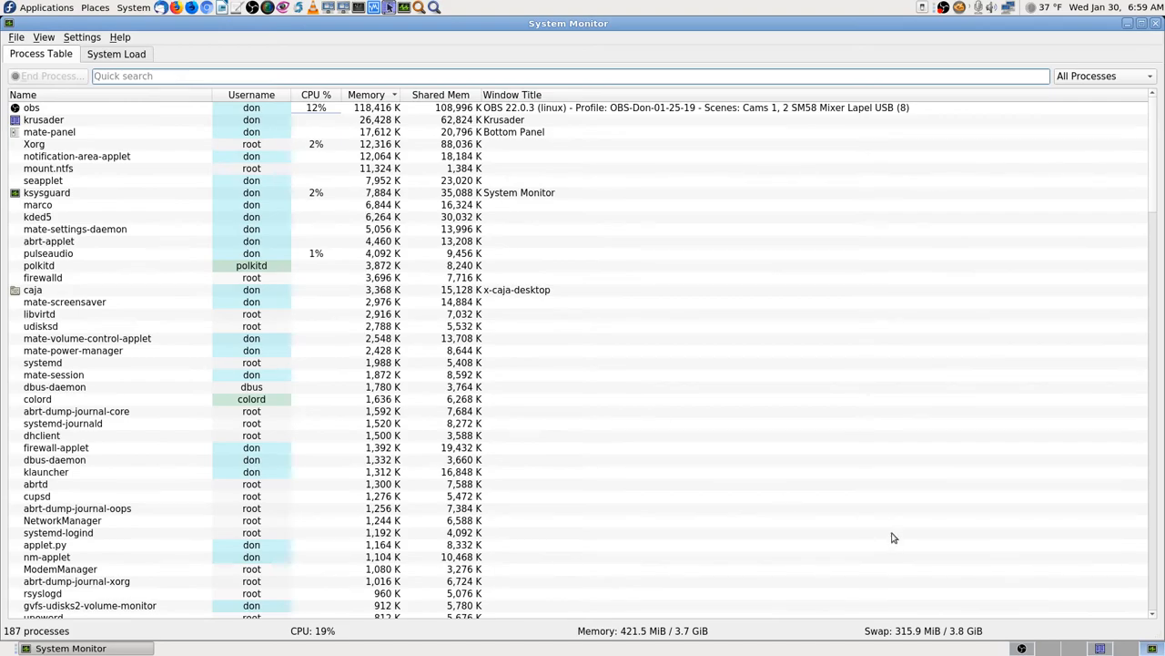
click(1158, 23)
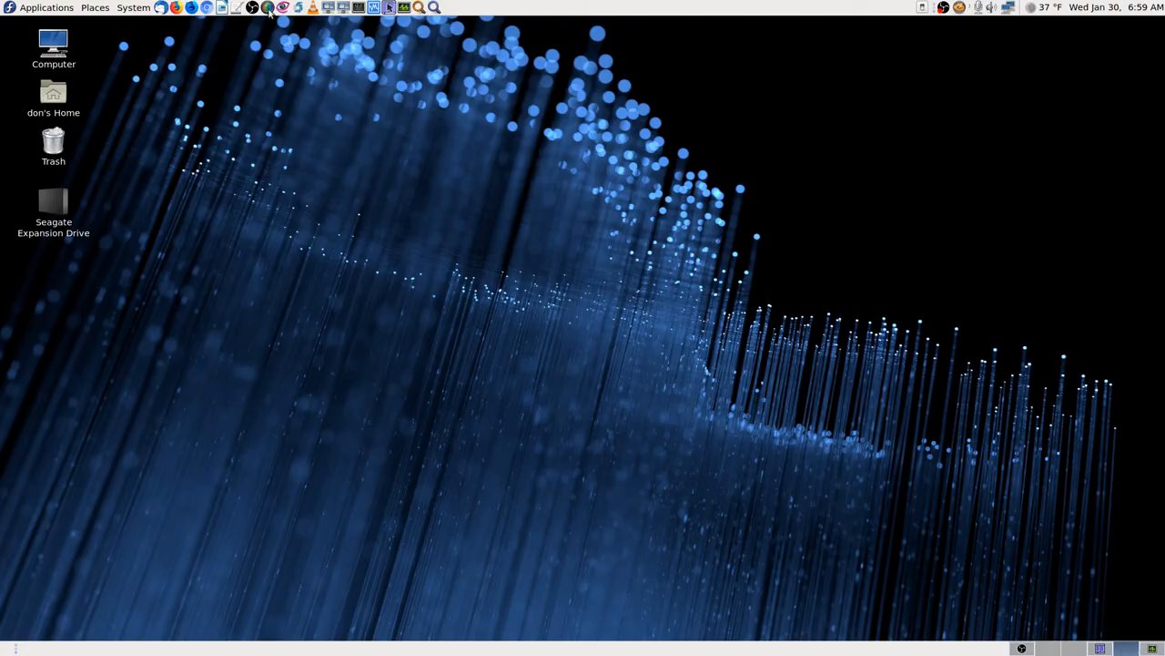
mouse_move(906, 390)
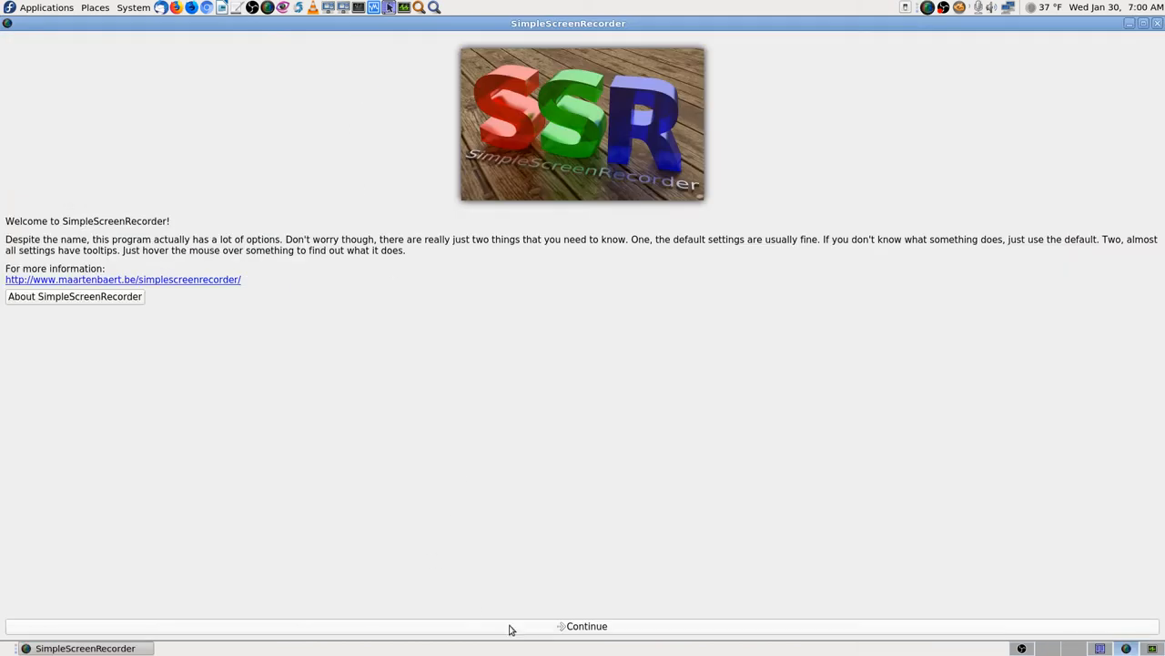
Continue past the welcome screen with the Don-Simple-Screen-Recorder input profile through to the recording page
click(586, 626)
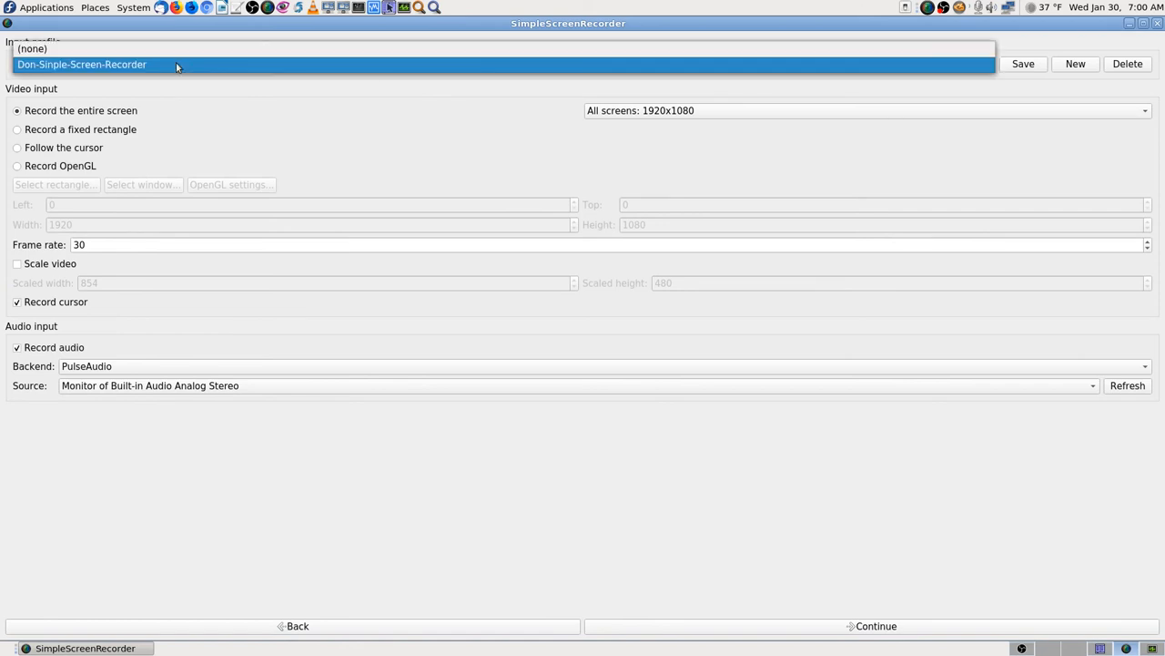
click(82, 64)
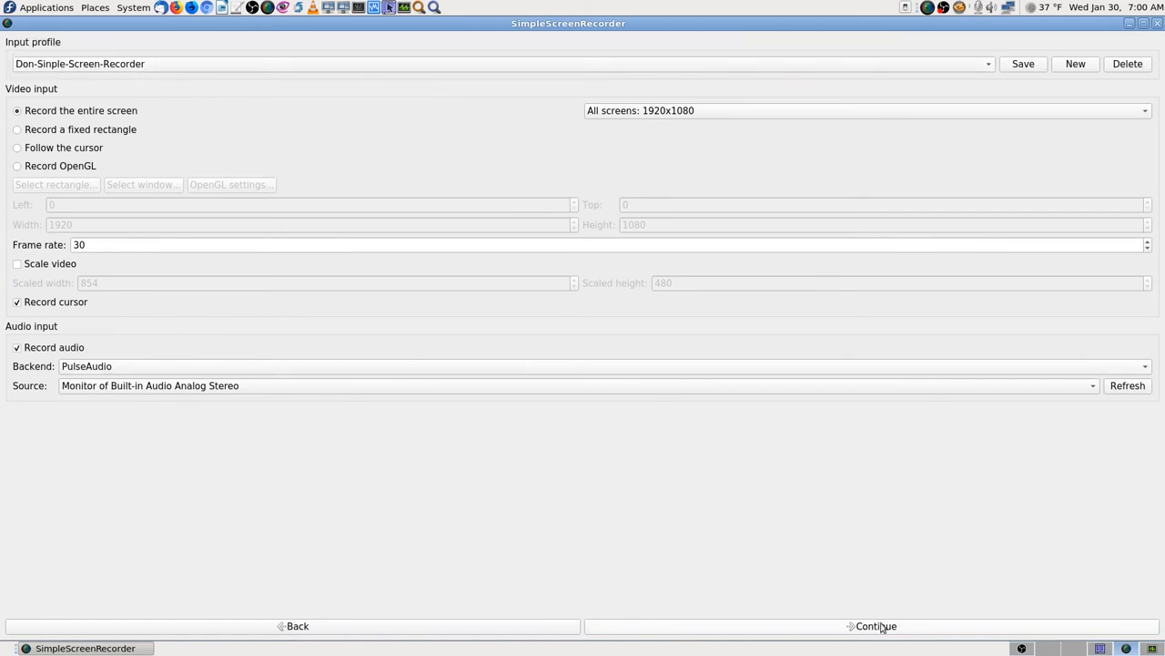
click(875, 626)
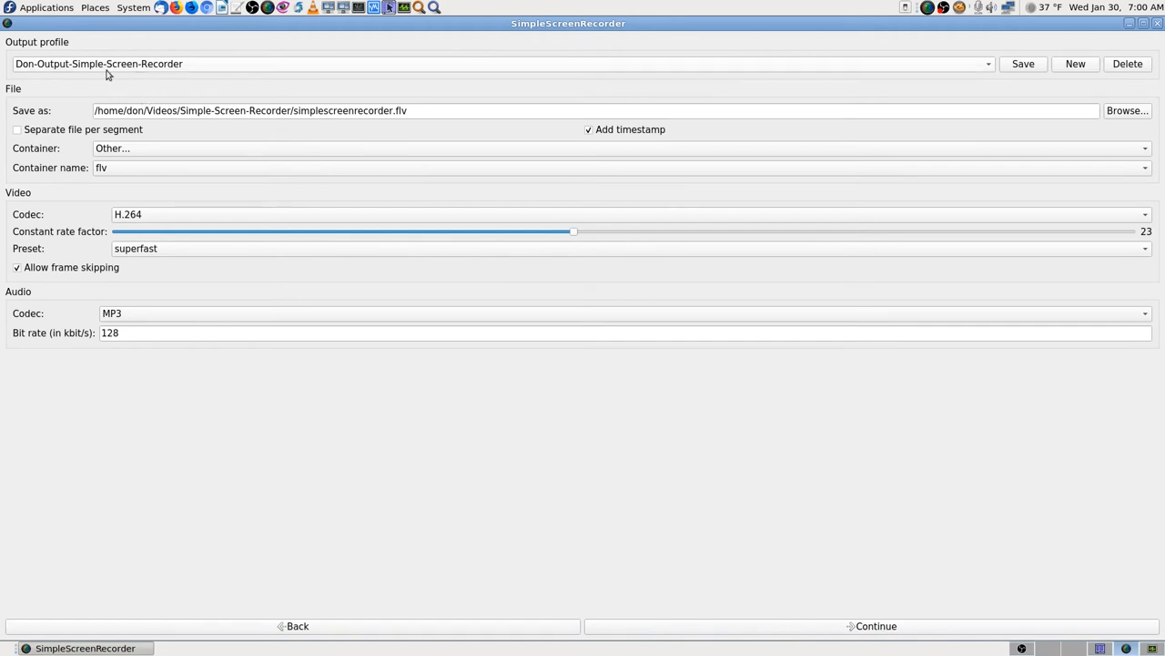
mouse_move(145, 162)
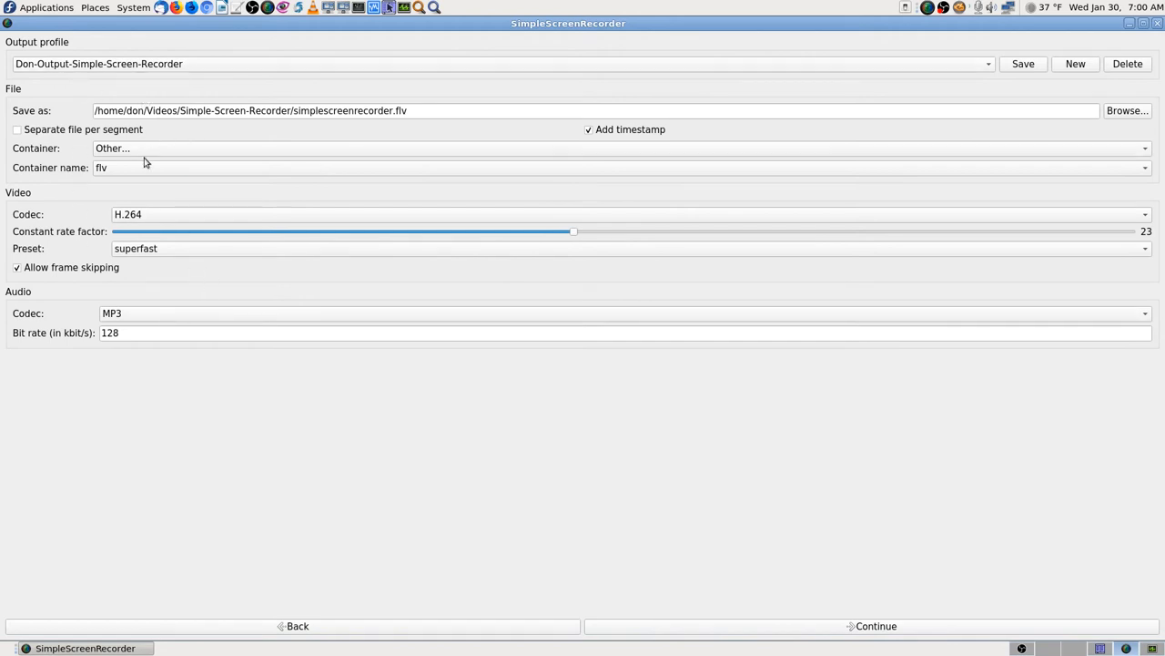
mouse_move(119, 173)
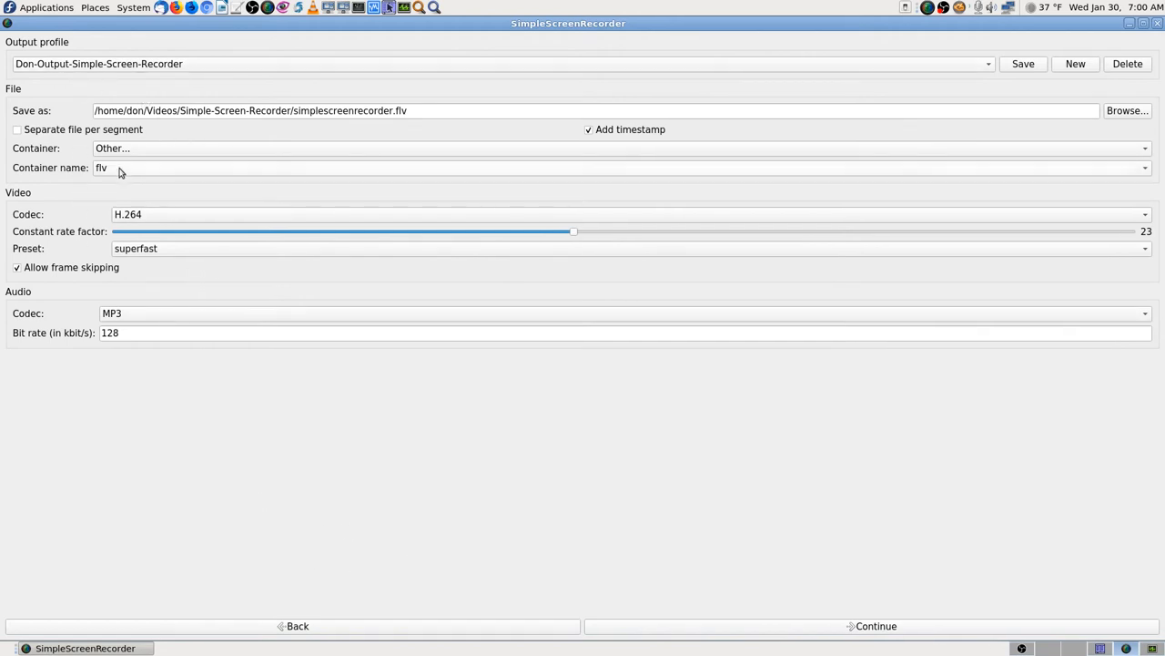
click(875, 626)
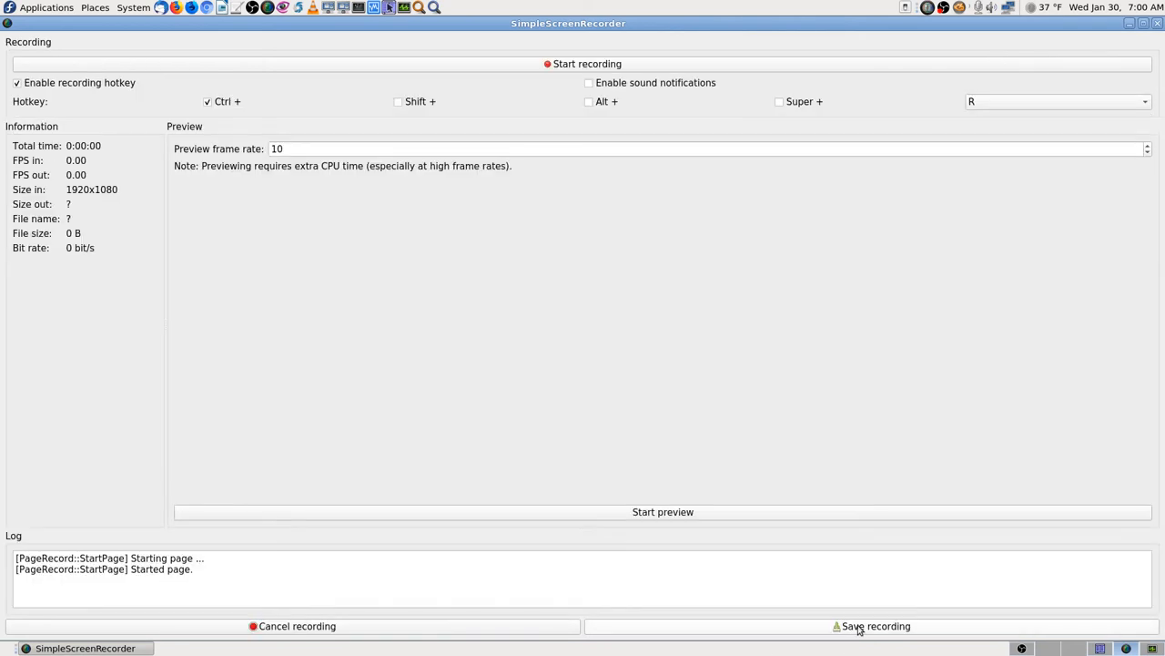
Go back from the recording page to the Don-Output output settings page
click(663, 511)
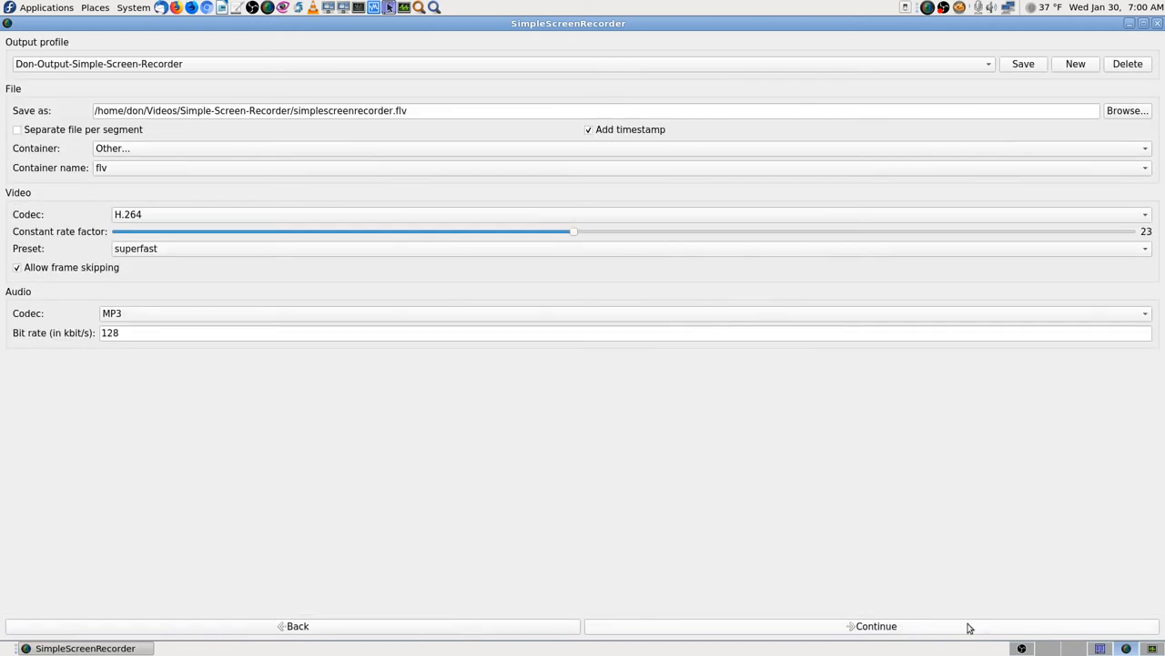
mouse_move(1161, 88)
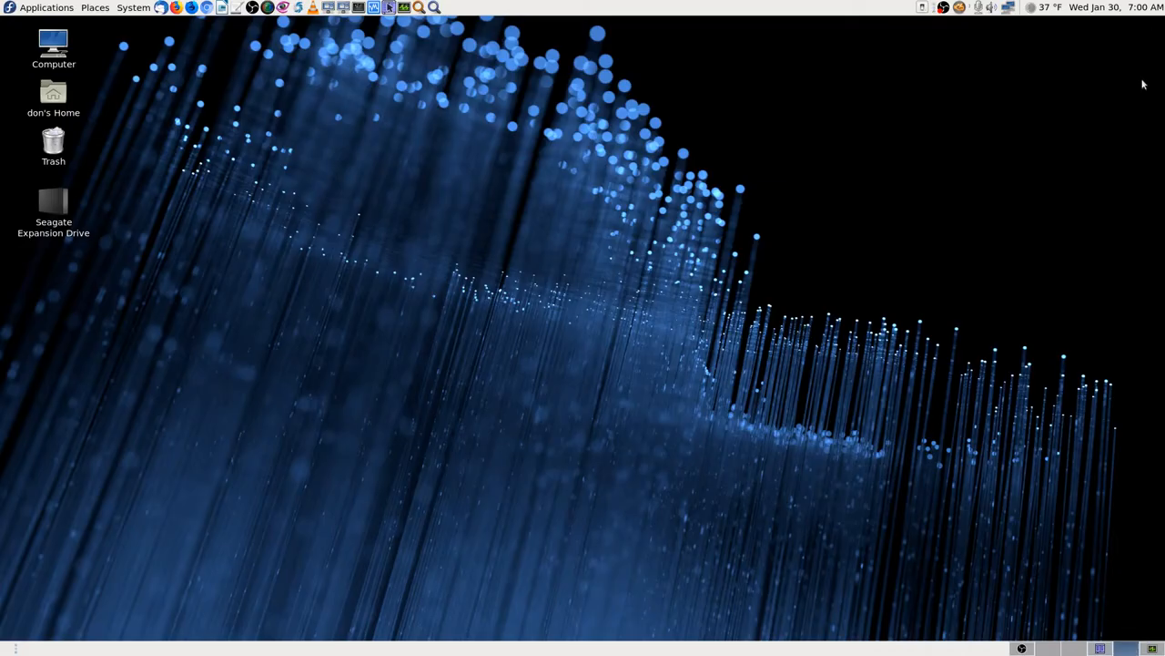
Close the recorder and relaunch it from the top-panel launcher to its welcome screen
click(1021, 648)
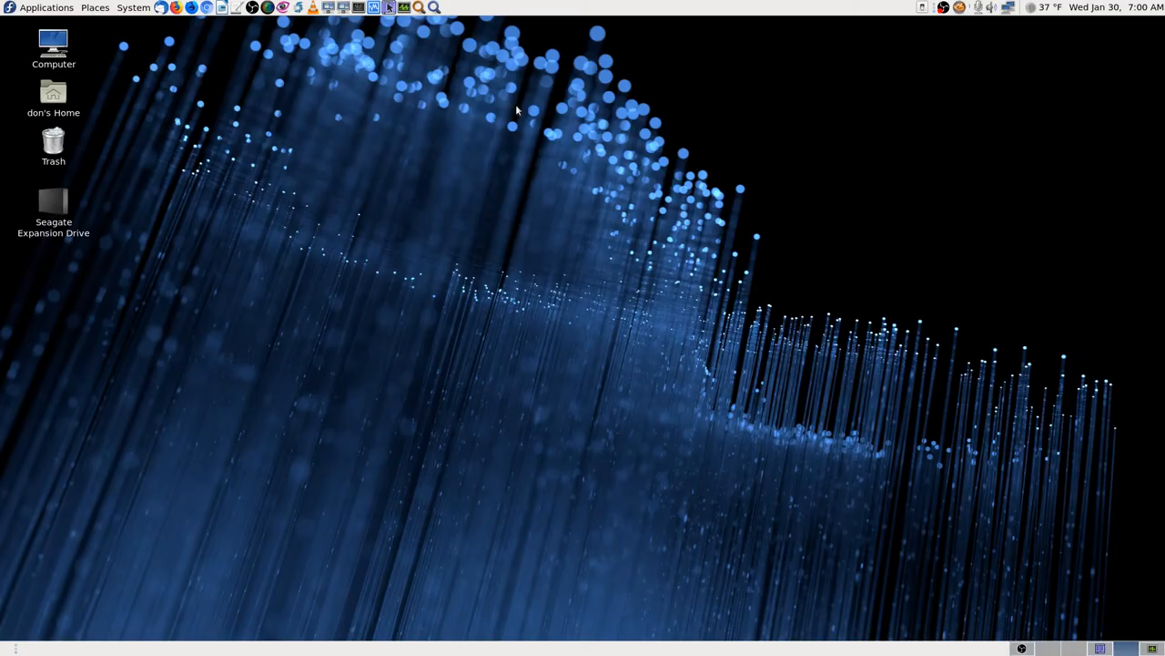
mouse_move(939, 39)
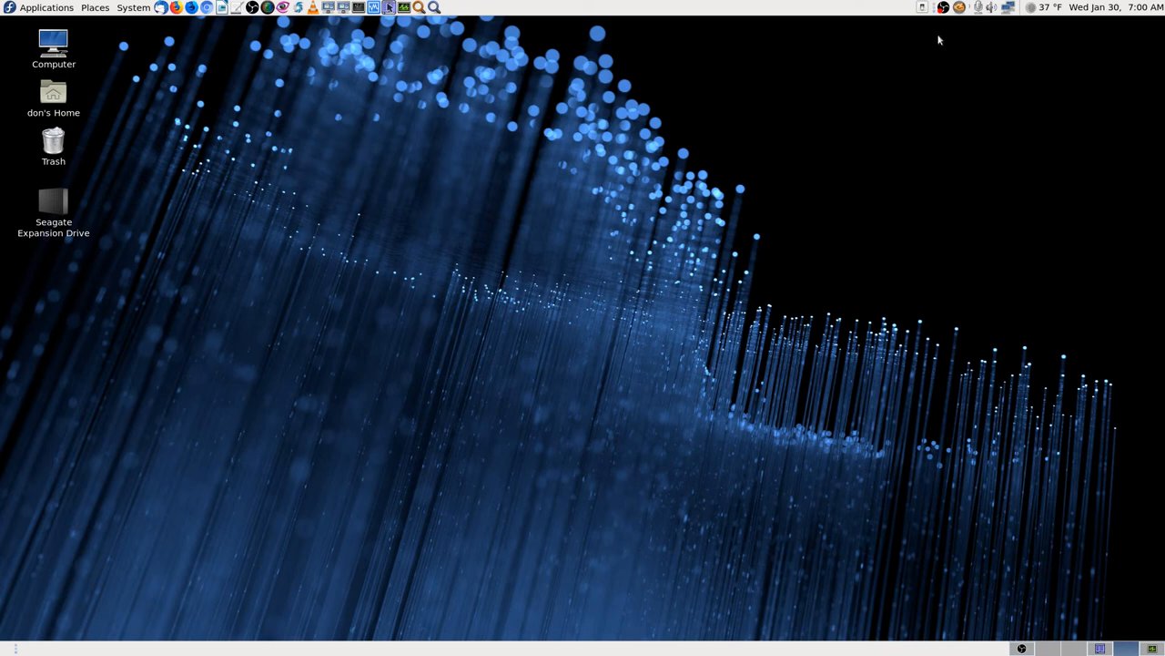
click(267, 7)
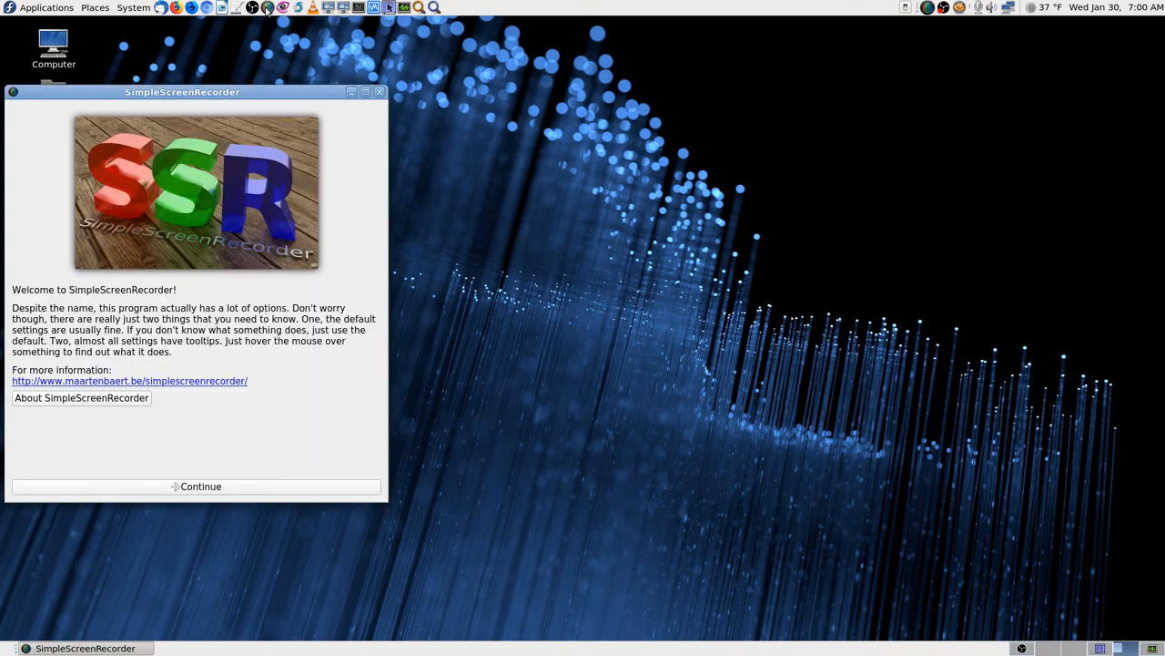
Switch the audio input source to Built-in Audio Analog Stereo and continue to the output page
click(201, 485)
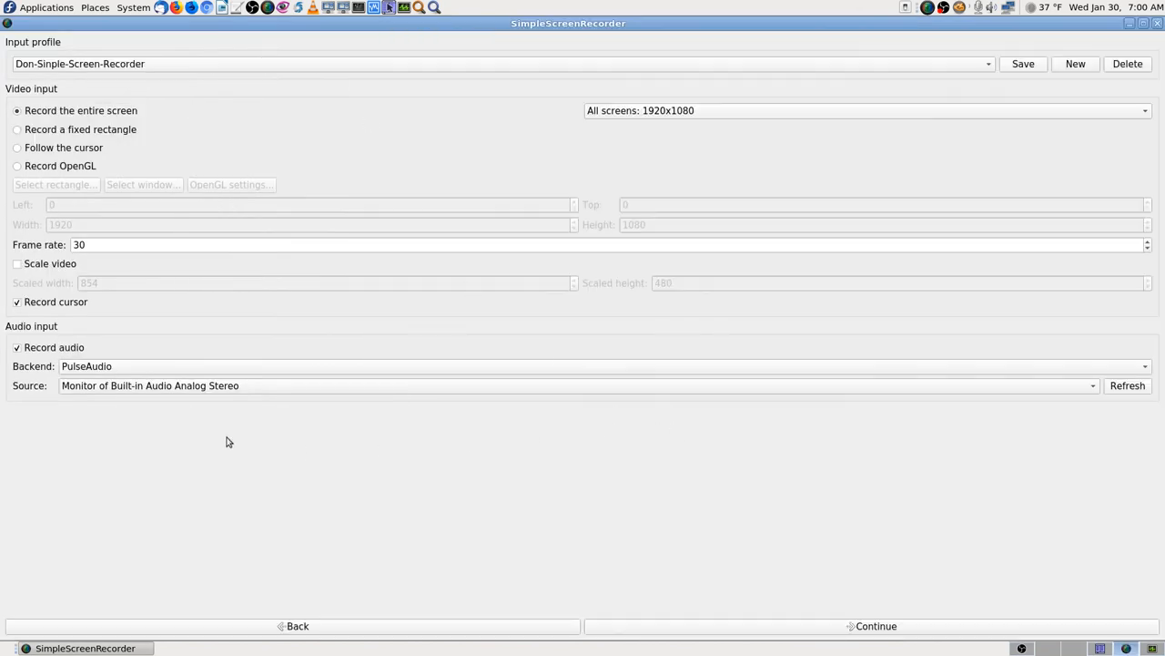
mouse_move(109, 389)
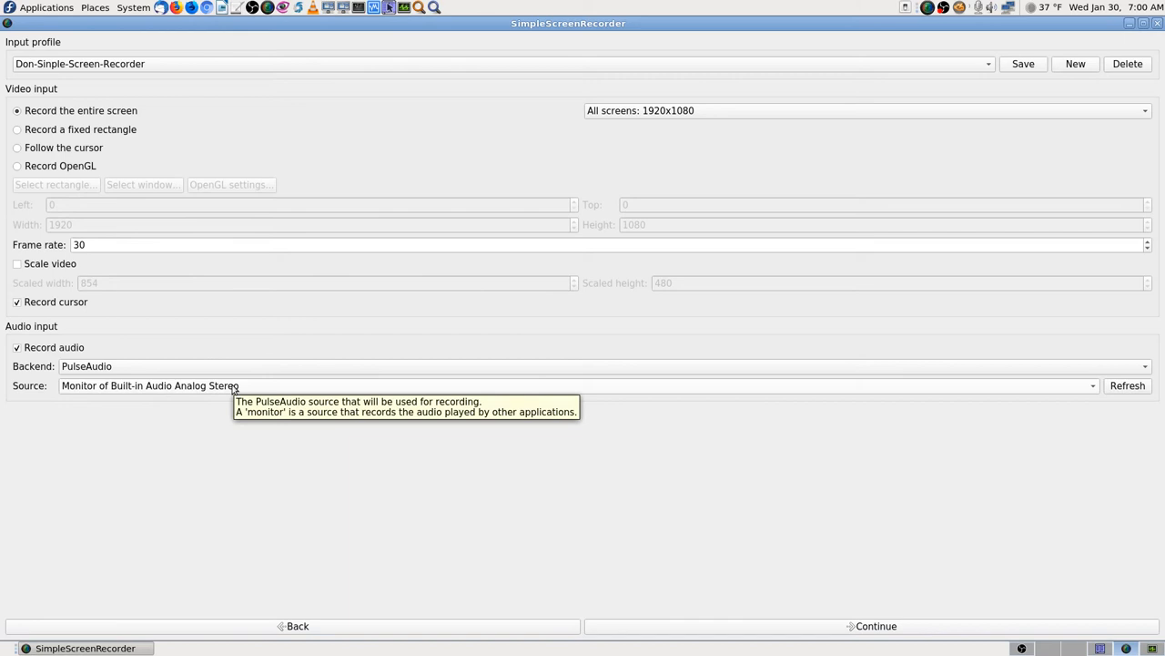
mouse_move(267, 391)
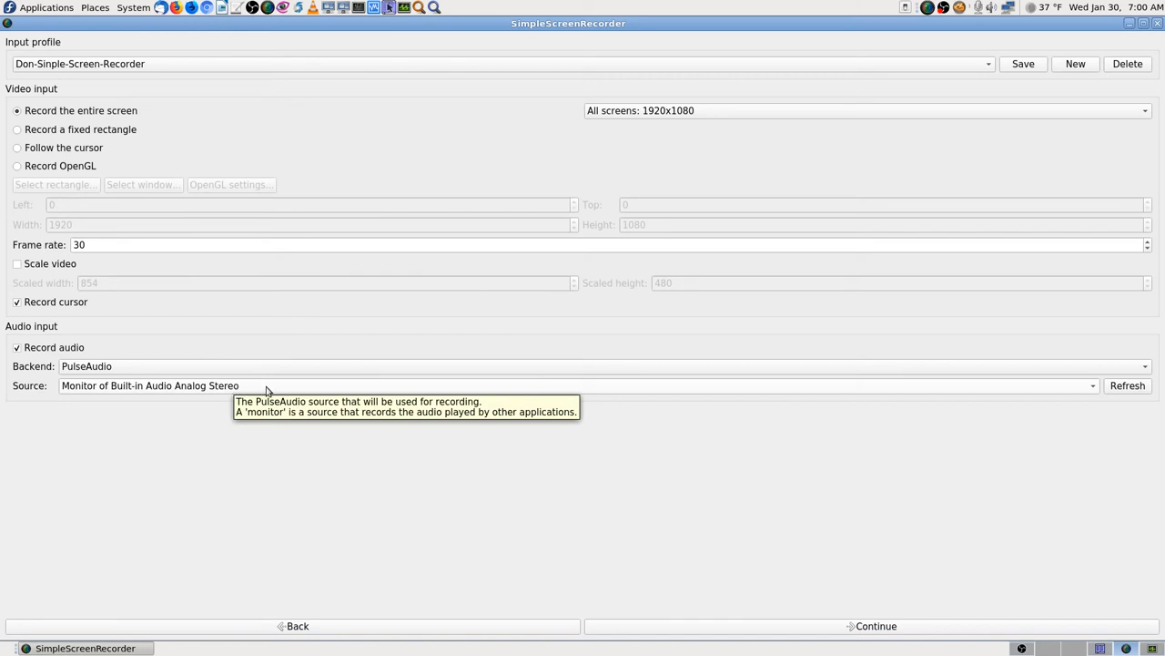
mouse_move(114, 390)
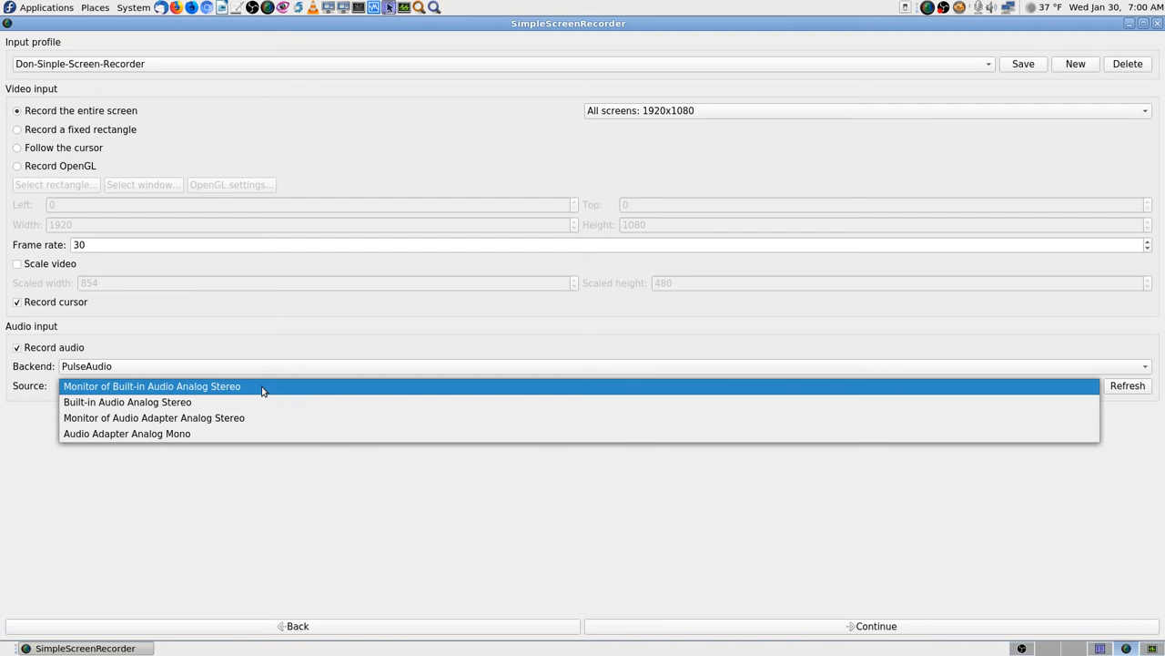
mouse_move(263, 402)
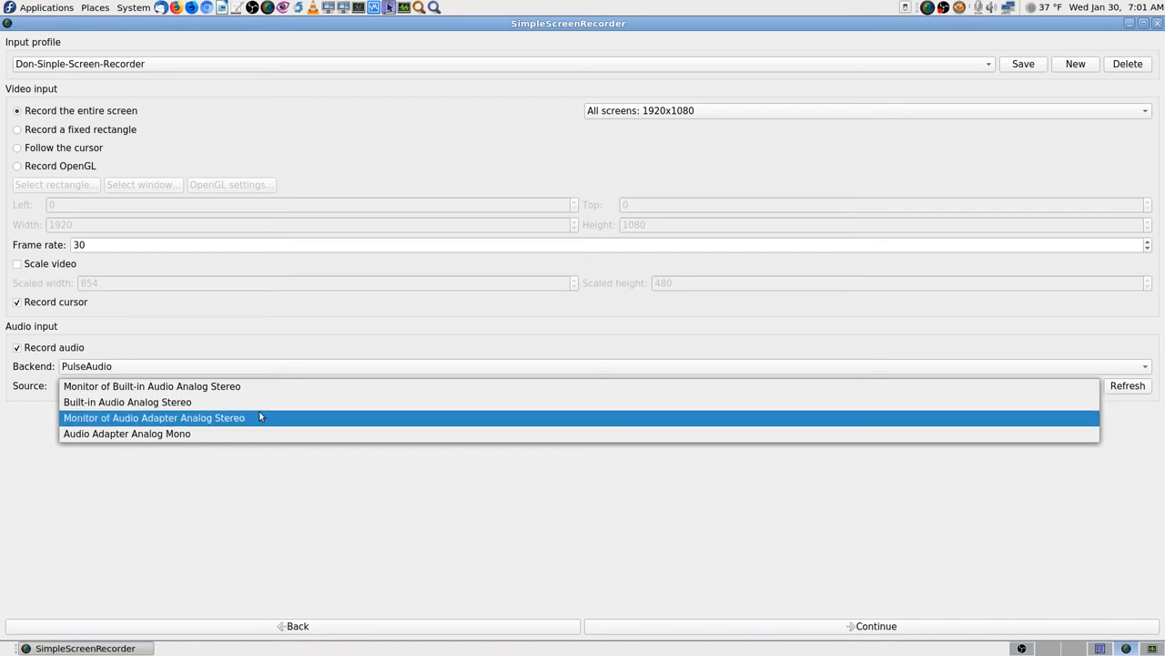
click(126, 432)
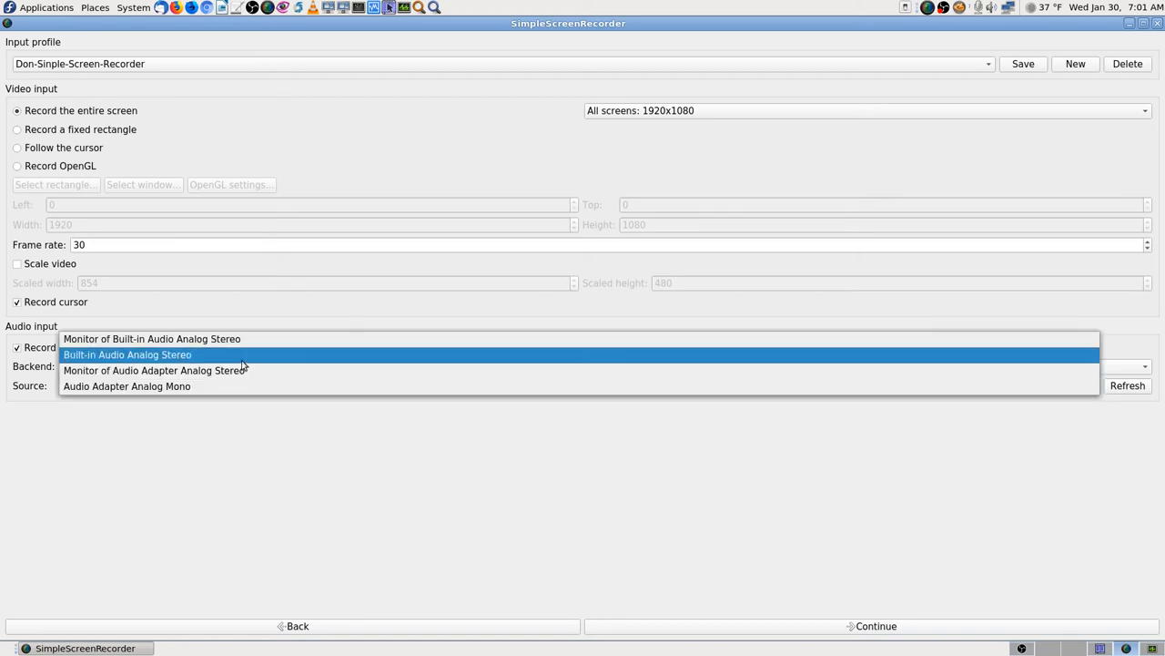
click(128, 354)
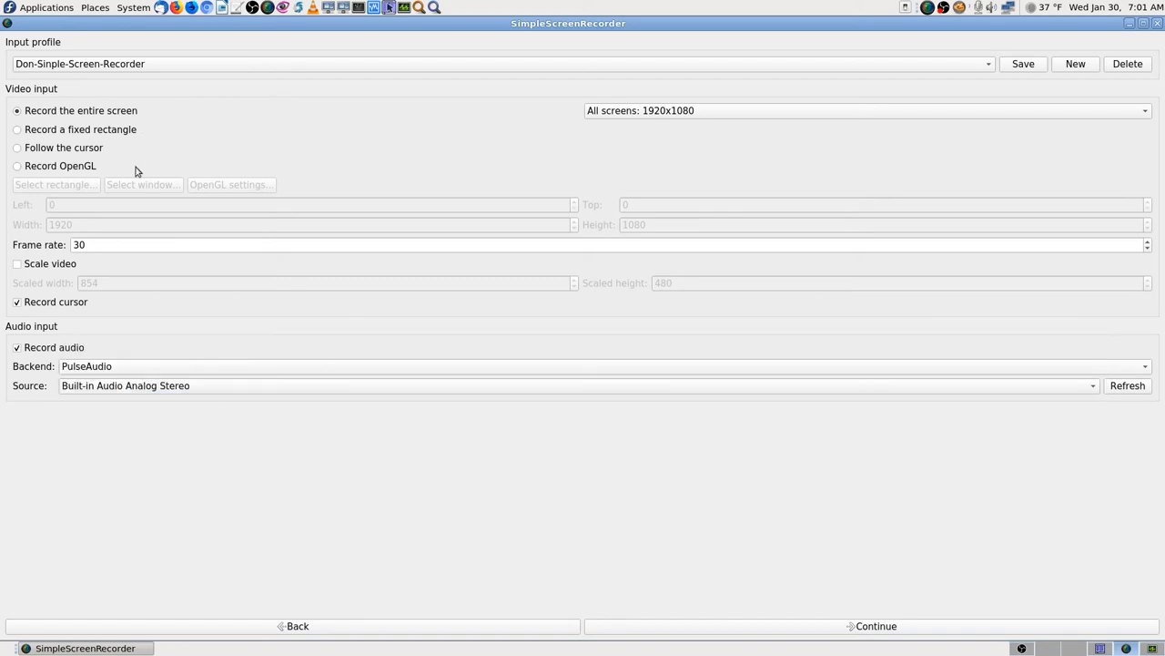
click(875, 626)
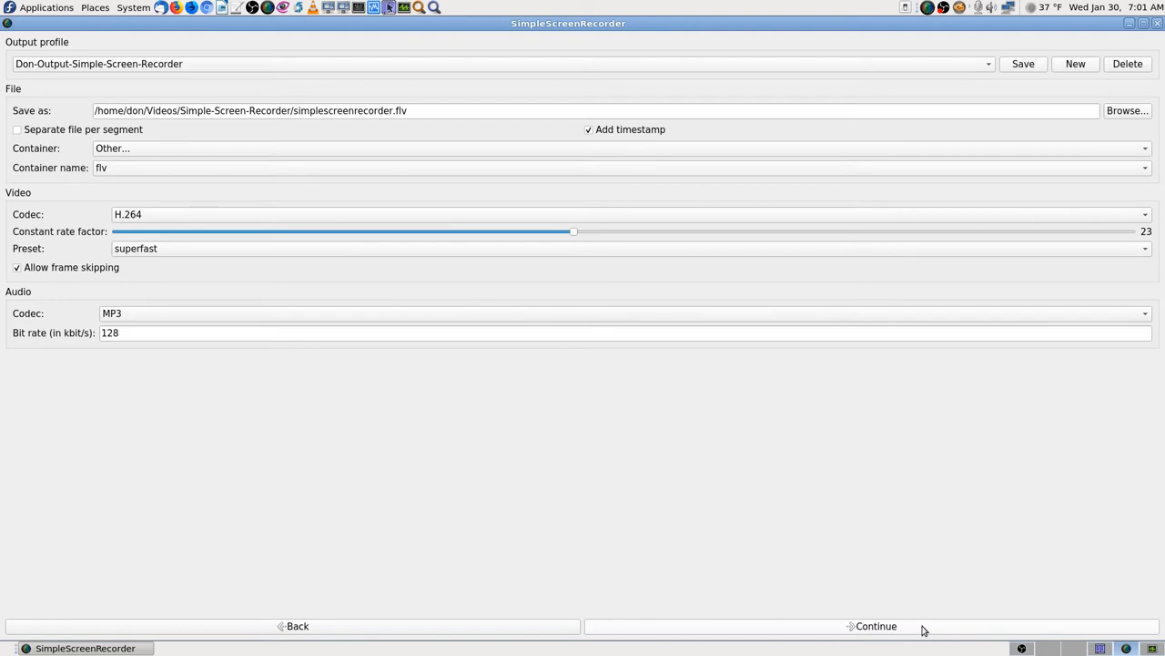
click(875, 625)
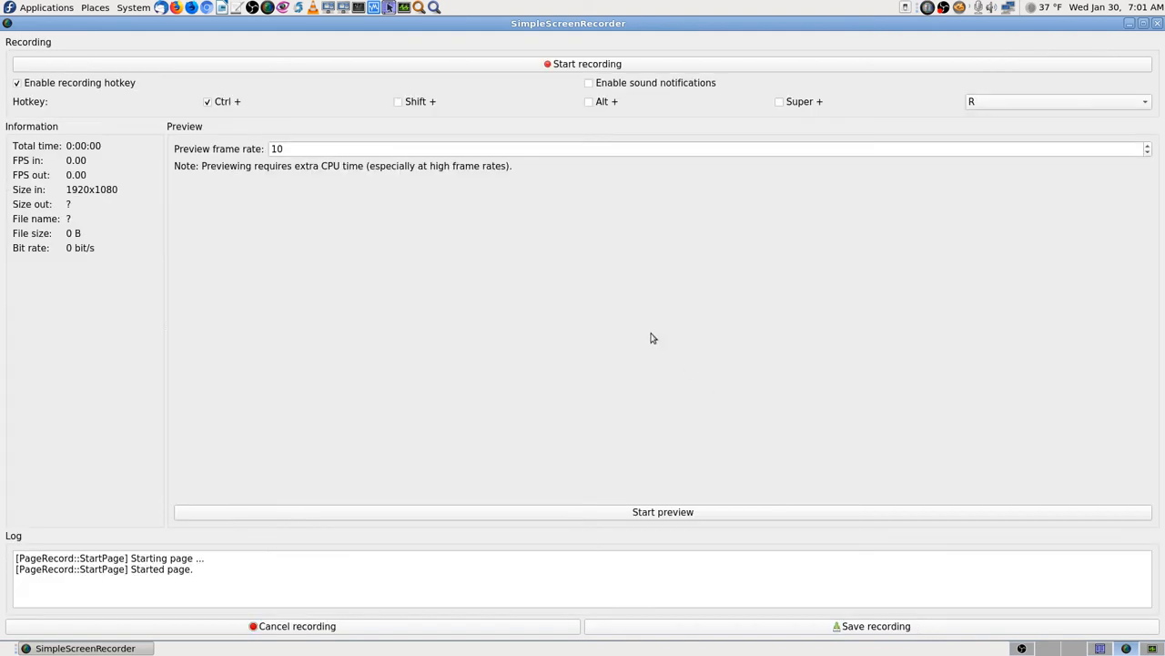
click(663, 511)
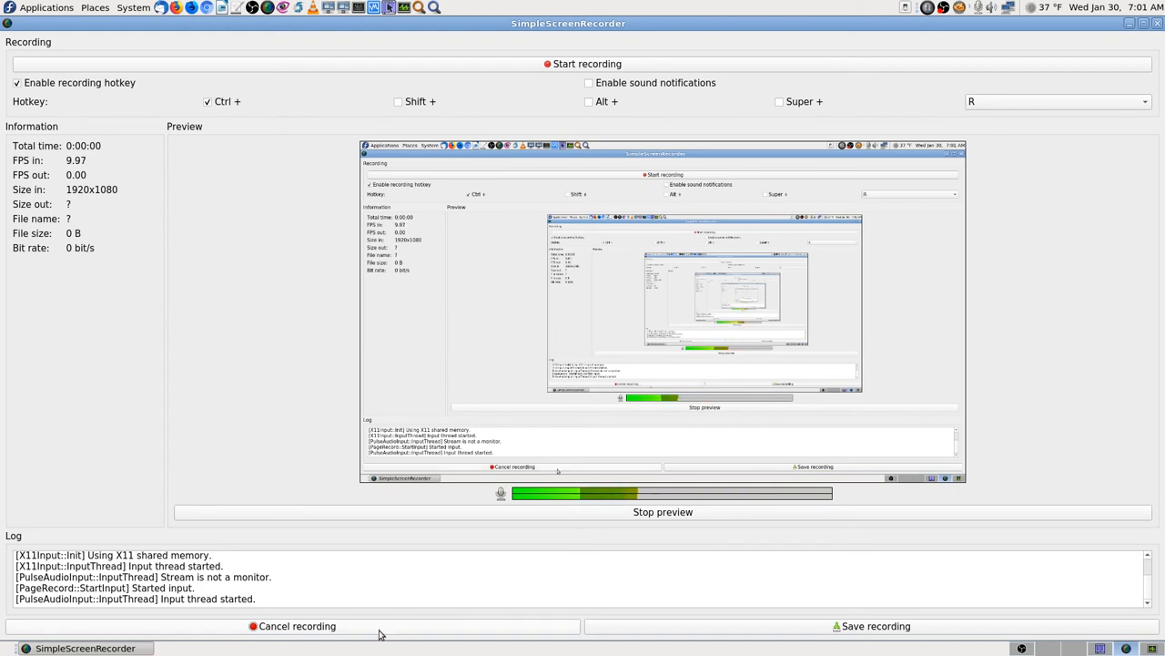
click(1008, 647)
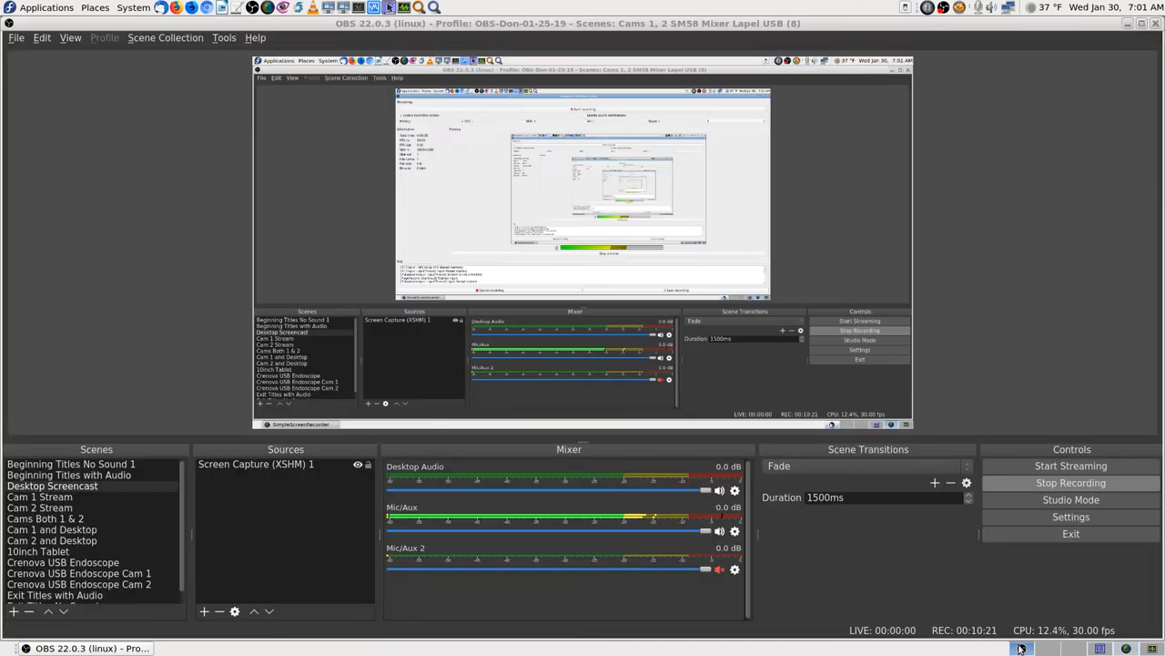
click(1022, 648)
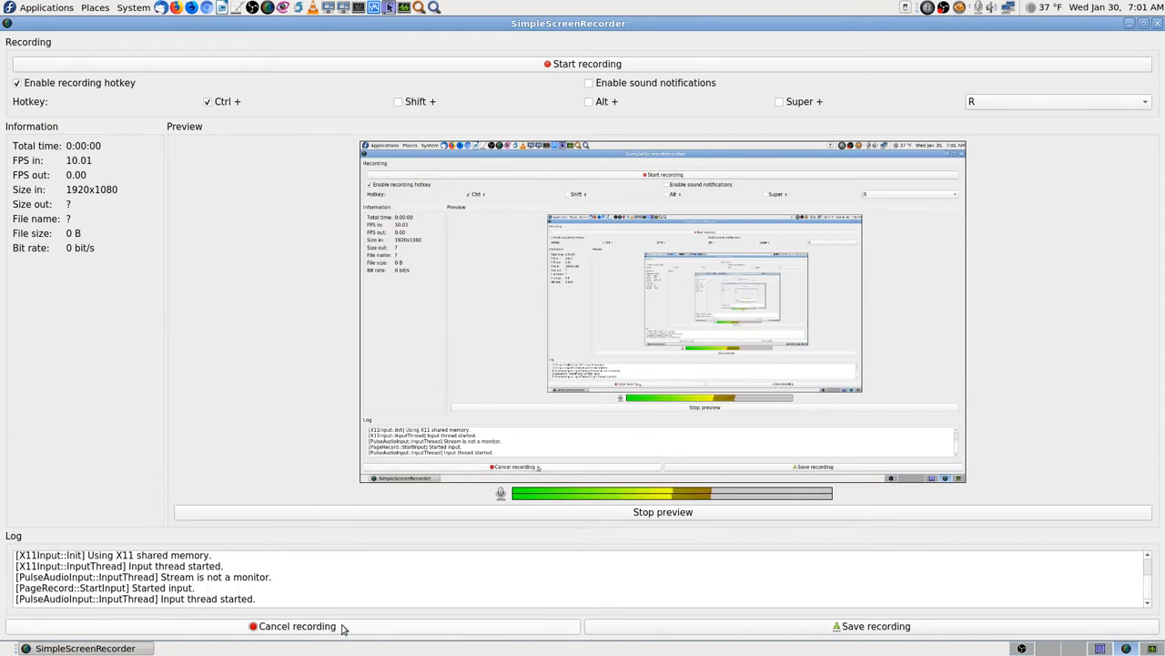
click(297, 626)
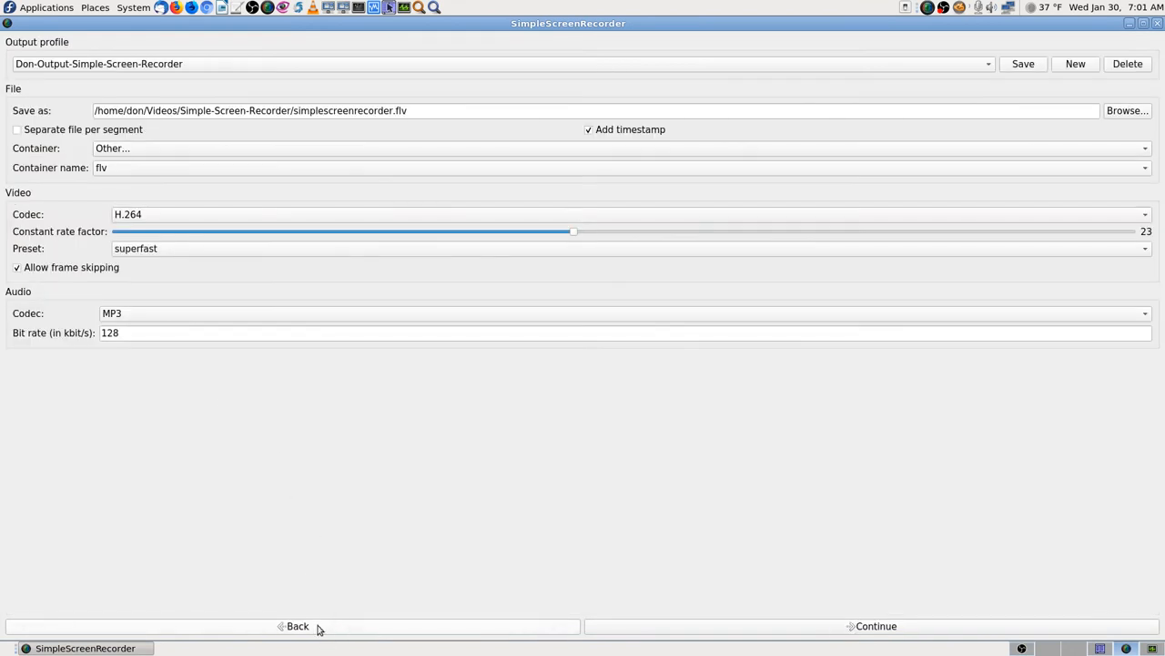
Return to input settings, set the audio source to Audio Adapter Analog Mono, and continue to output
click(297, 626)
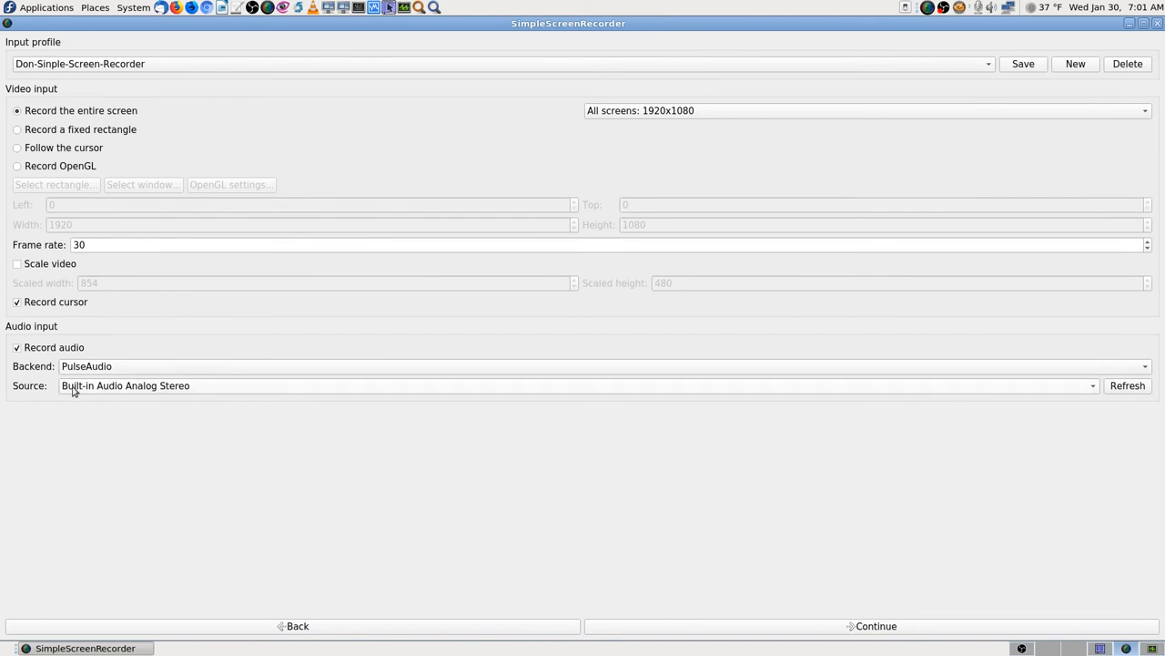
click(1092, 385)
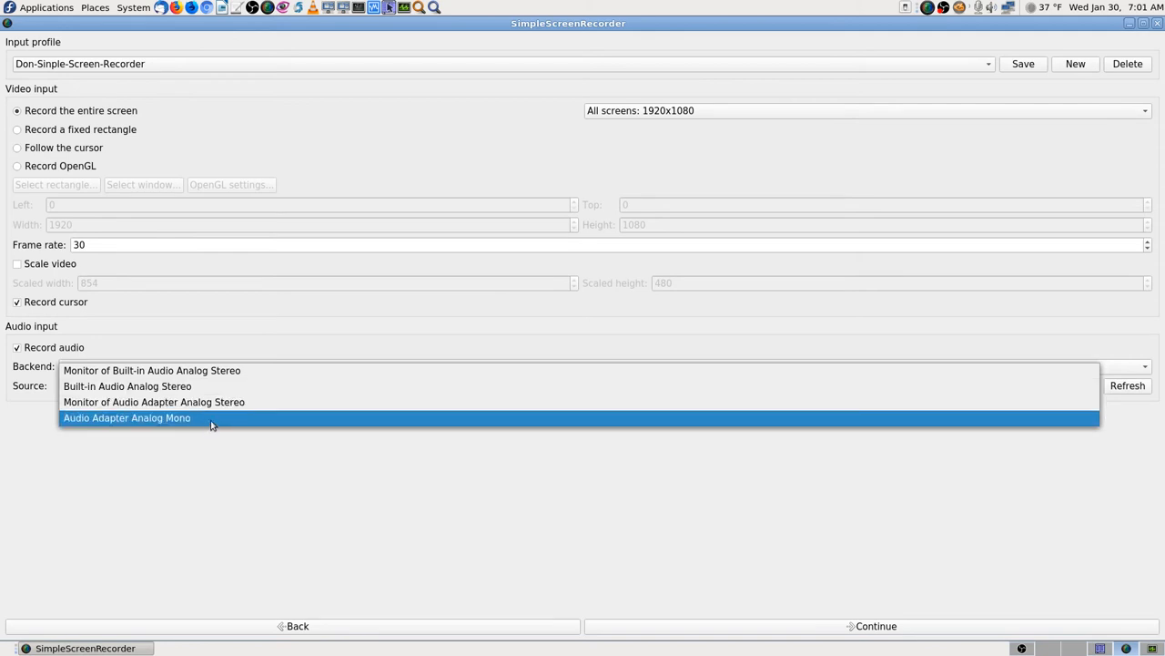
mouse_move(223, 420)
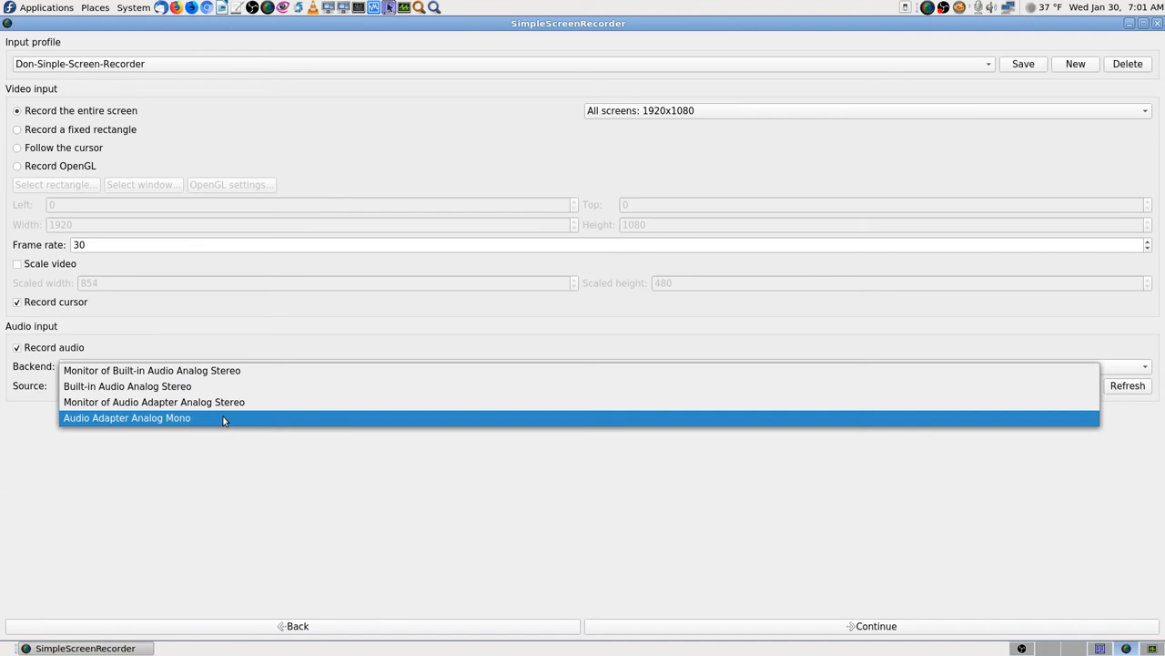
click(127, 417)
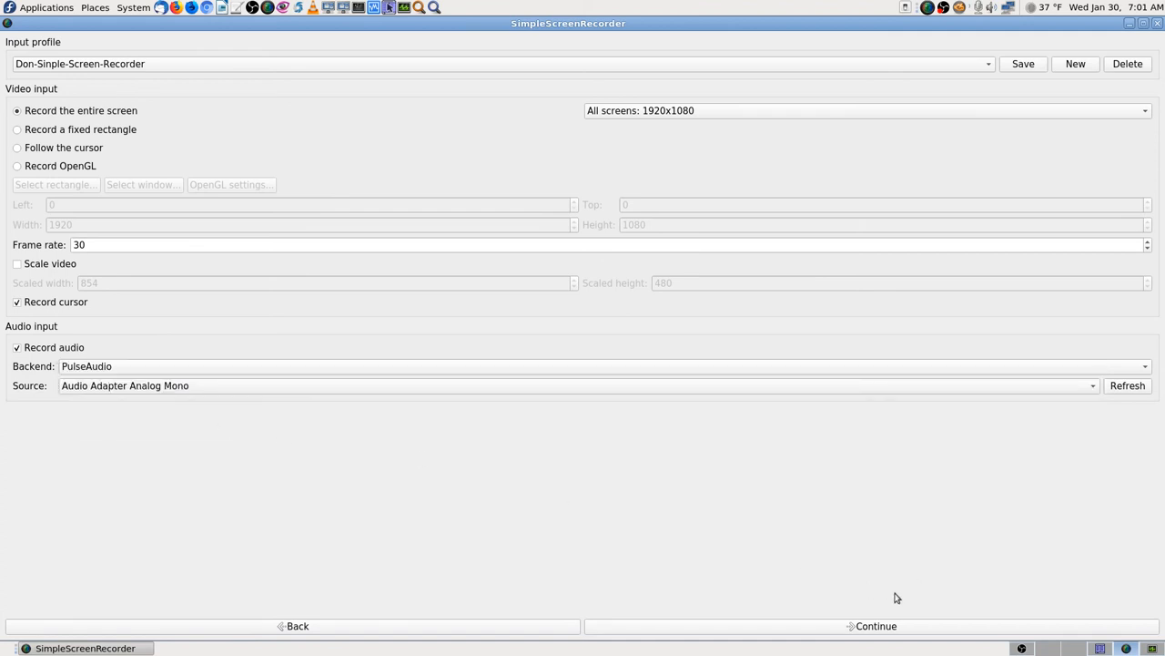
mouse_move(193, 409)
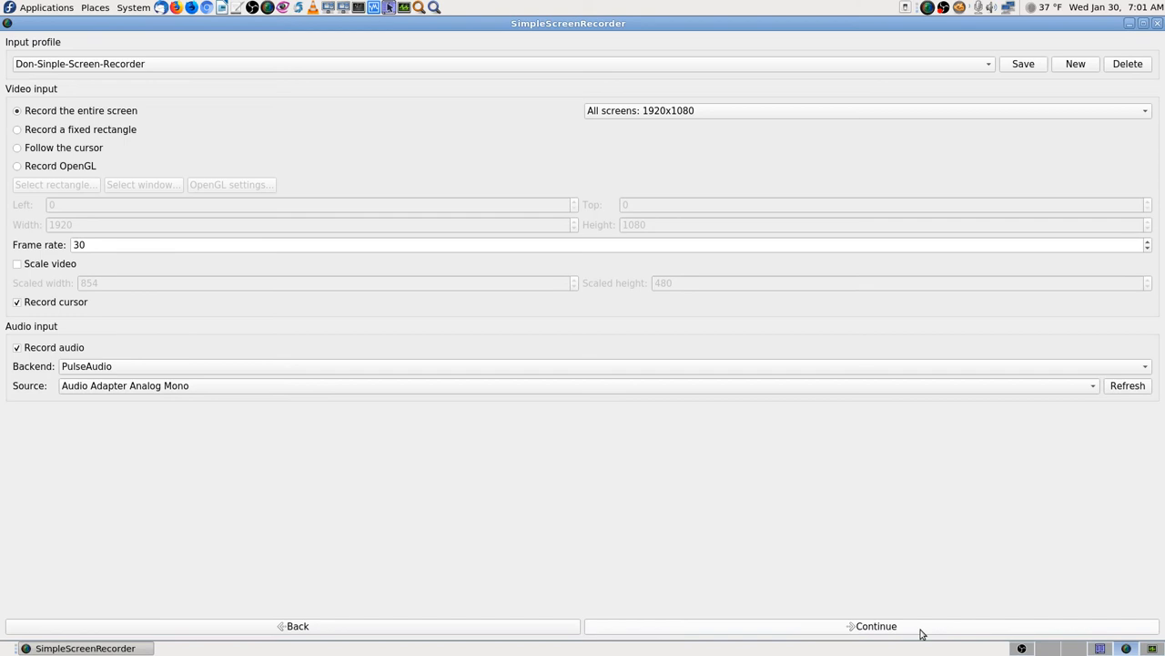
click(876, 625)
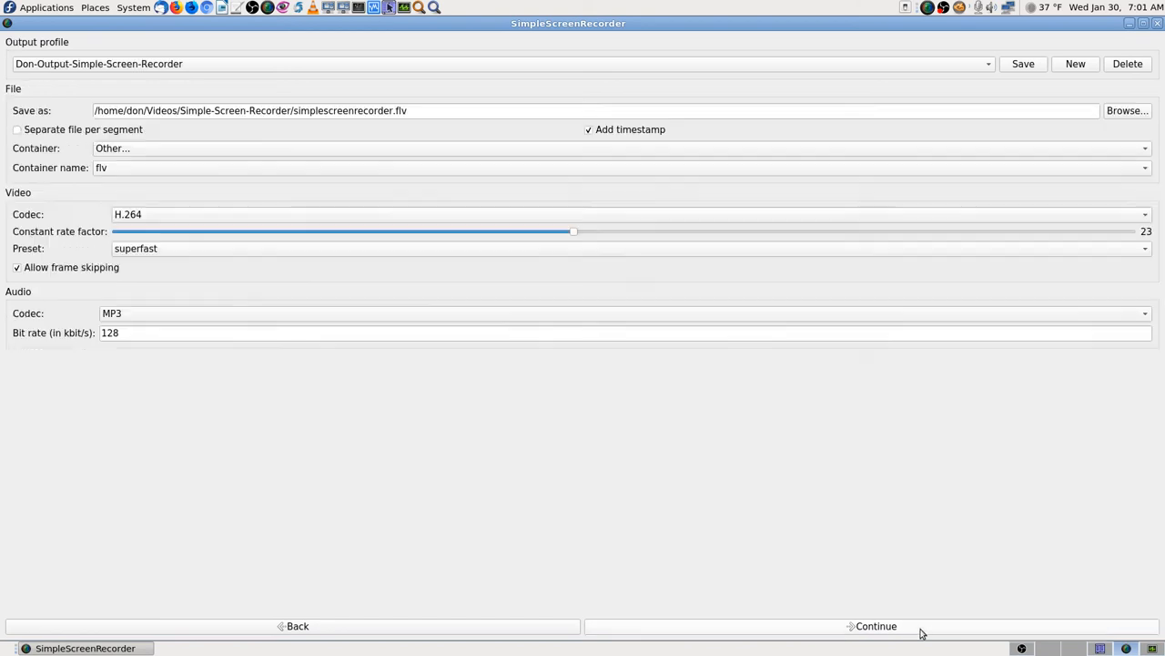
click(875, 625)
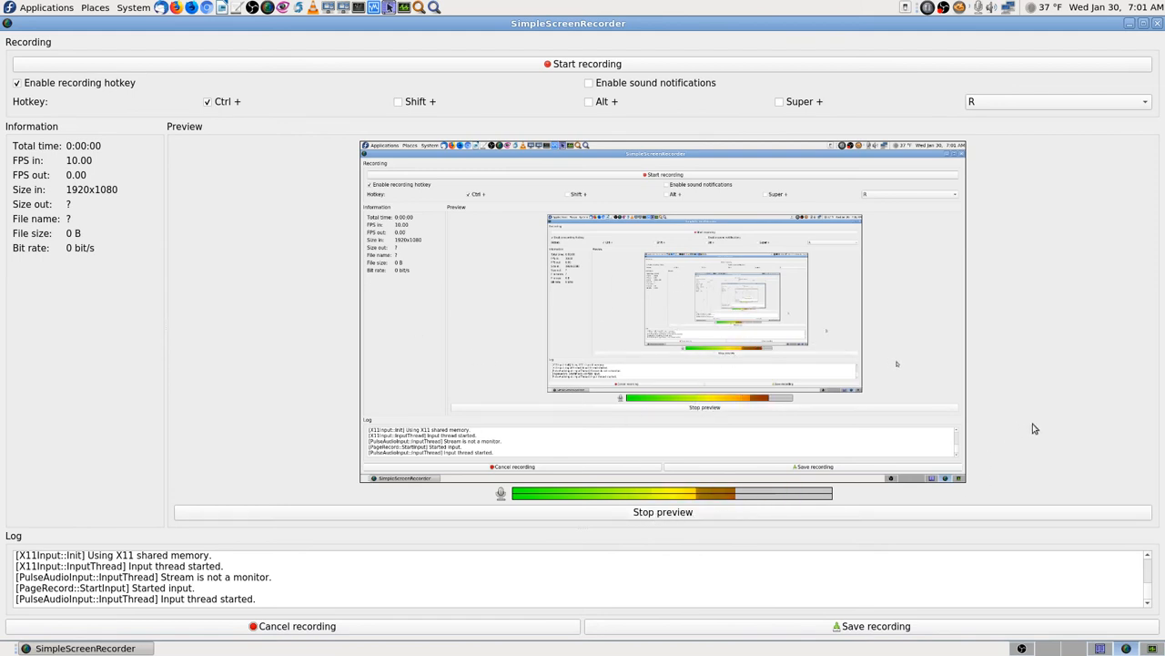
mouse_move(1045, 358)
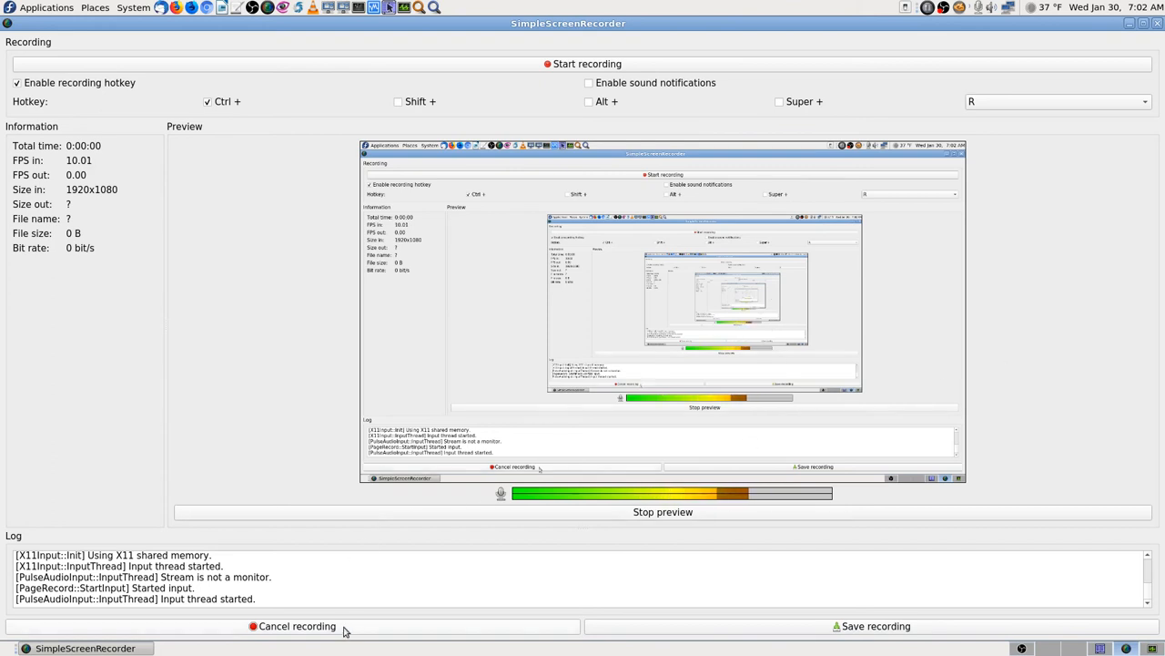
click(297, 626)
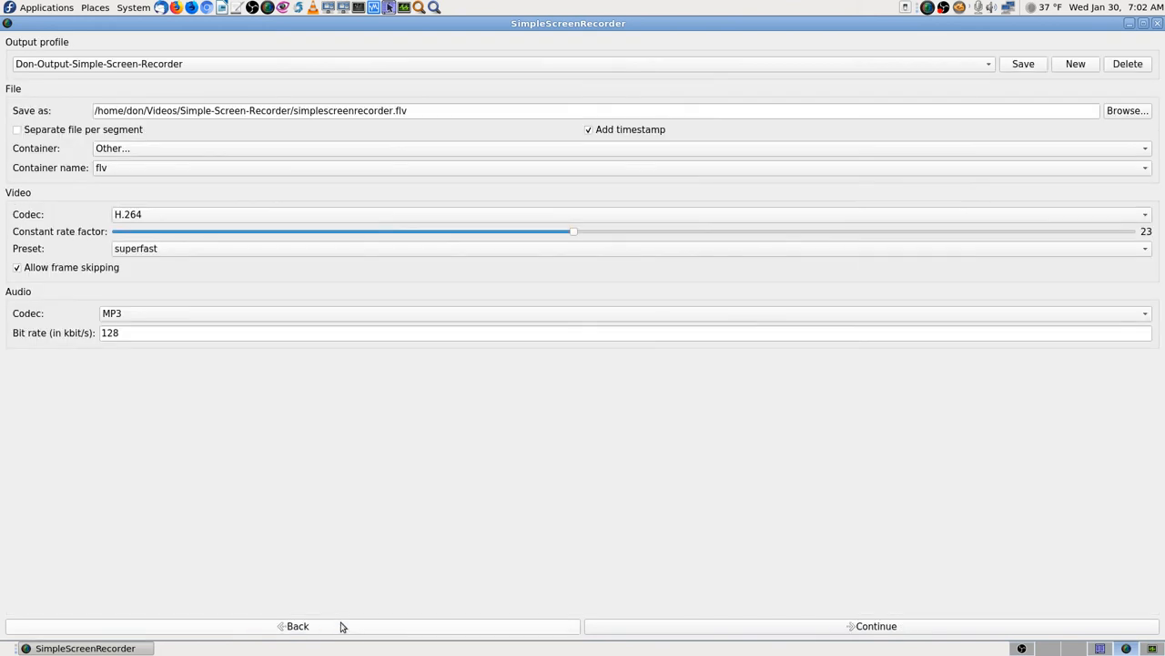
Return to input settings, set the audio source back to Built-in Audio Analog Stereo, and continue
click(298, 626)
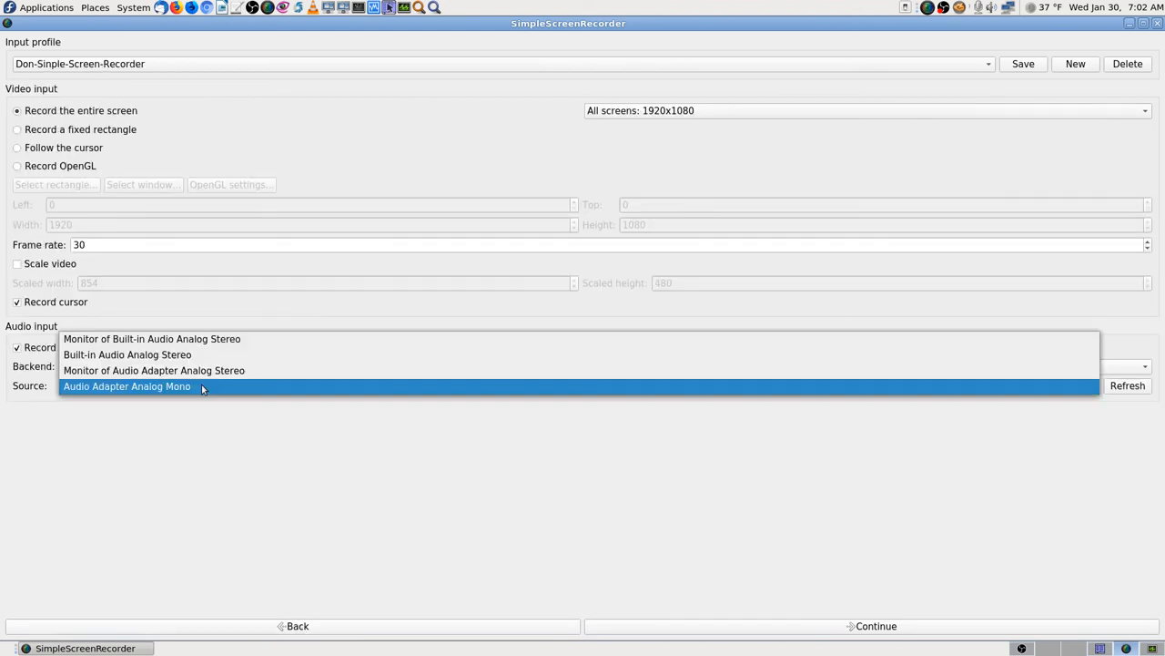
mouse_move(127, 354)
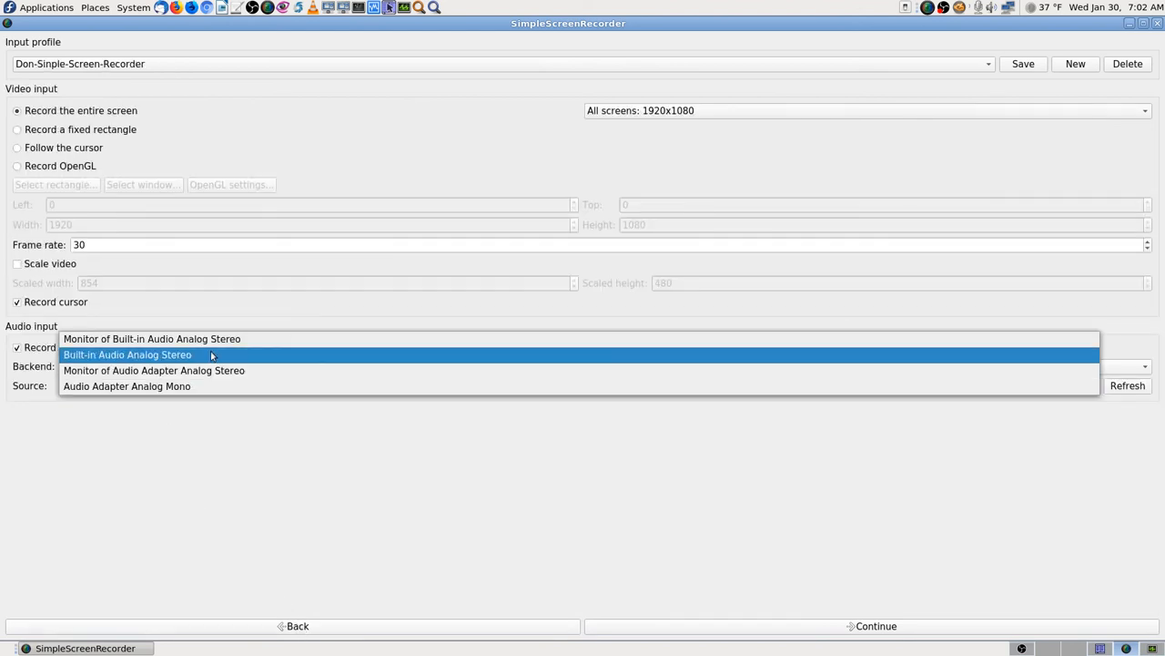
click(127, 354)
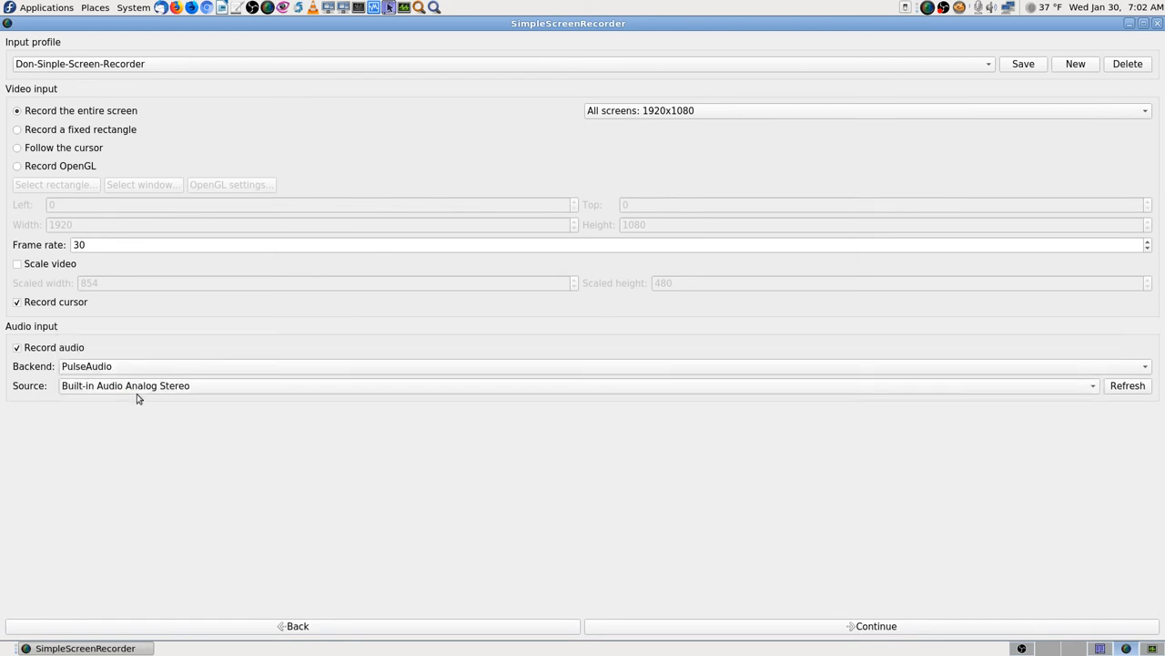
mouse_move(928, 601)
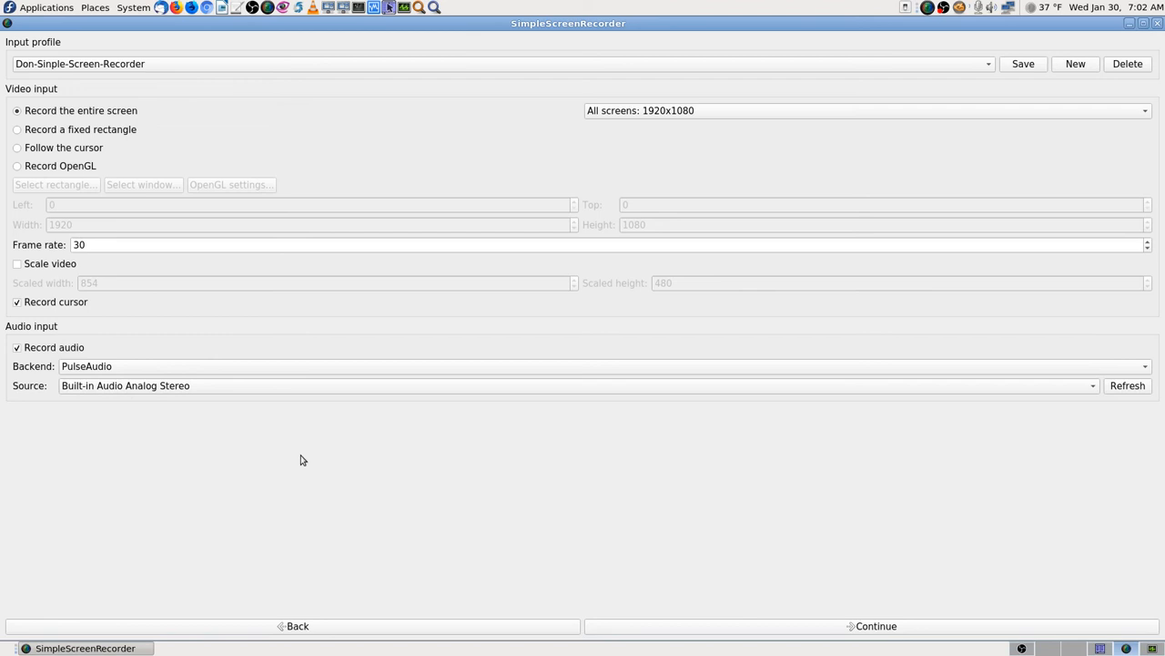
mouse_move(891, 620)
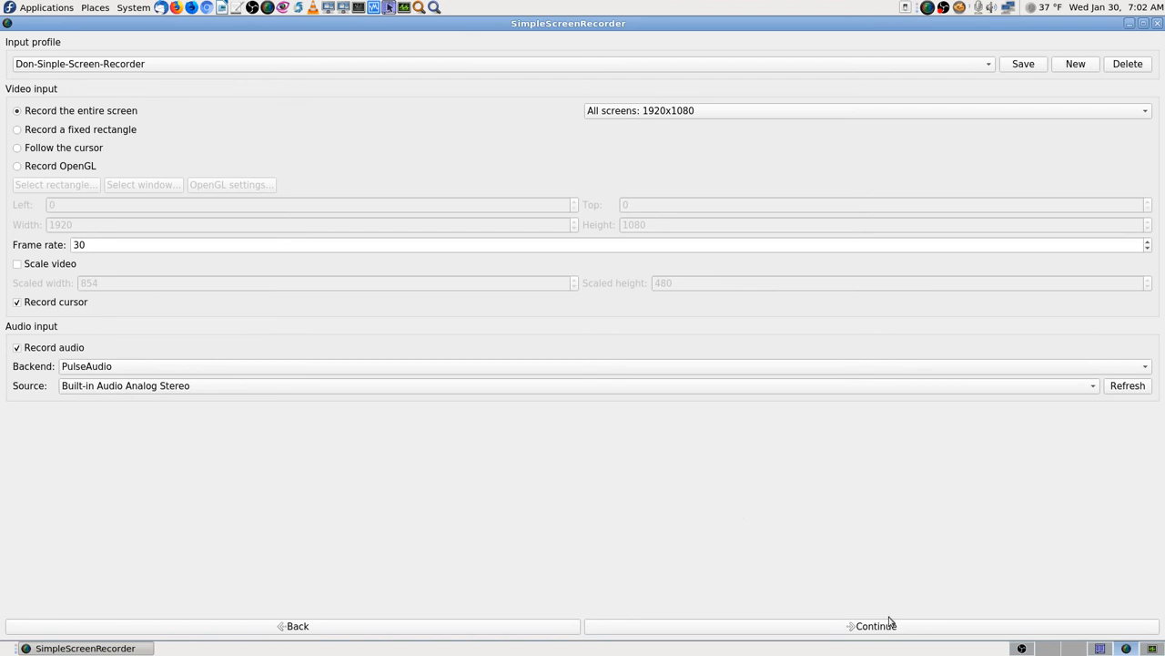
click(875, 626)
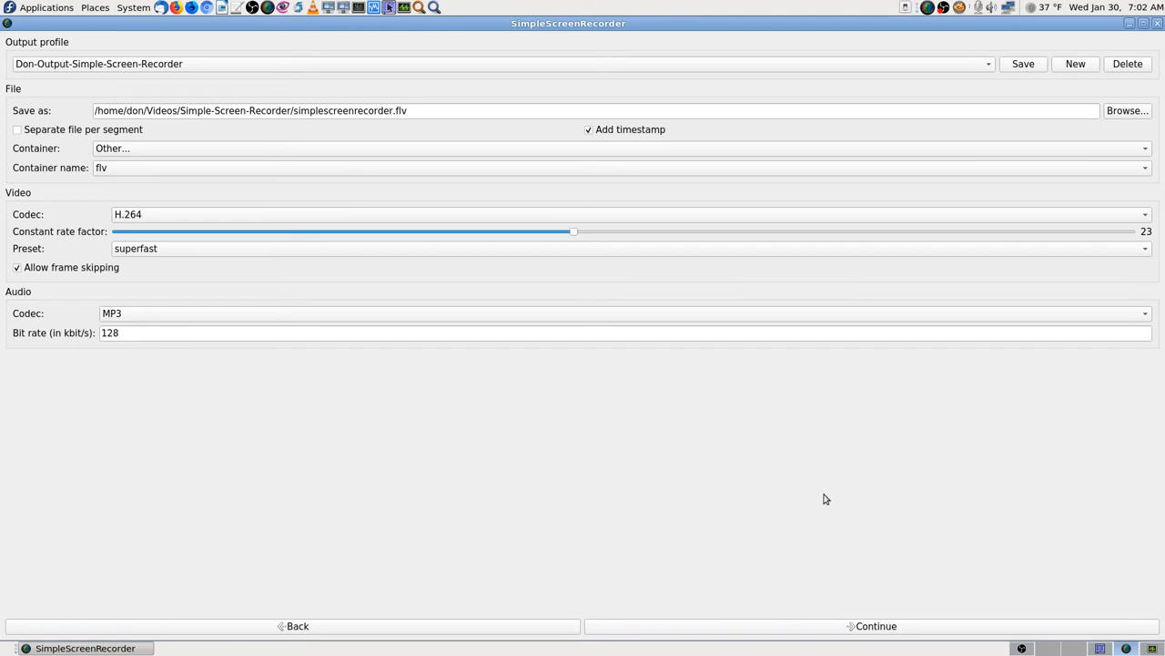
click(871, 625)
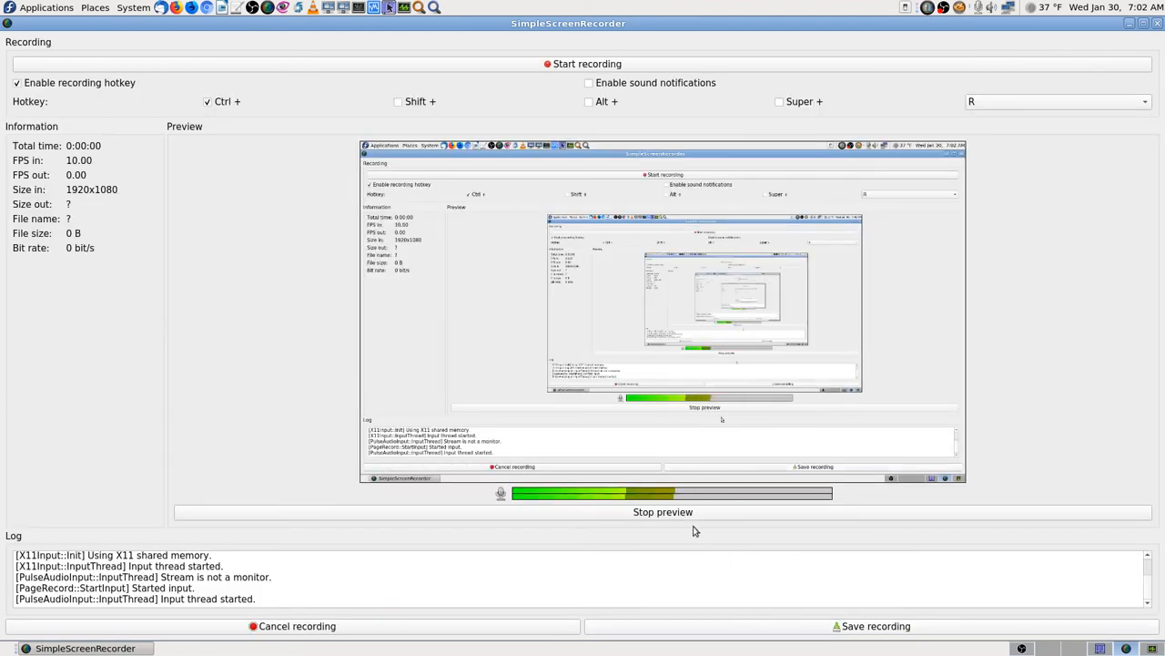
click(663, 510)
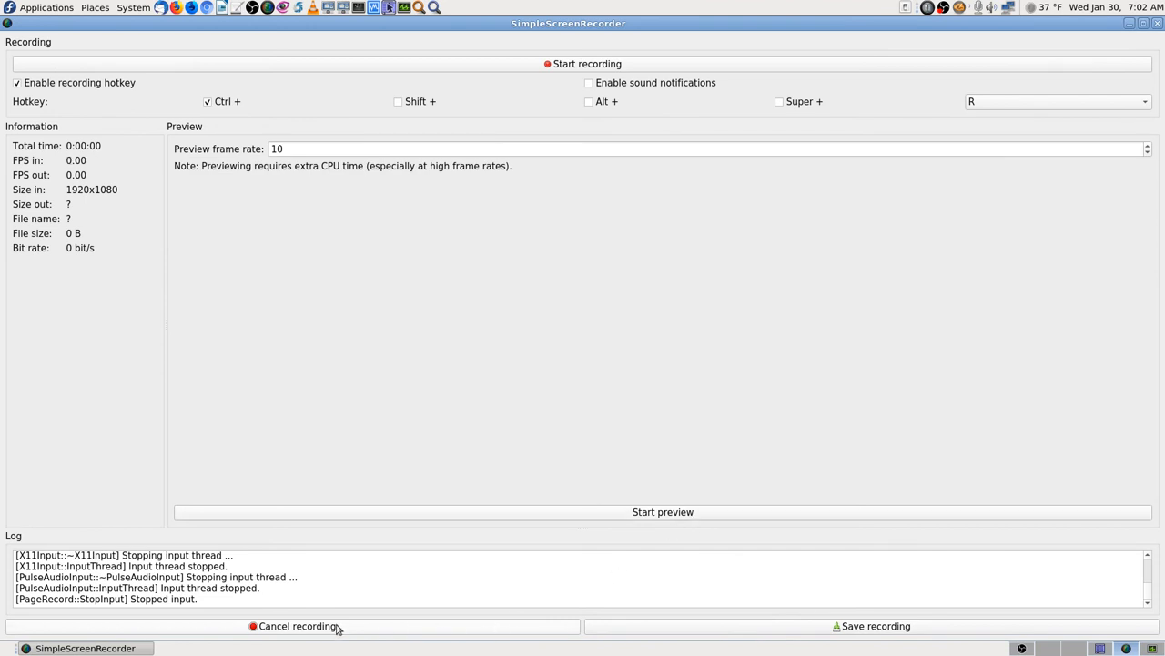
click(297, 626)
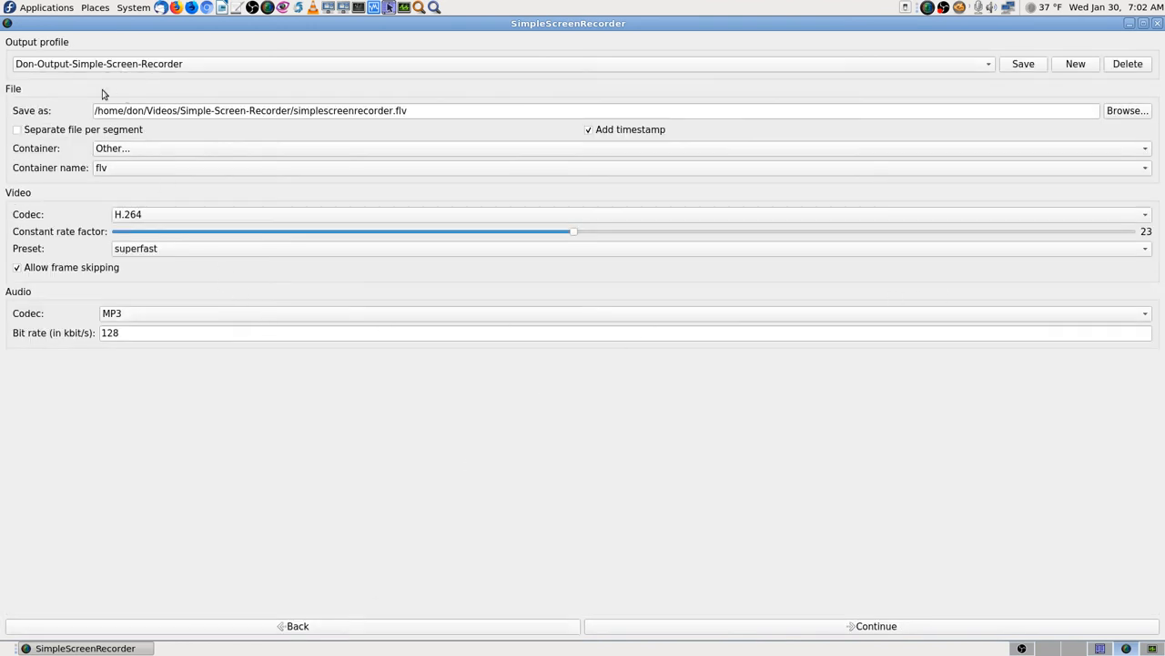